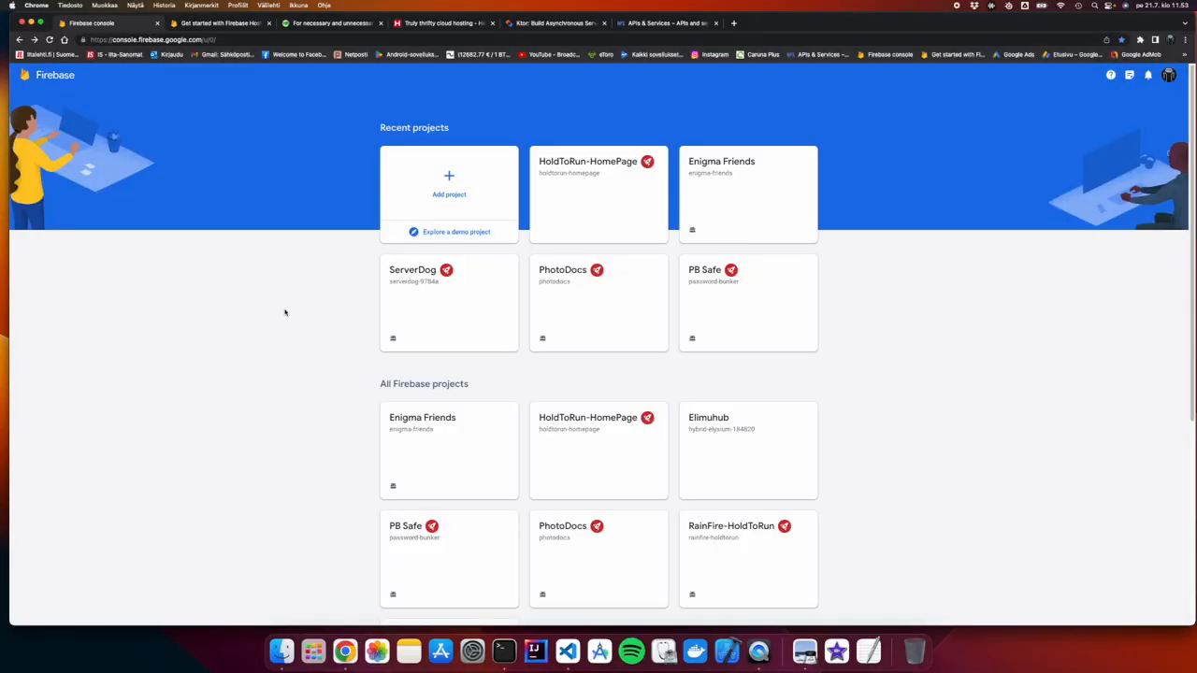
pyautogui.moveTo(300, 281)
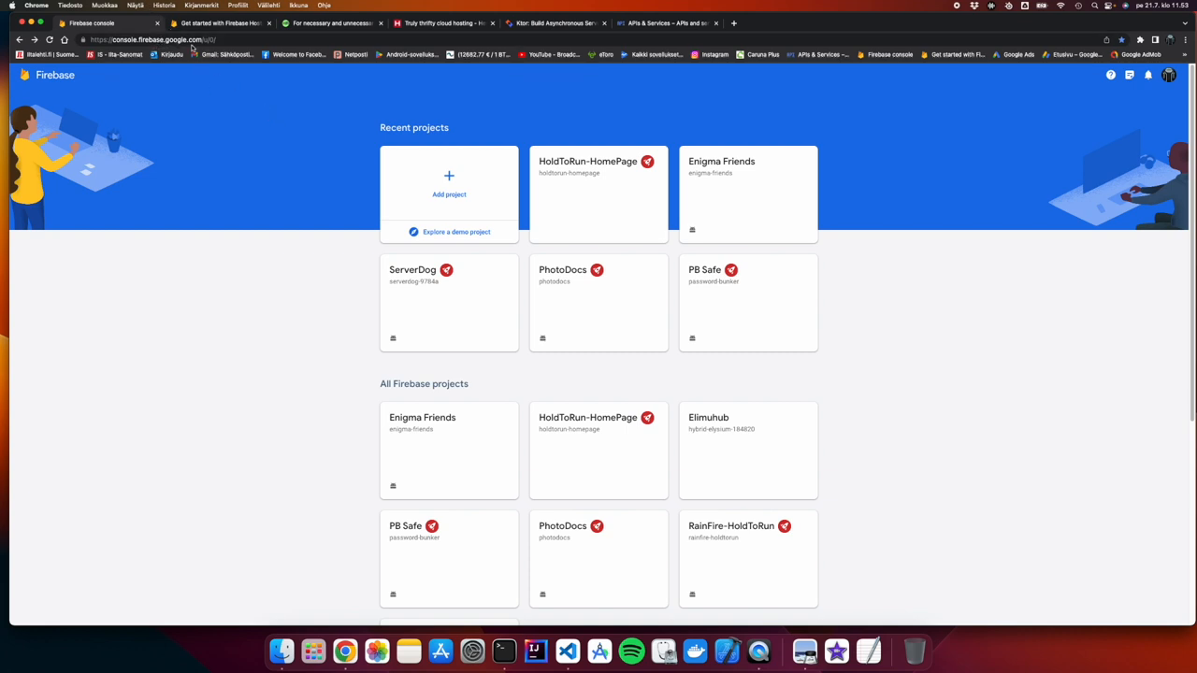
pyautogui.moveTo(853, 362)
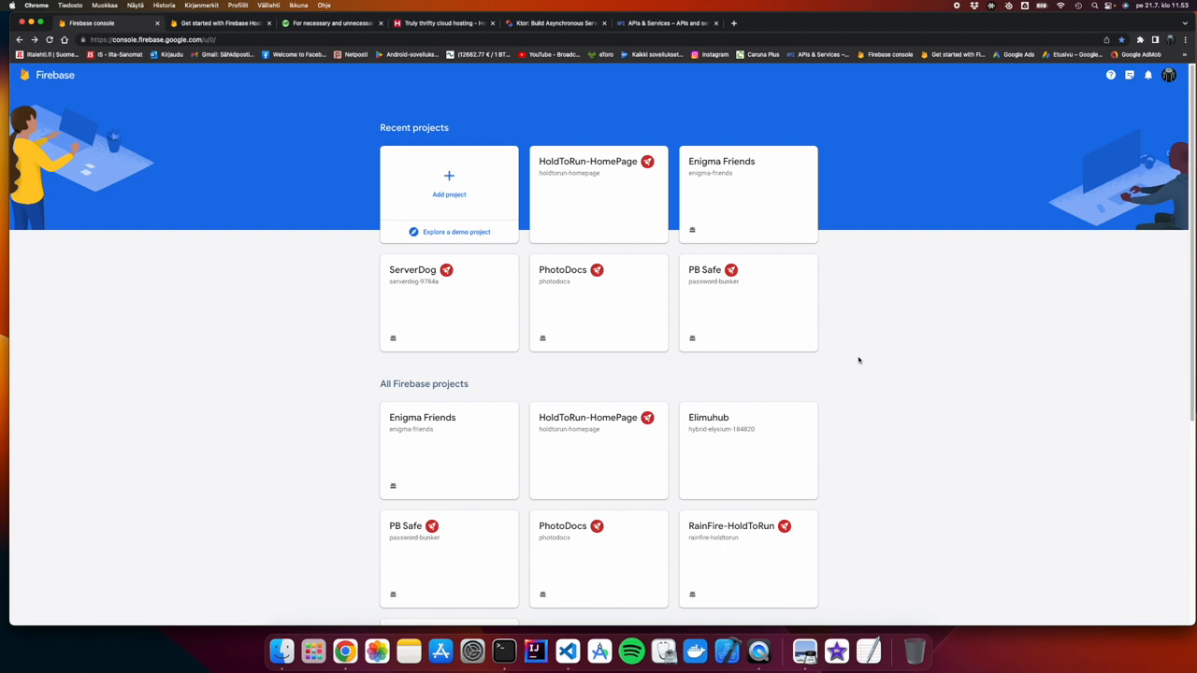
pyautogui.moveTo(481, 209)
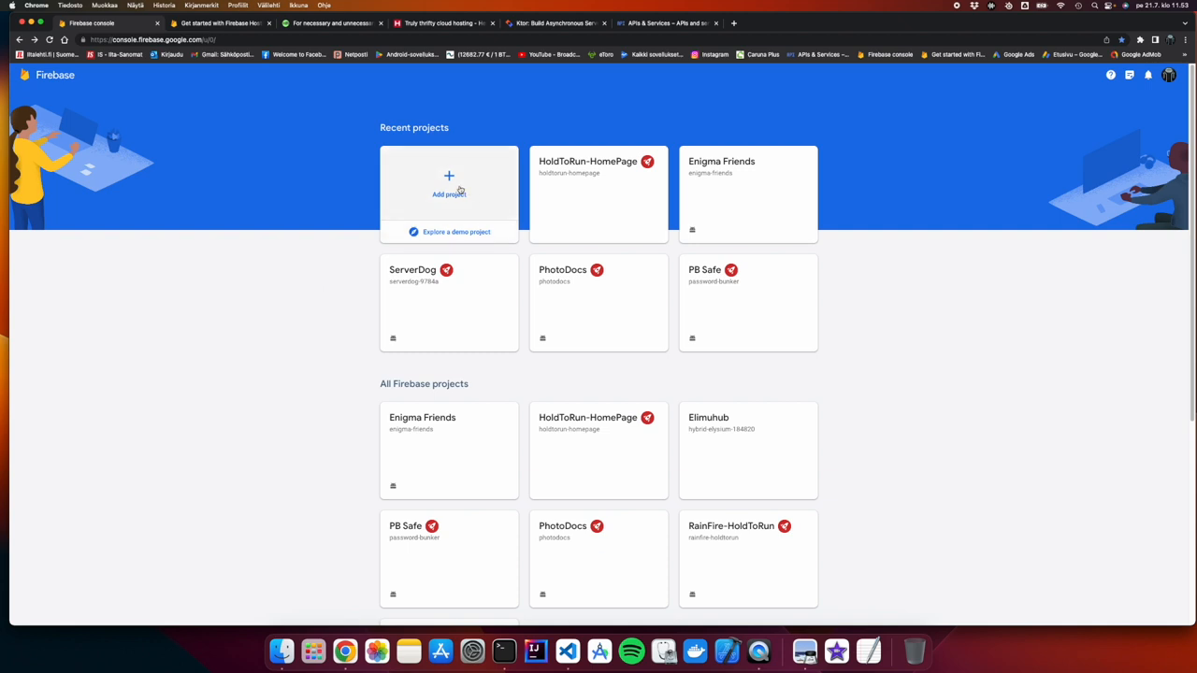
pyautogui.moveTo(472, 181)
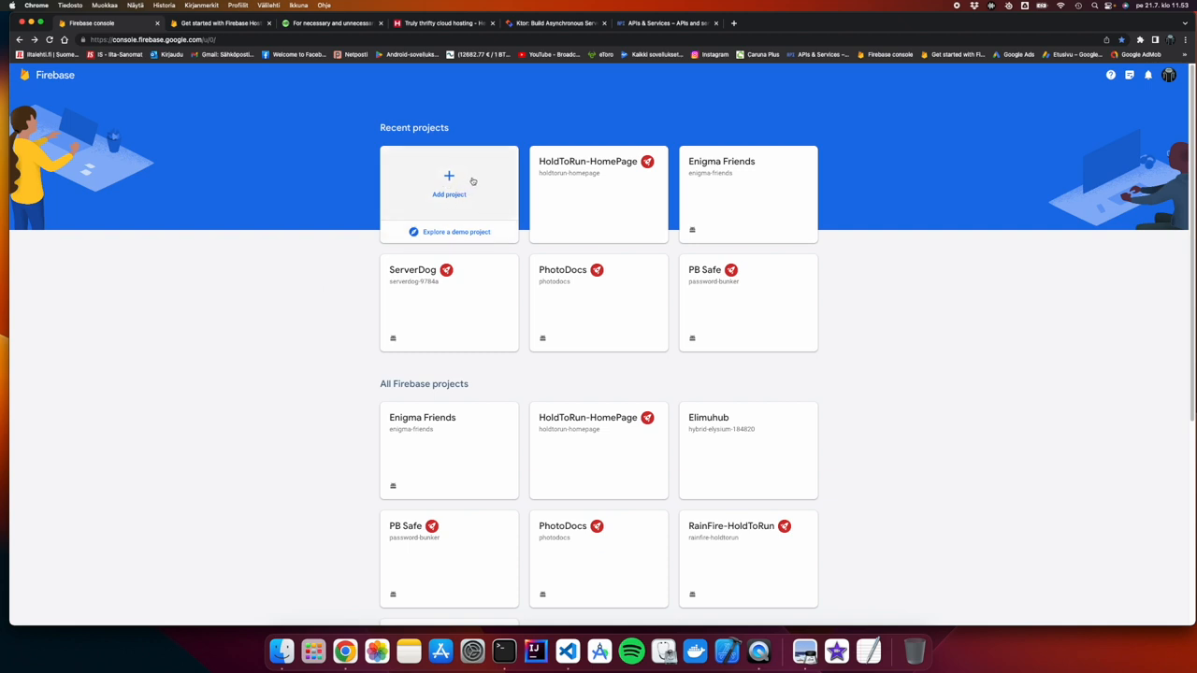
pyautogui.moveTo(423, 344)
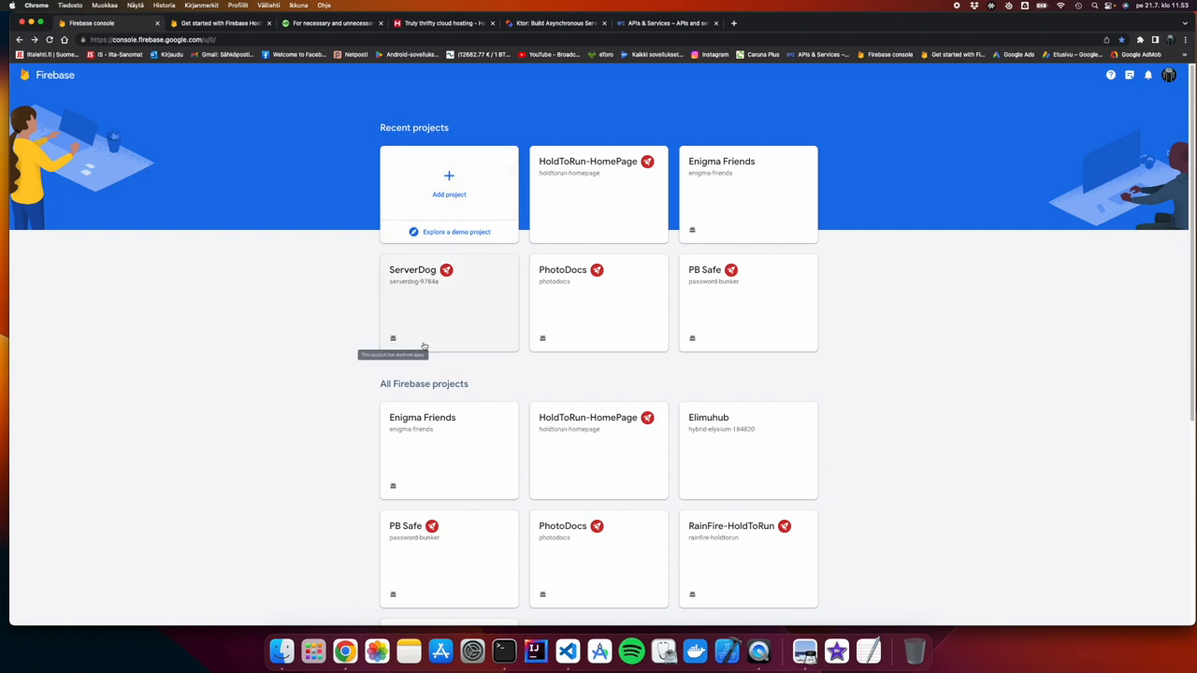
pyautogui.moveTo(709, 229)
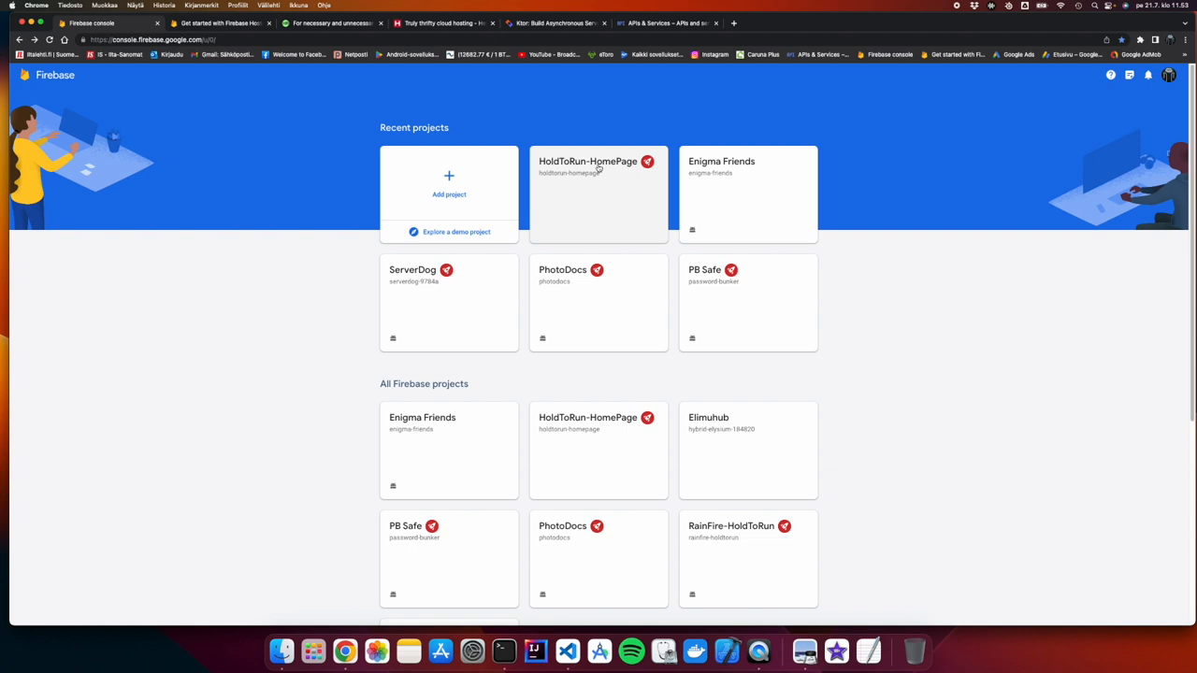
# Open the HoldToRun-HomePage project from the Firebase console project list
pyautogui.click(588, 193)
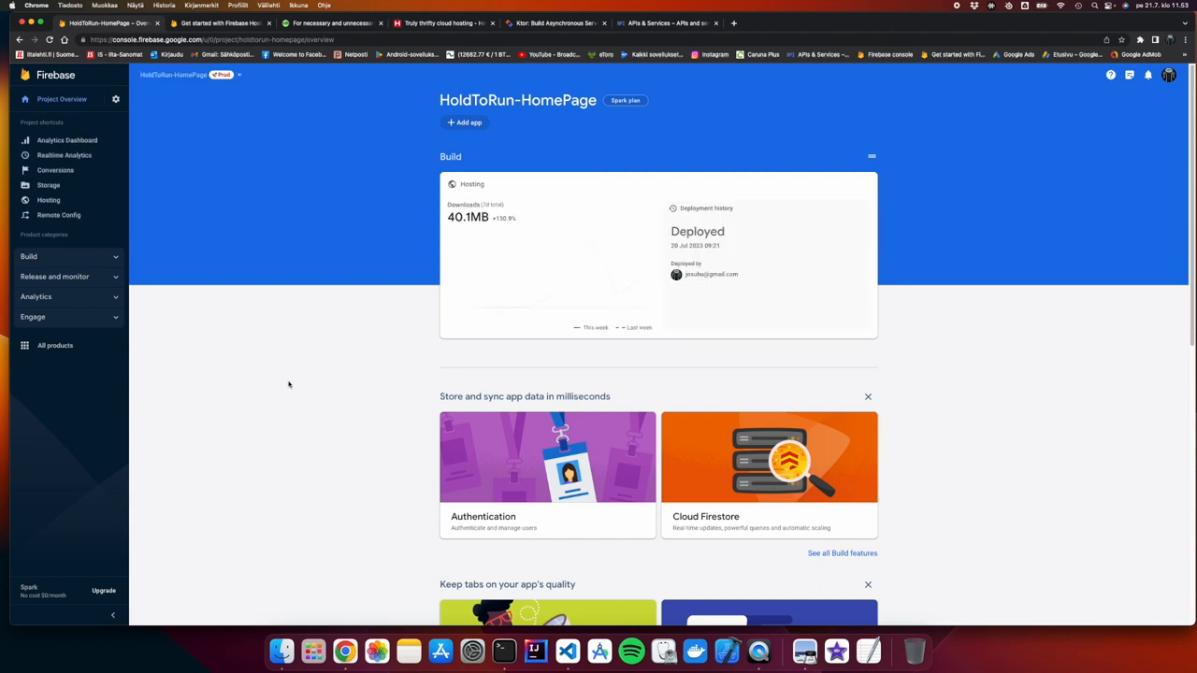
pyautogui.moveTo(312, 382)
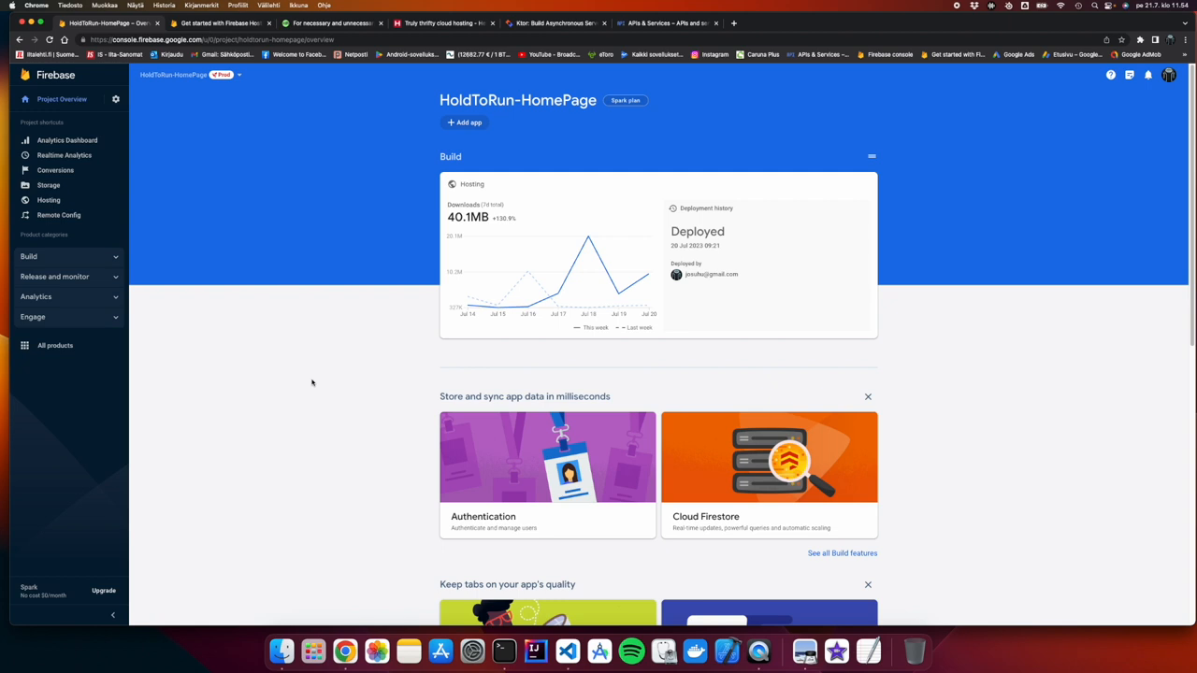
pyautogui.moveTo(355, 437)
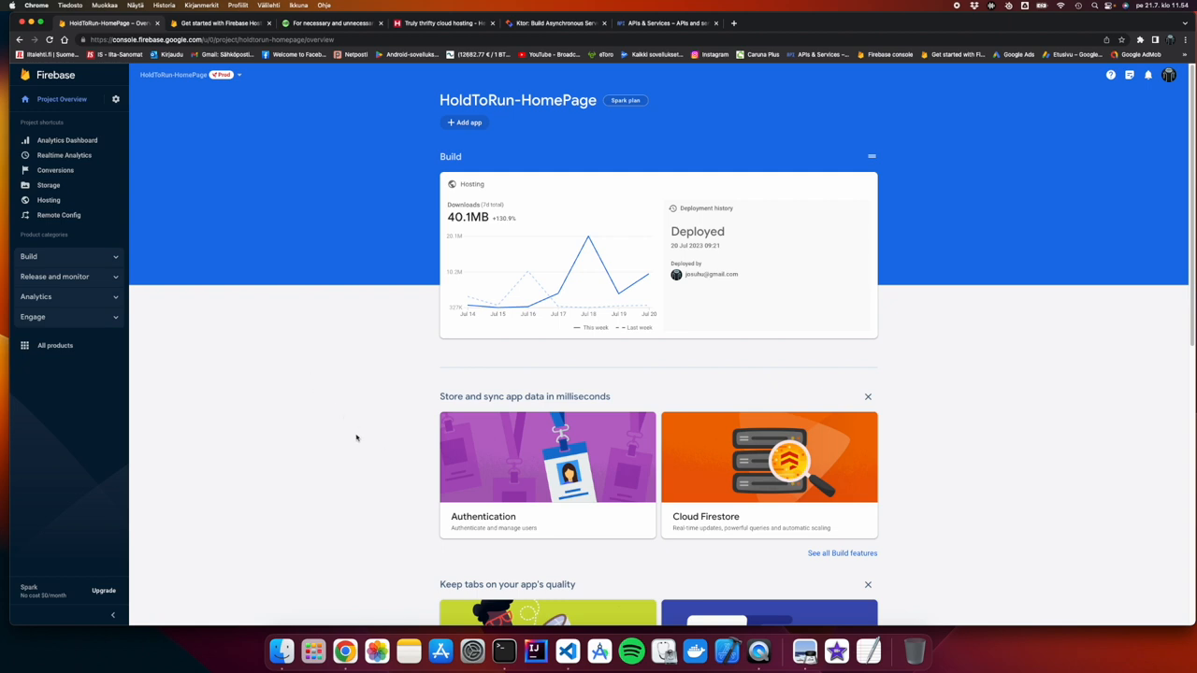
pyautogui.moveTo(370, 438)
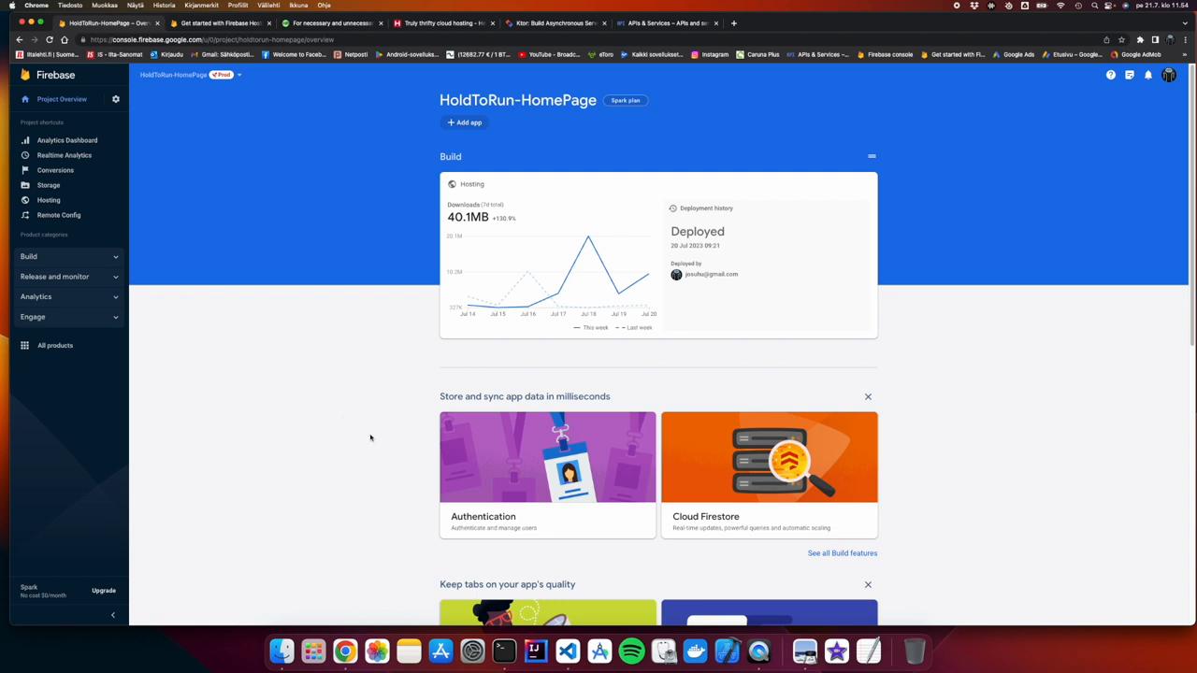
# Read the 'Get started with Firebase Hosting' guide through the deploy step
pyautogui.click(220, 22)
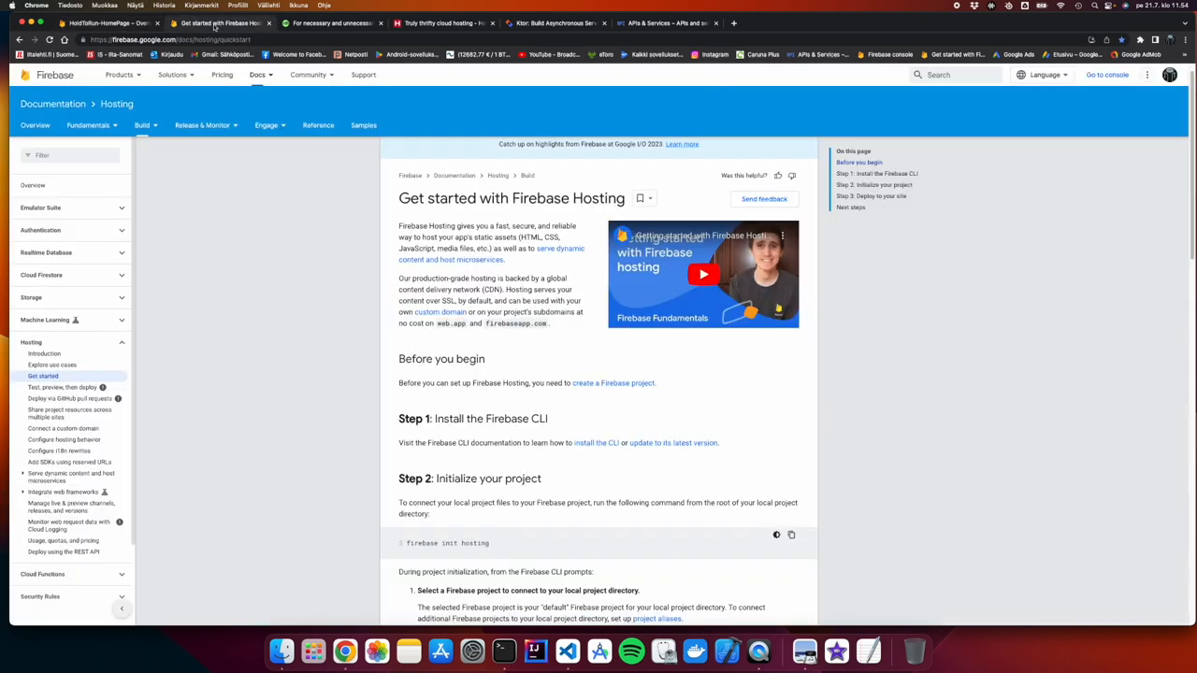
pyautogui.moveTo(395, 350)
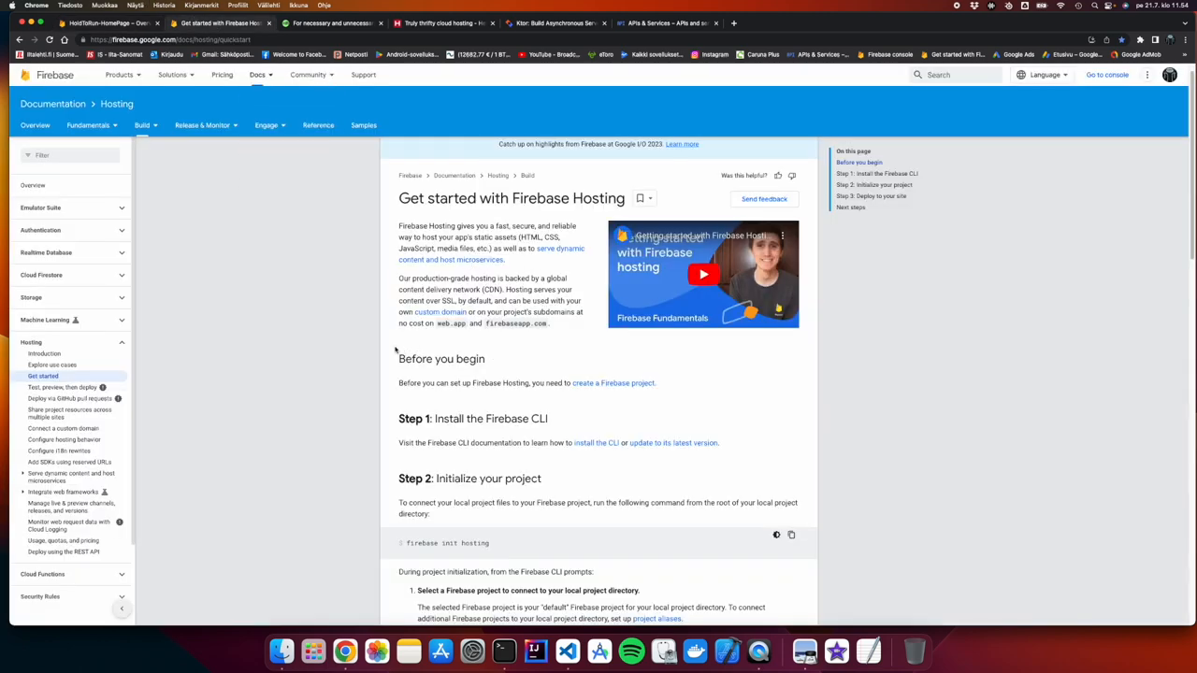
pyautogui.scroll(-3)
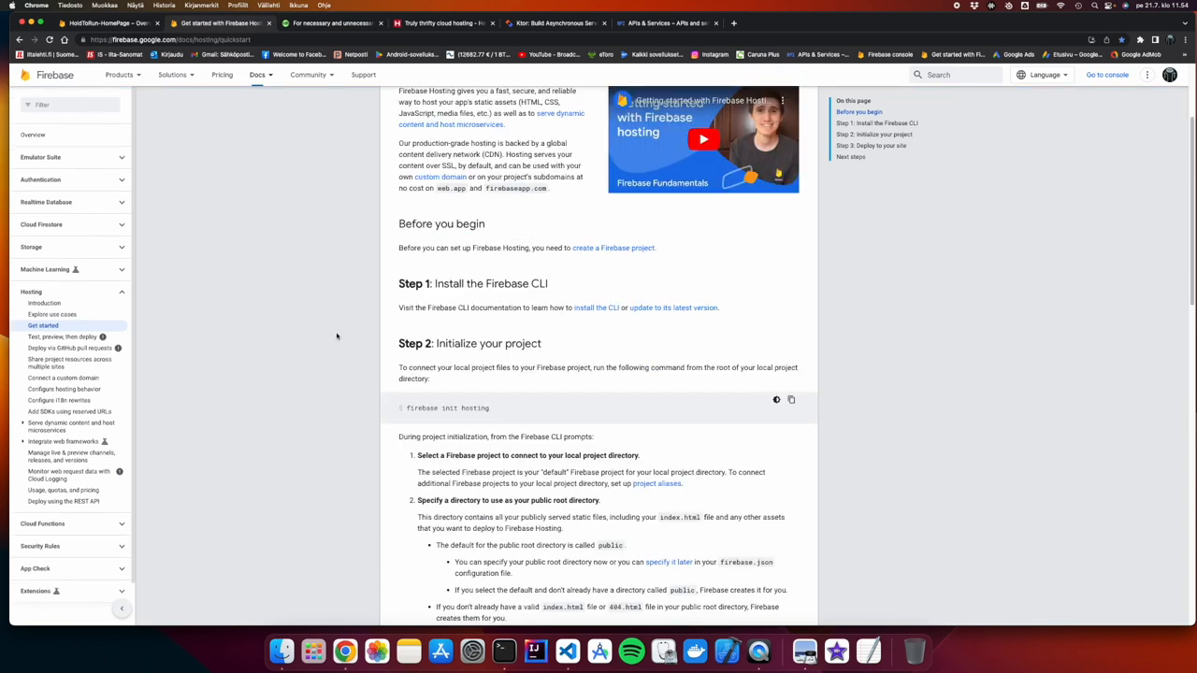
pyautogui.scroll(-3)
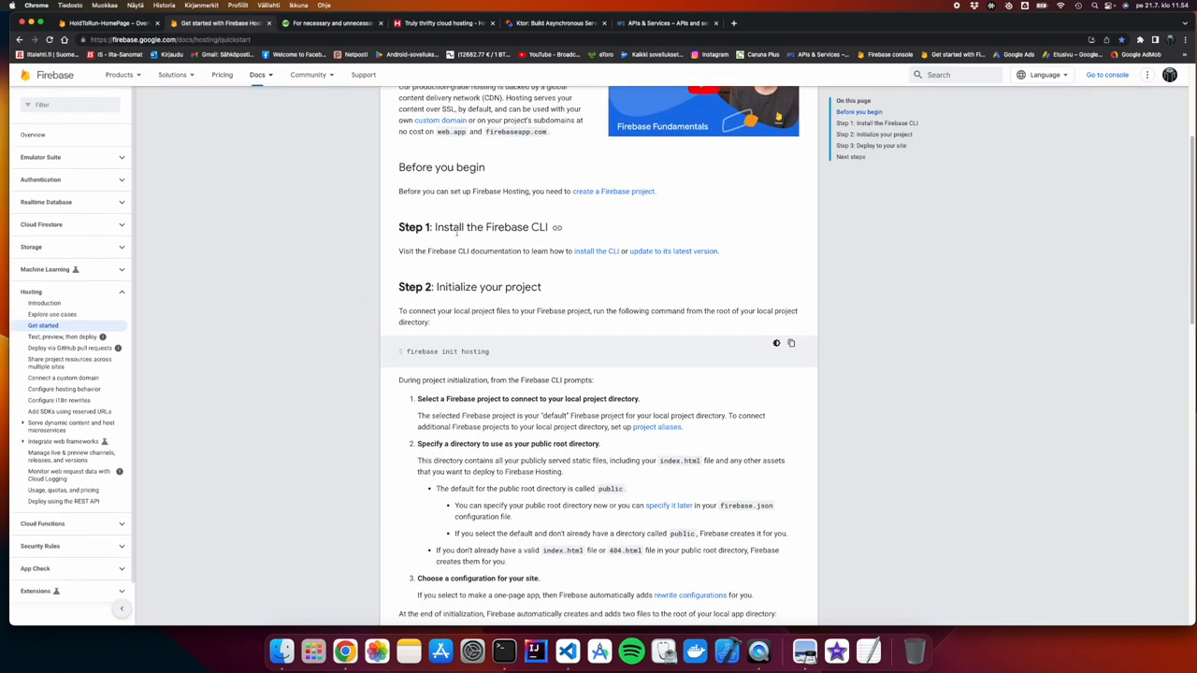
pyautogui.scroll(-3)
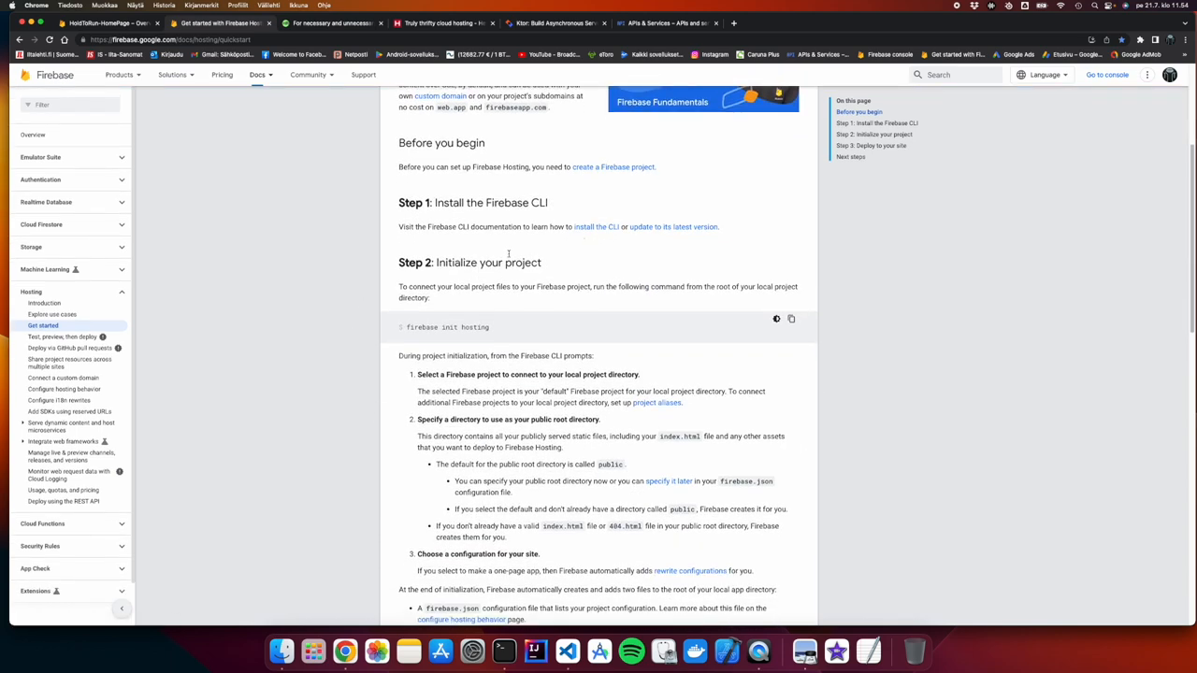
pyautogui.scroll(-3)
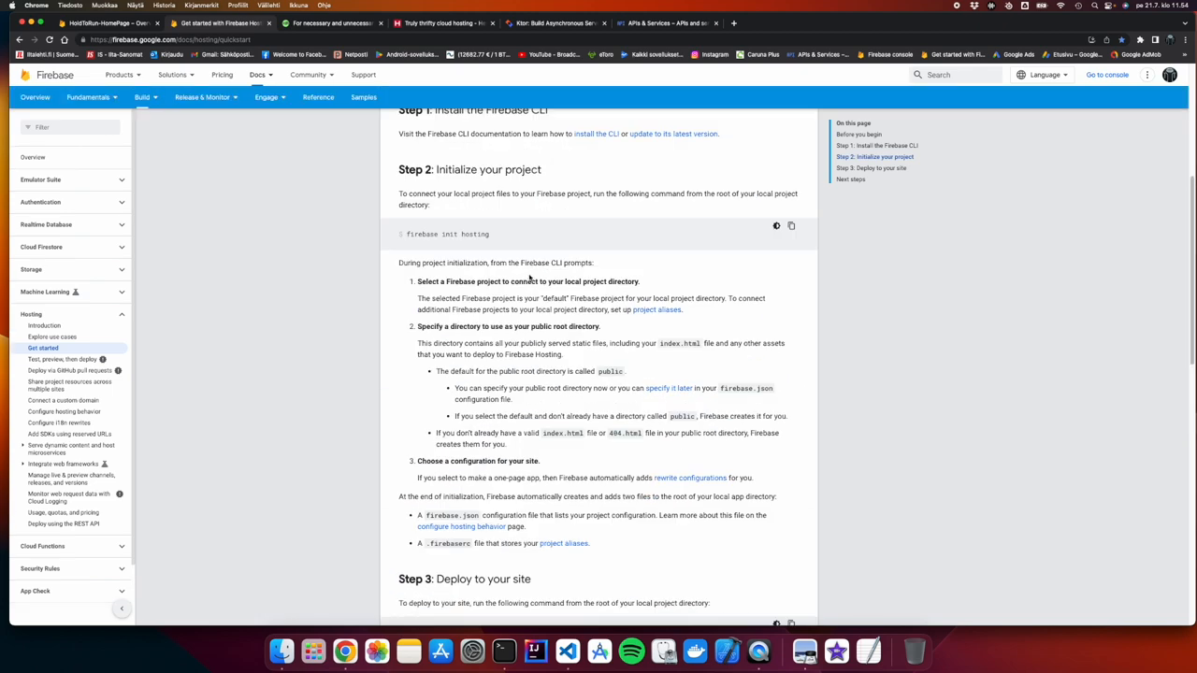
pyautogui.scroll(-3)
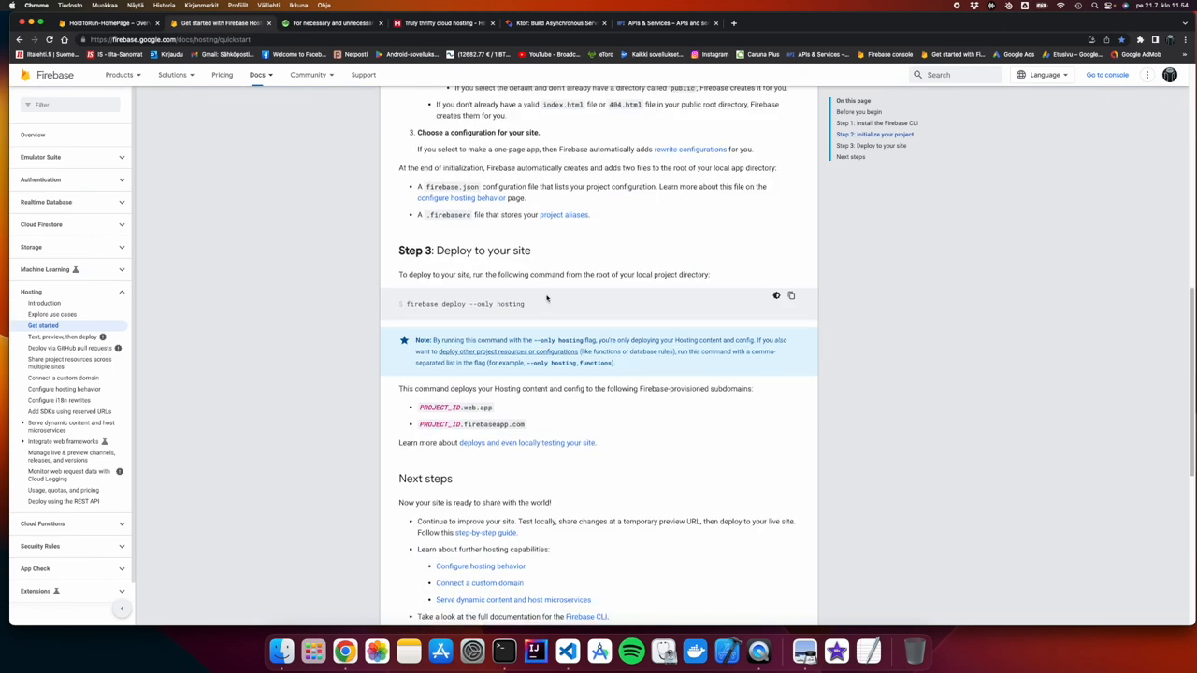
pyautogui.scroll(-3)
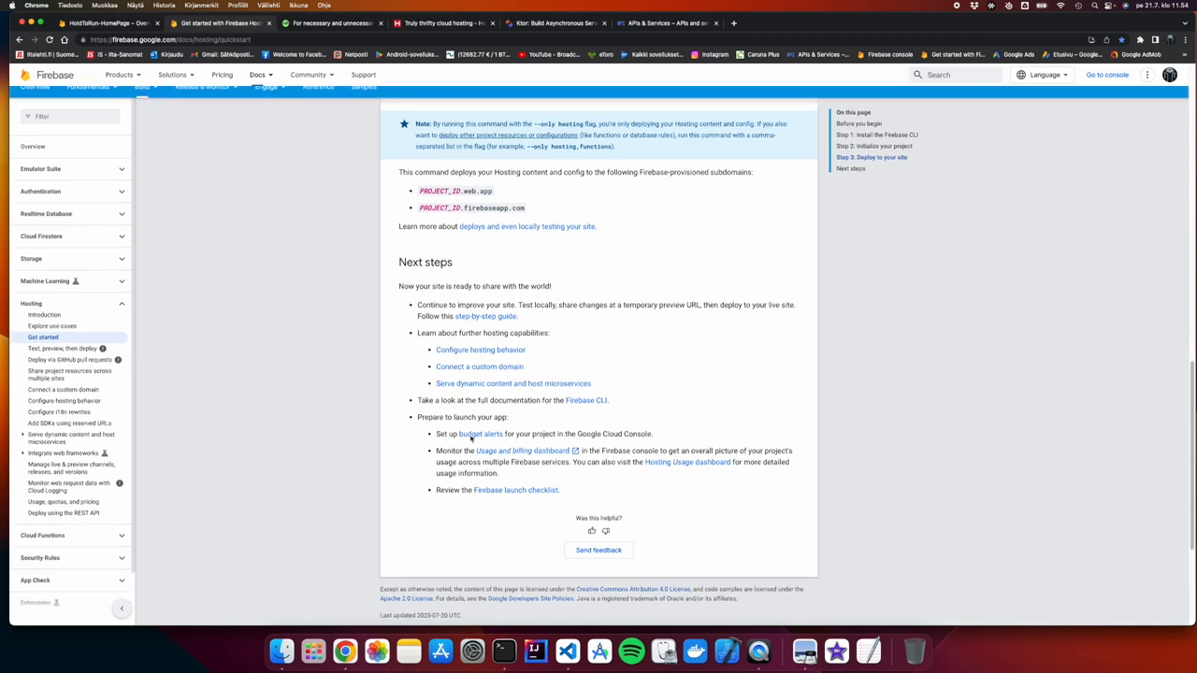
pyautogui.scroll(3)
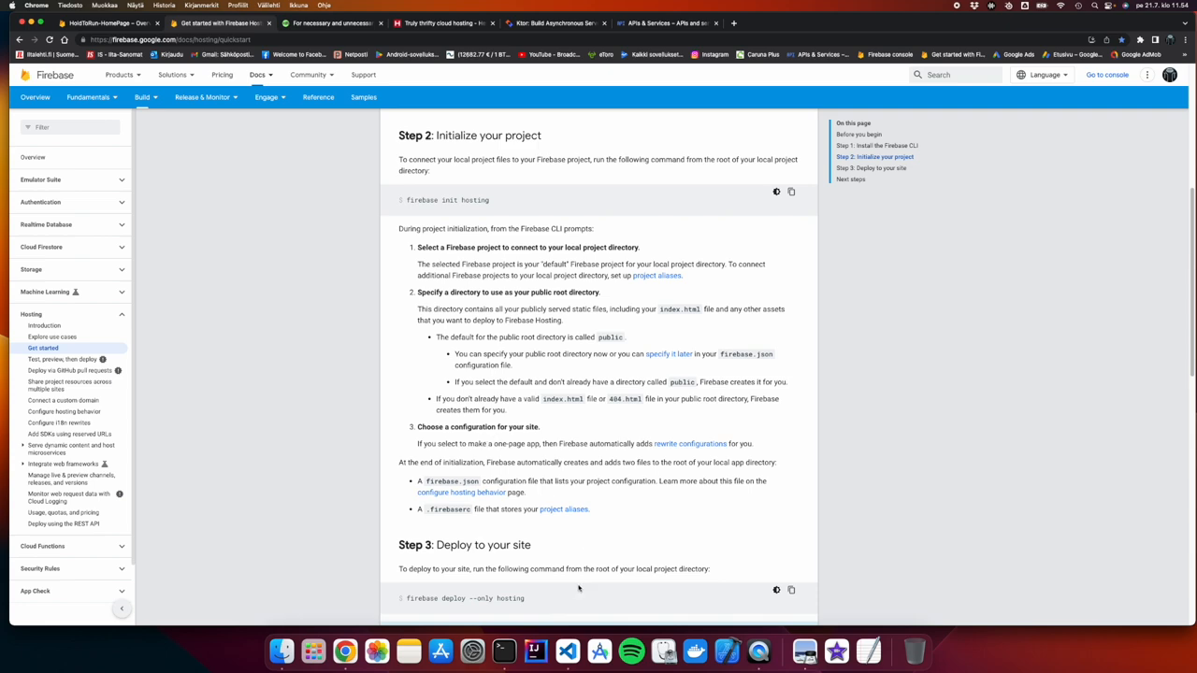
pyautogui.click(567, 651)
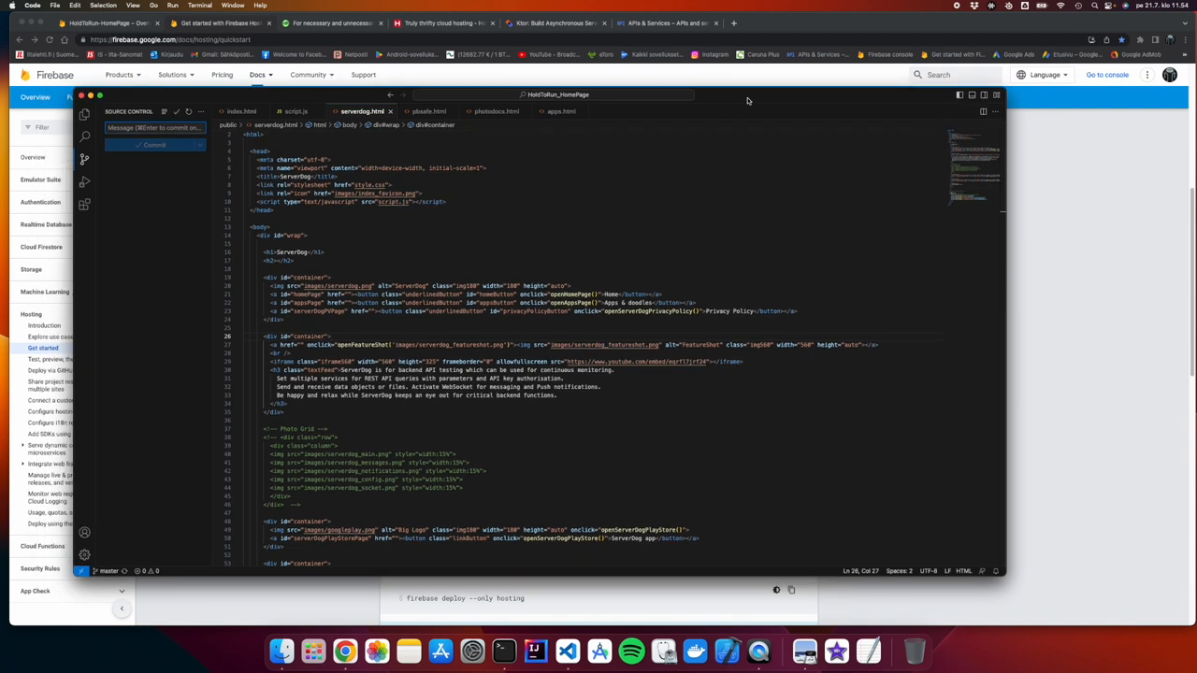
pyautogui.moveTo(579, 340)
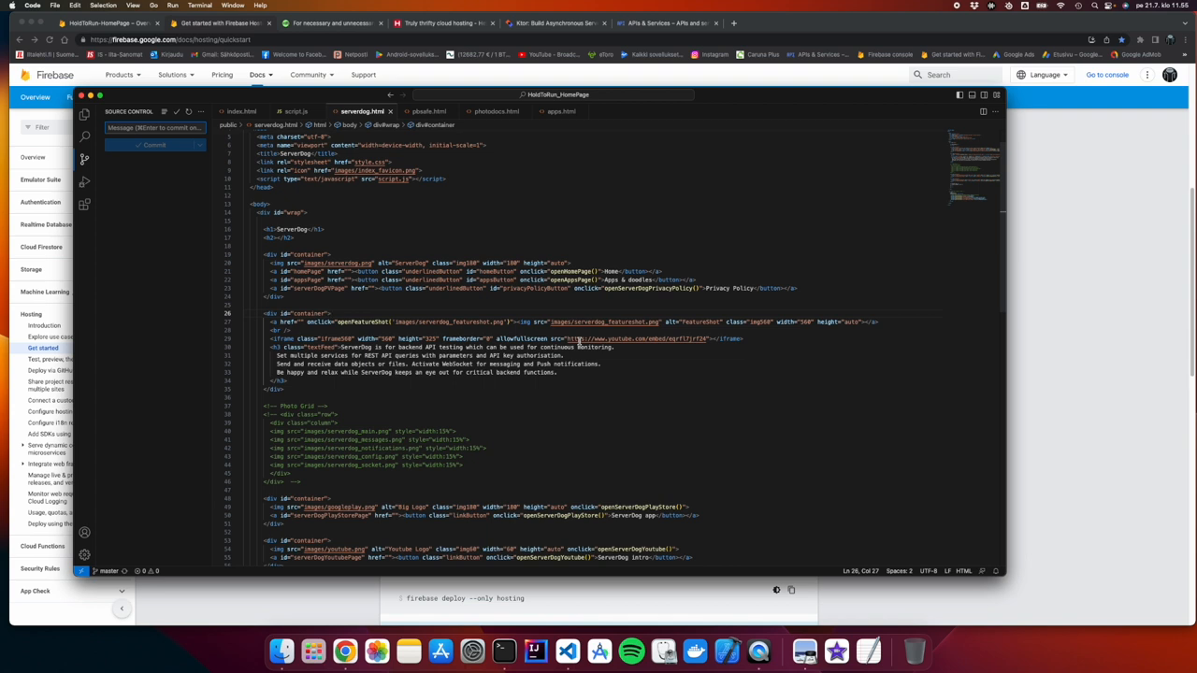
pyautogui.moveTo(578, 322)
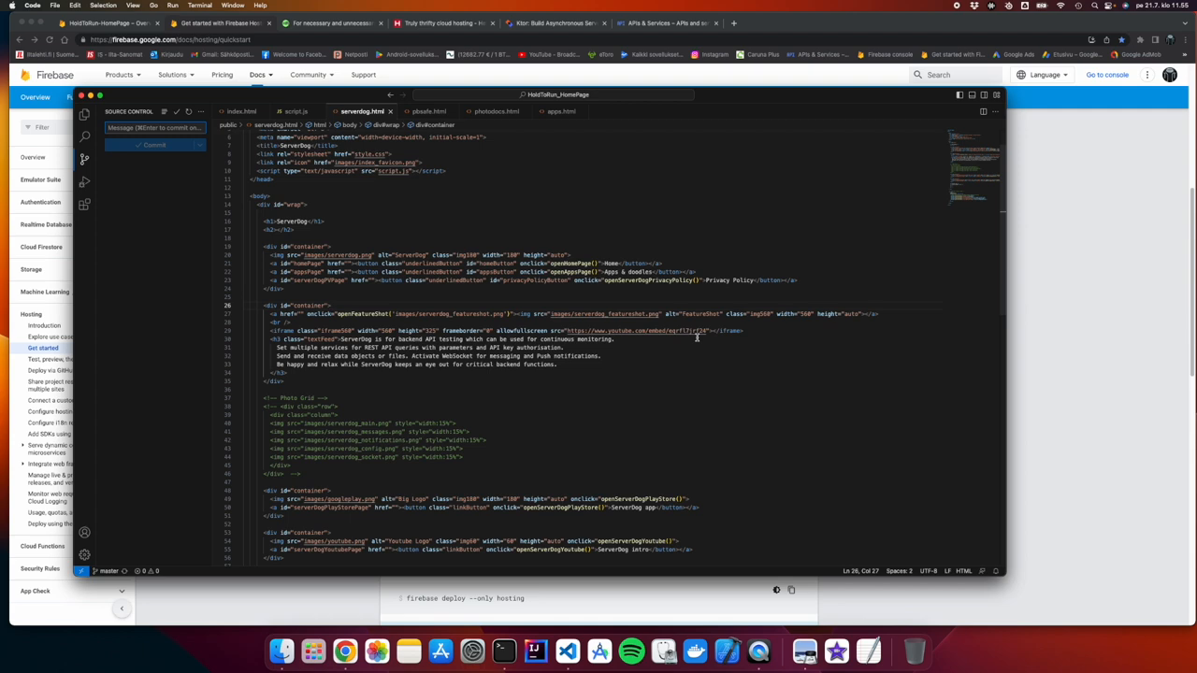
pyautogui.moveTo(281, 650)
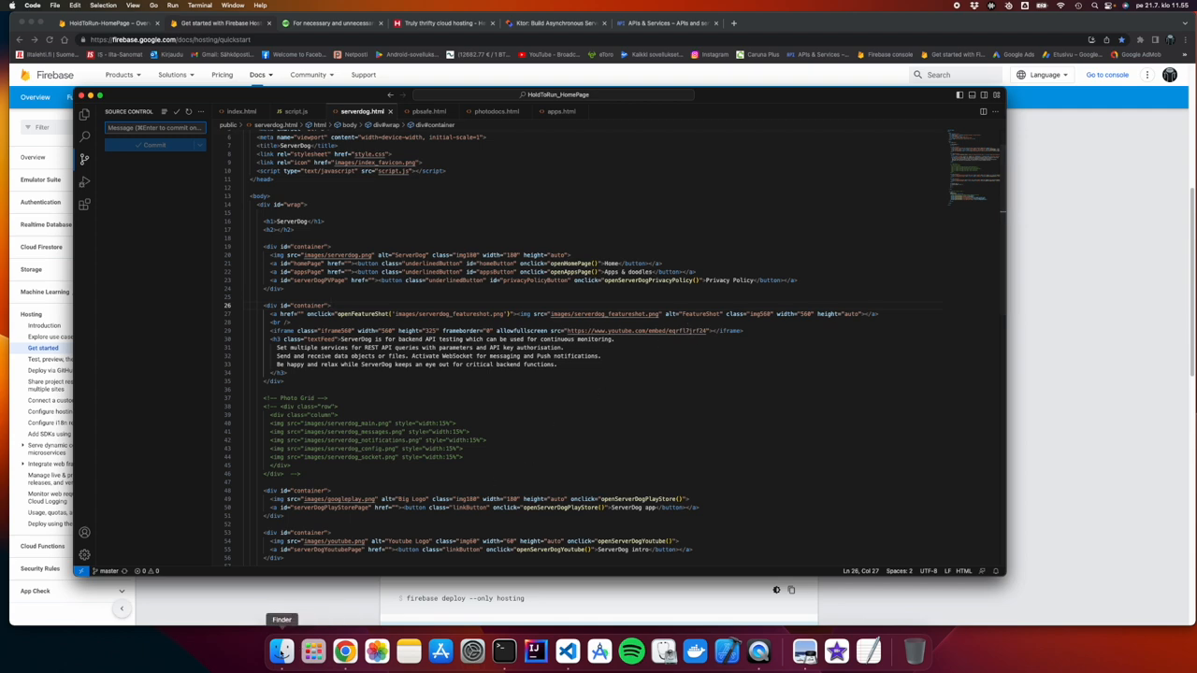
# Open Finder to browse the project files and open a Terminal window
pyautogui.click(281, 650)
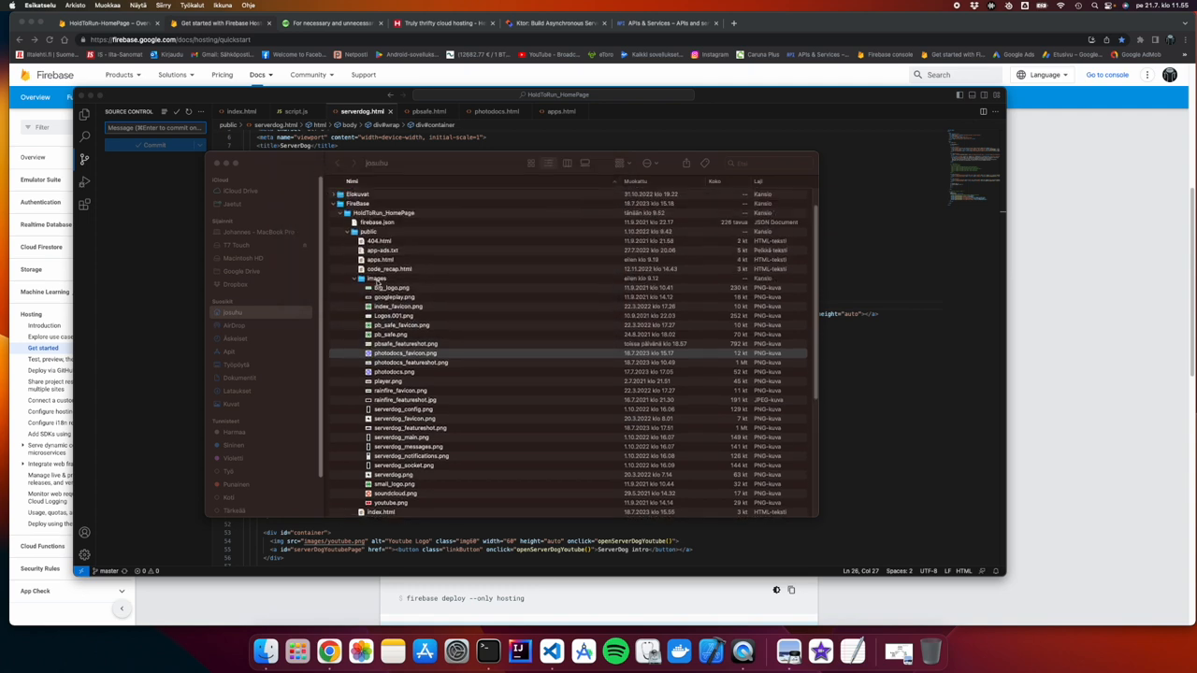
pyautogui.scroll(-3)
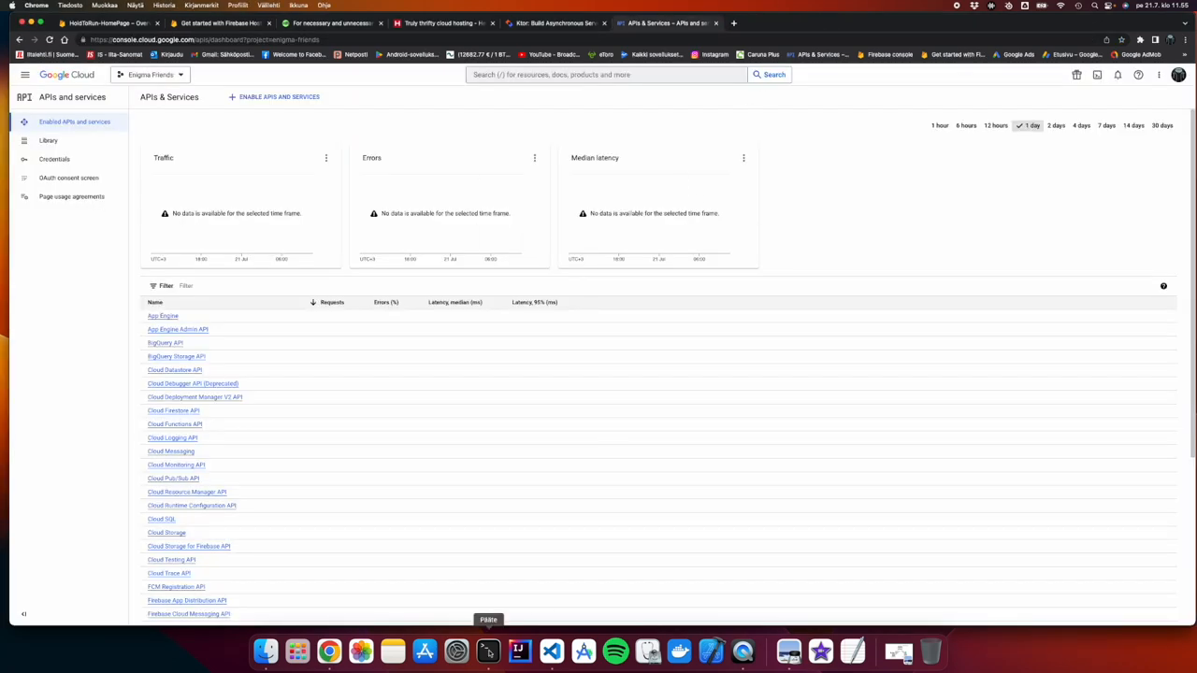
pyautogui.click(487, 652)
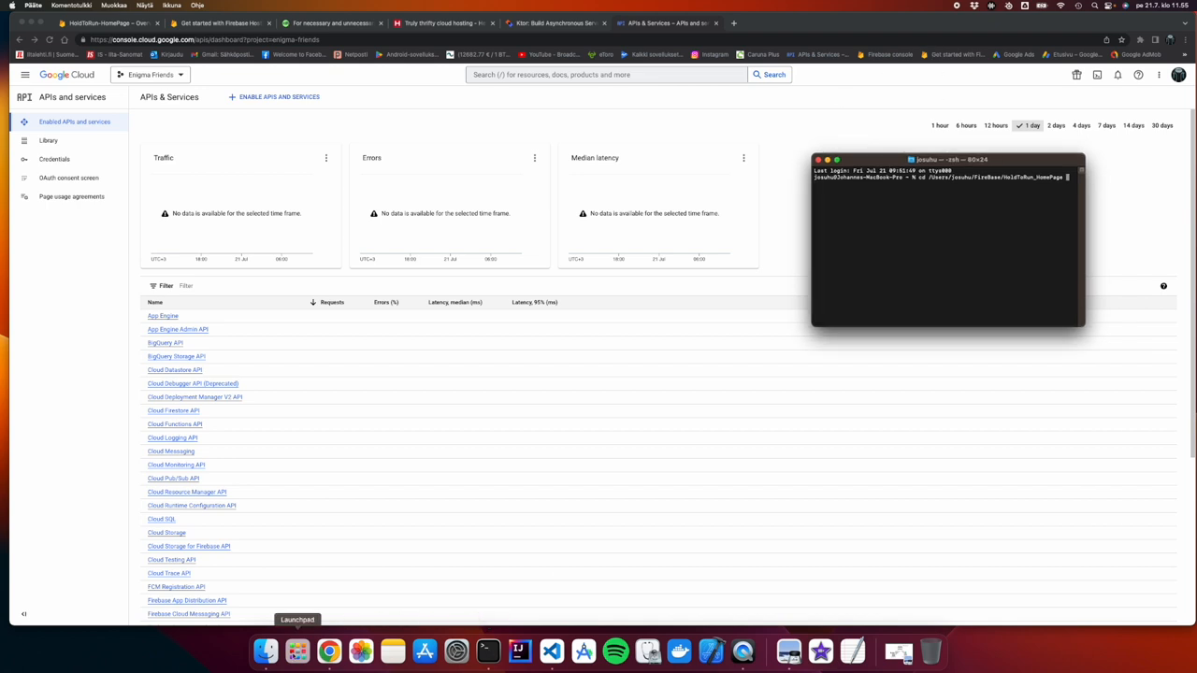
pyautogui.click(265, 652)
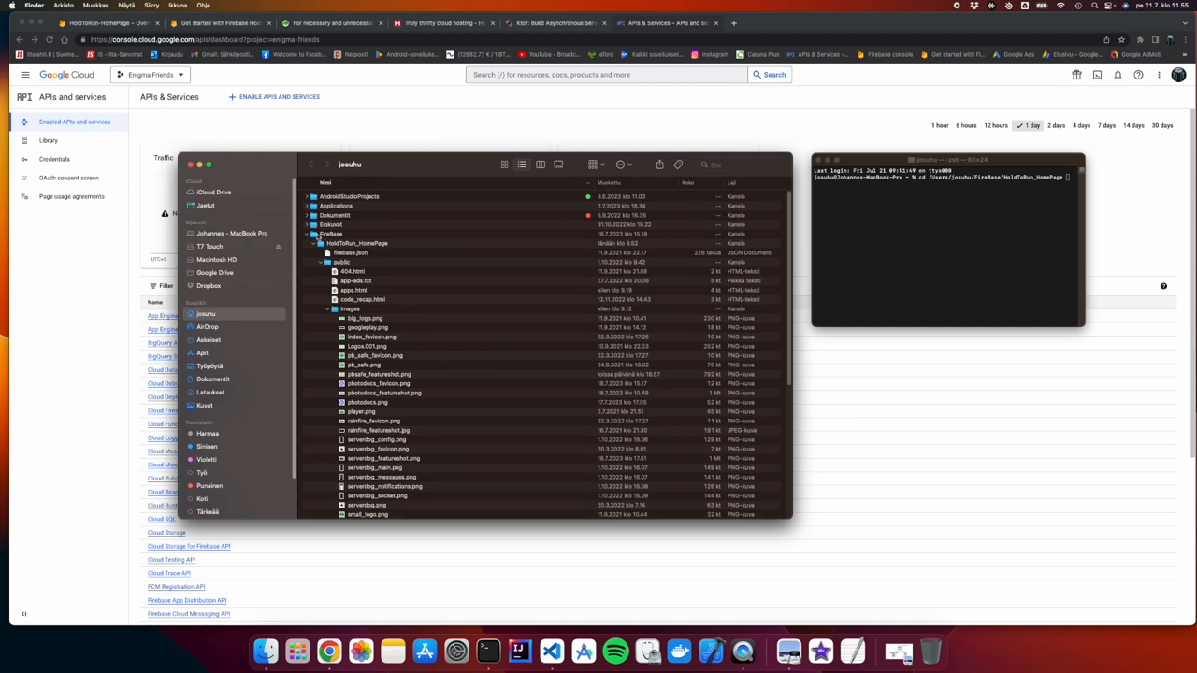
# Expand FireBase > HoldToRun_HomePage > public to inspect the site files
pyautogui.click(332, 234)
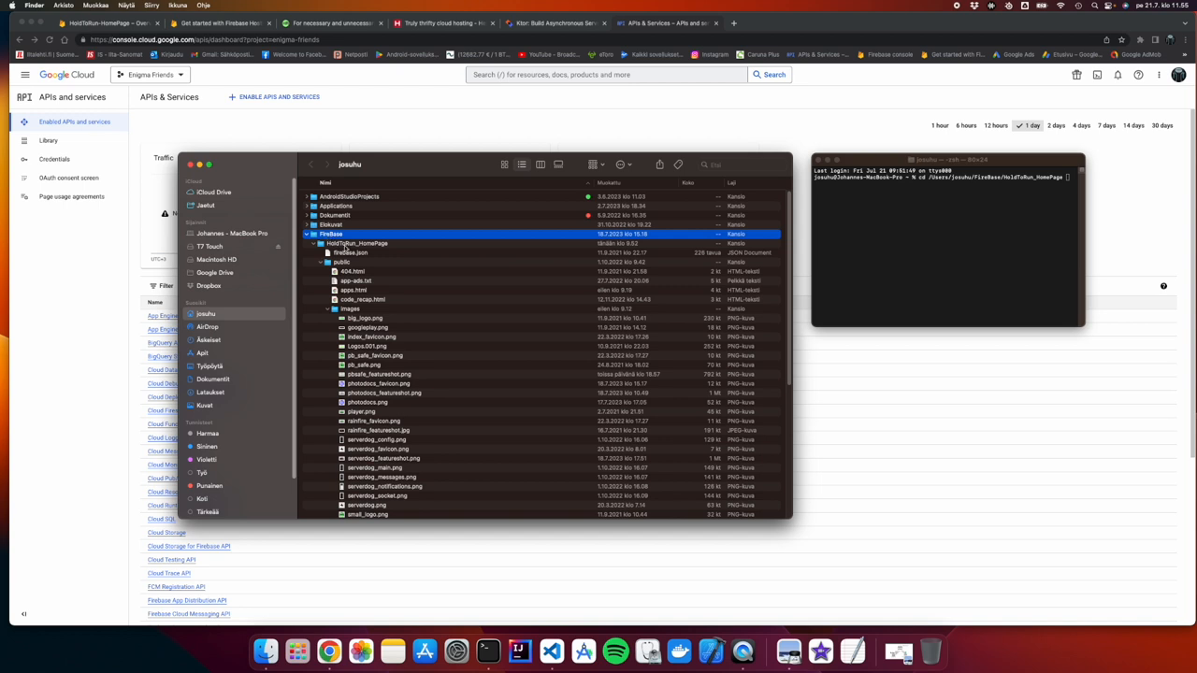
pyautogui.click(357, 243)
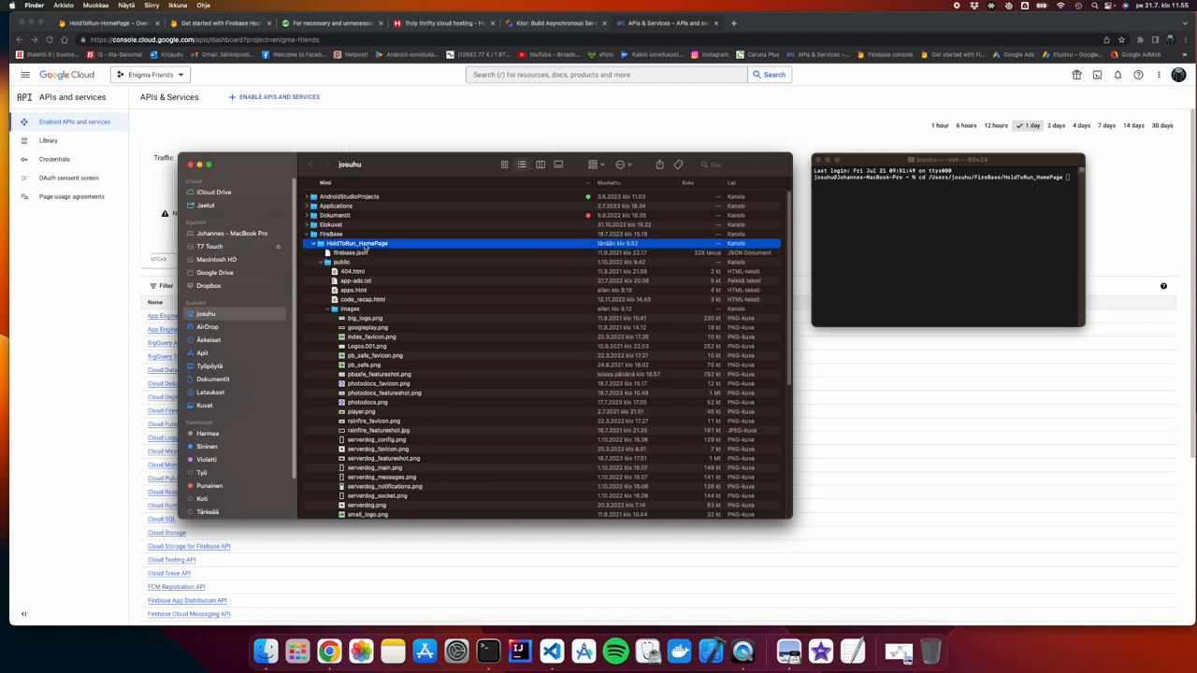
pyautogui.click(342, 262)
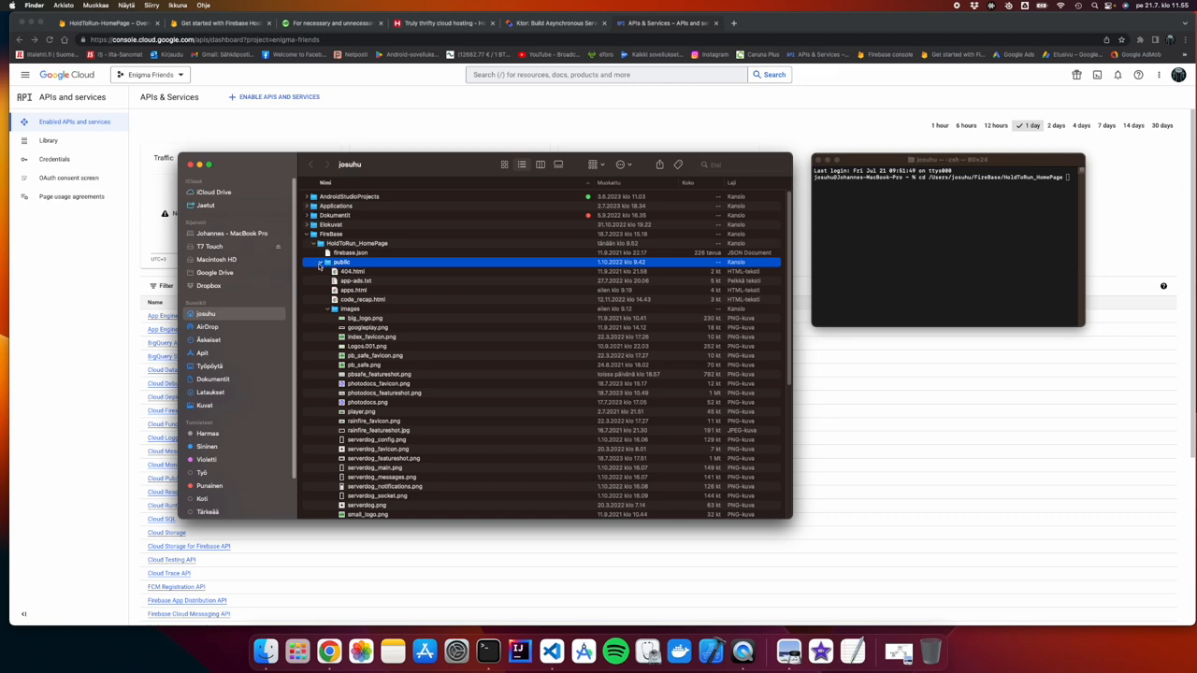
pyautogui.click(321, 262)
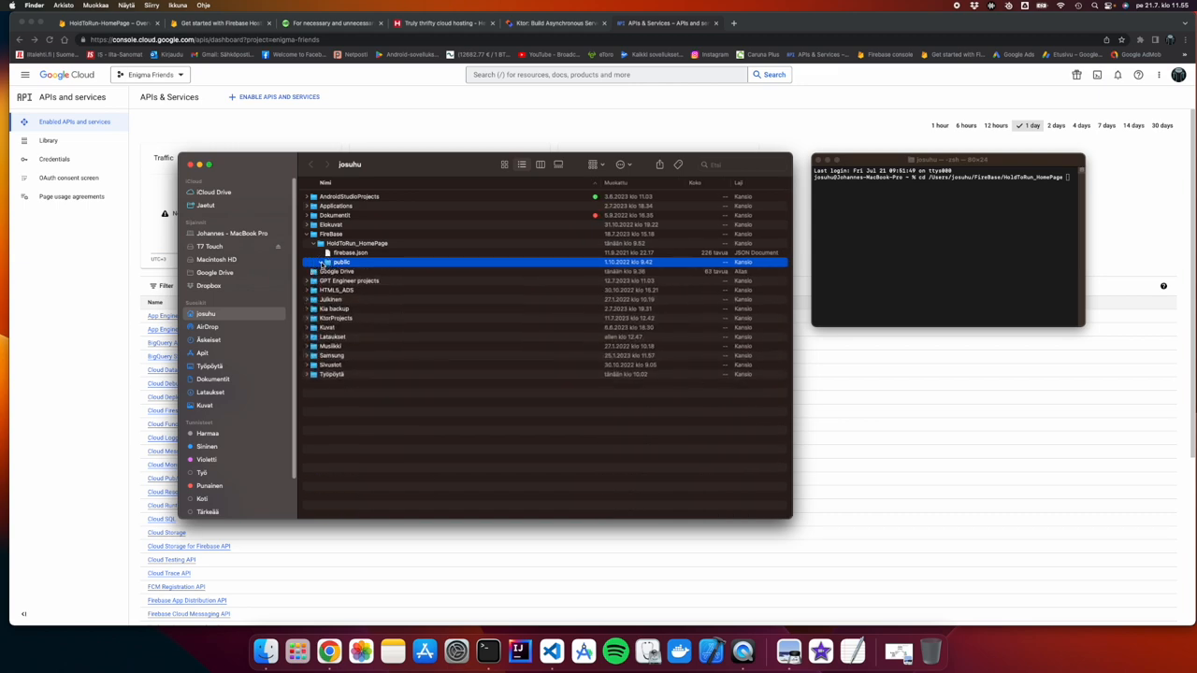
pyautogui.click(322, 262)
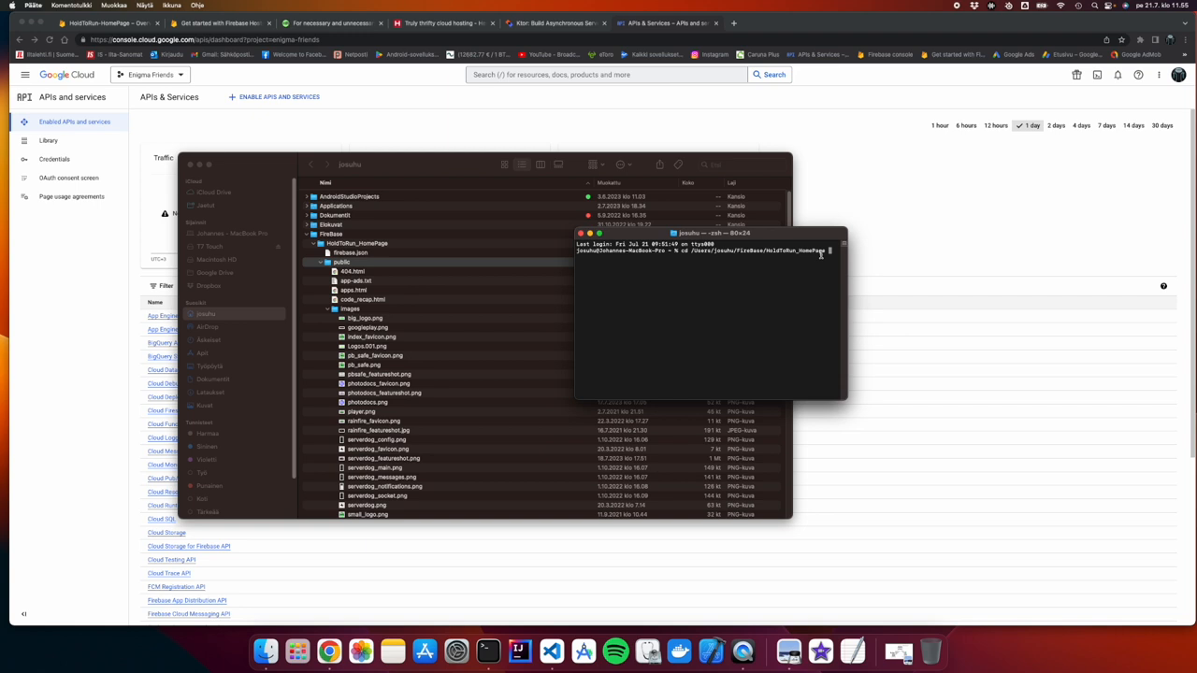
# Change into HoldToRun_HomePage, run 'firebase login', then 'firebase deploy'
pyautogui.press('Return')
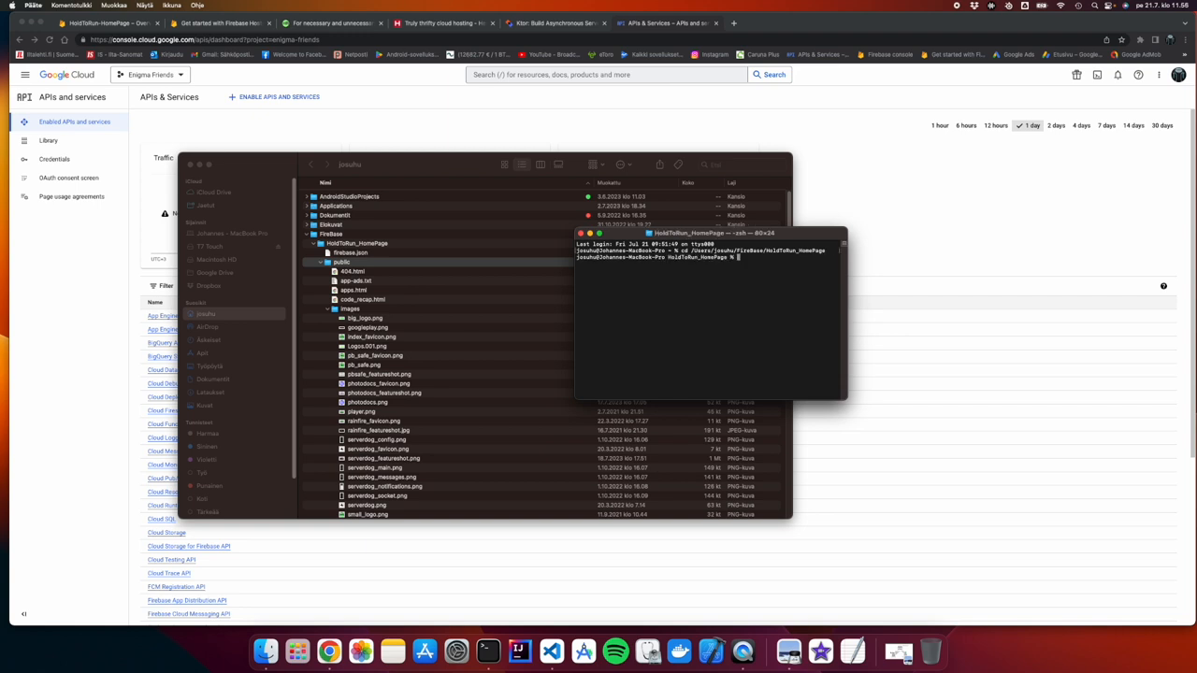
pyautogui.write('fire')
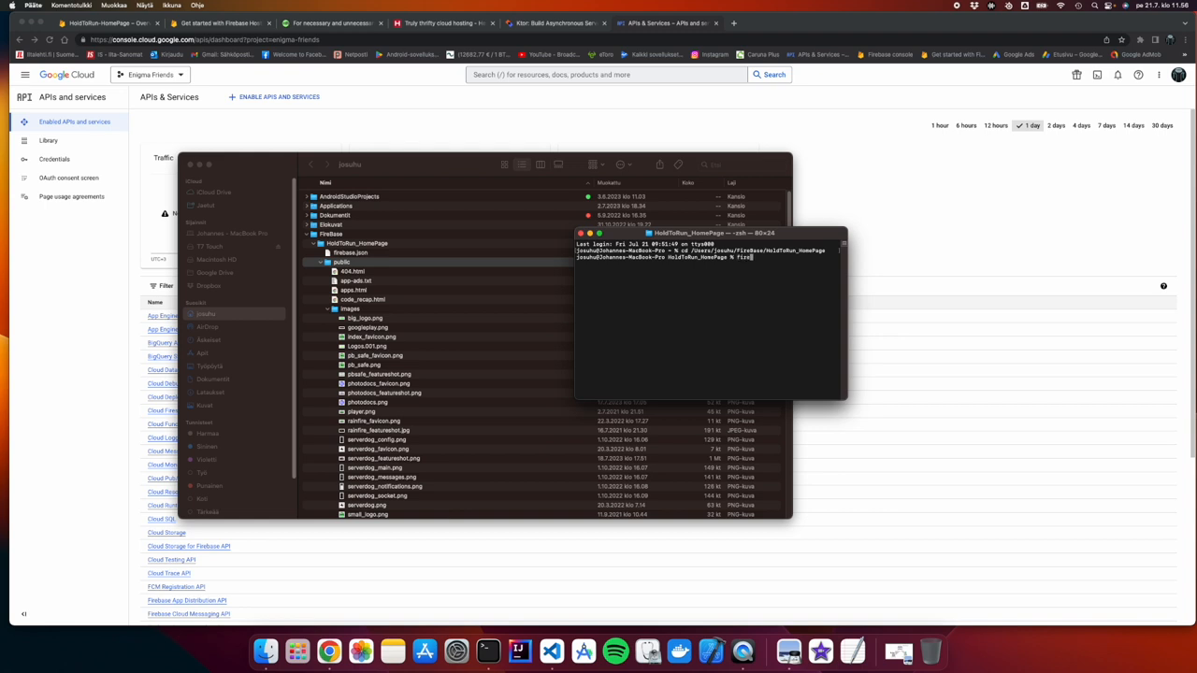
pyautogui.write('firebase login')
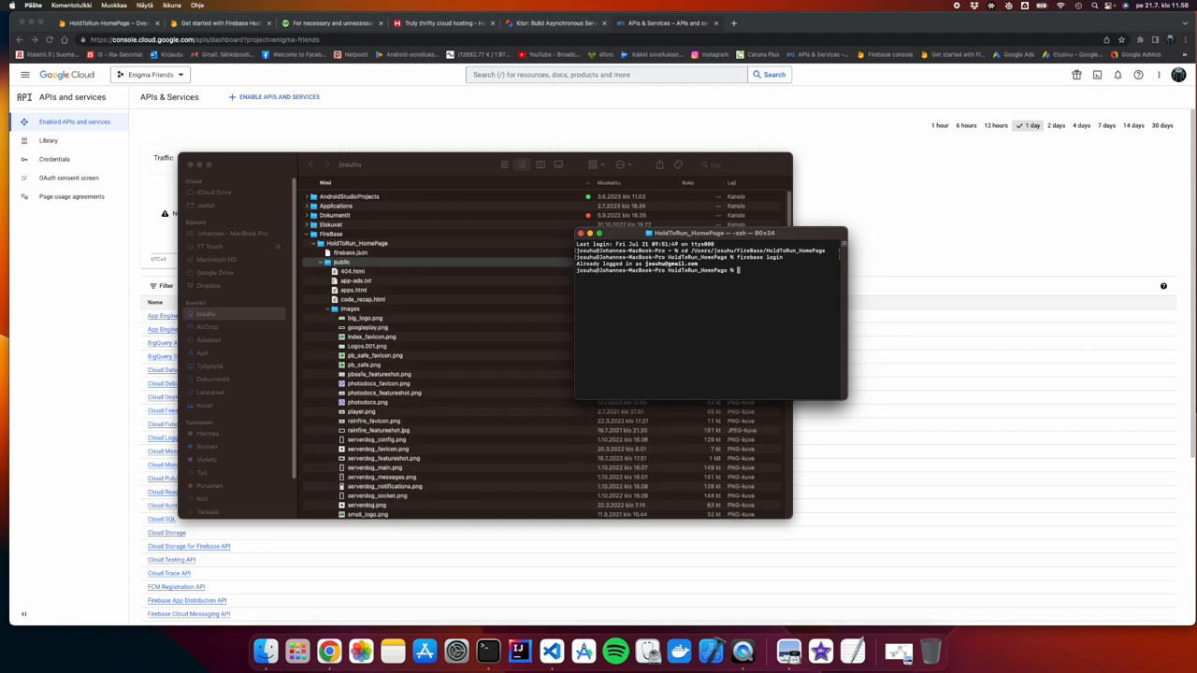
pyautogui.write('firebase deploy')
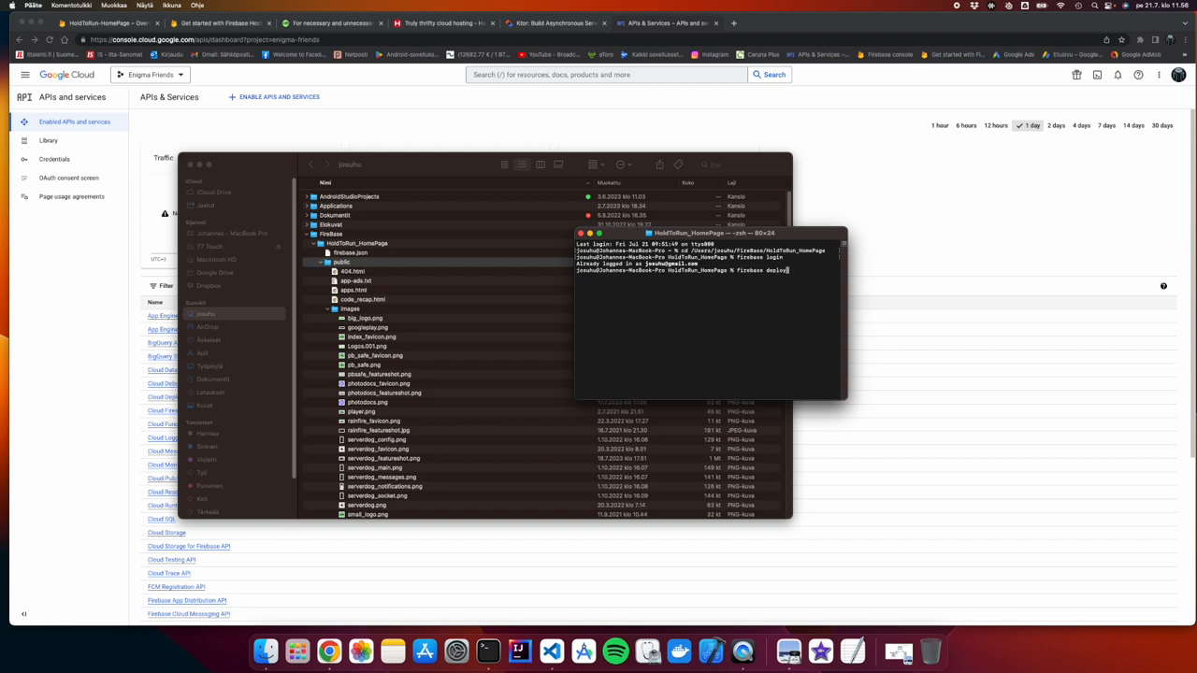
pyautogui.press('Return')
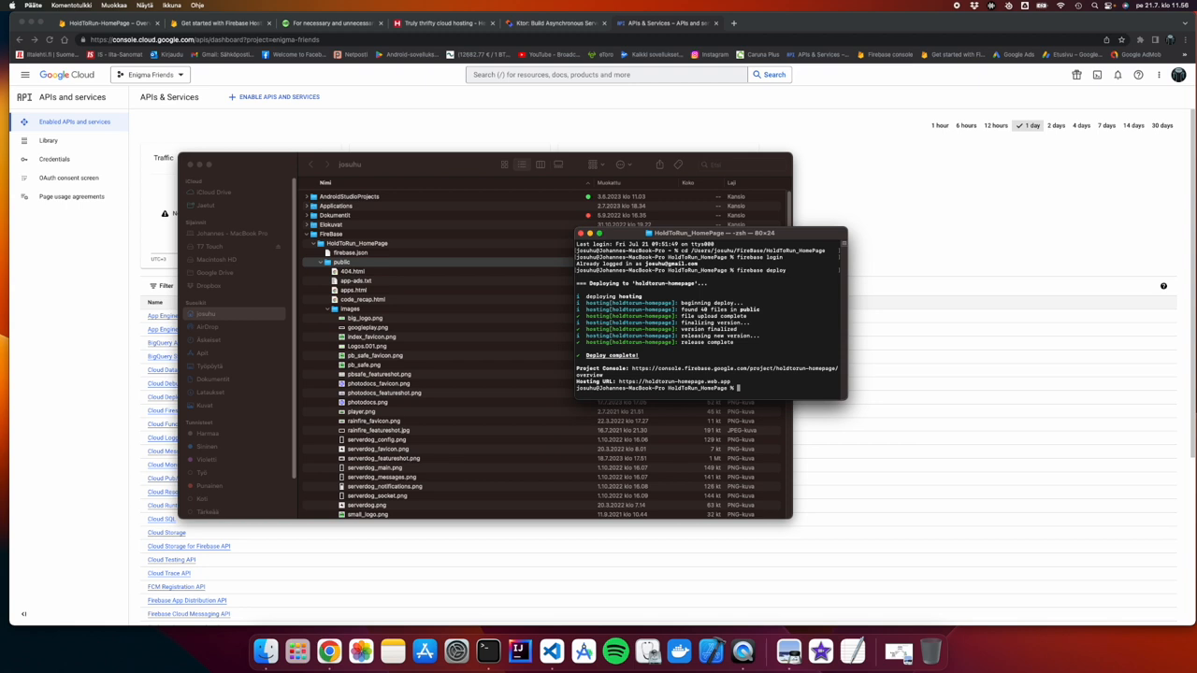
pyautogui.moveTo(838, 127)
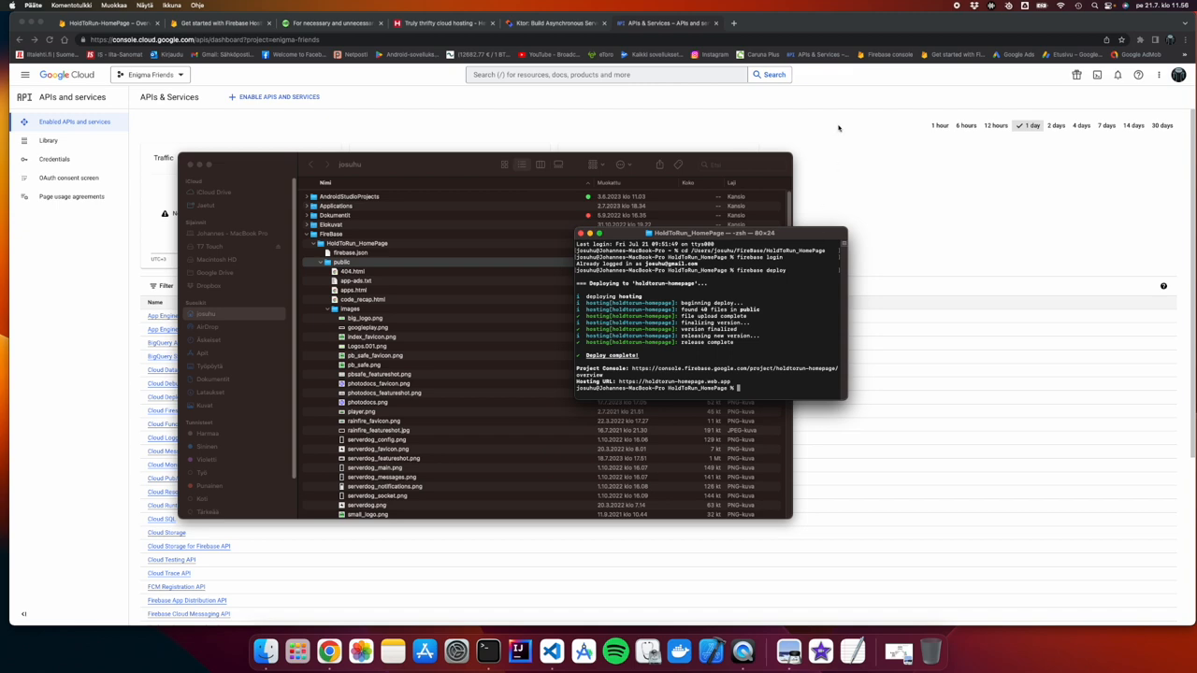
pyautogui.moveTo(450, 166)
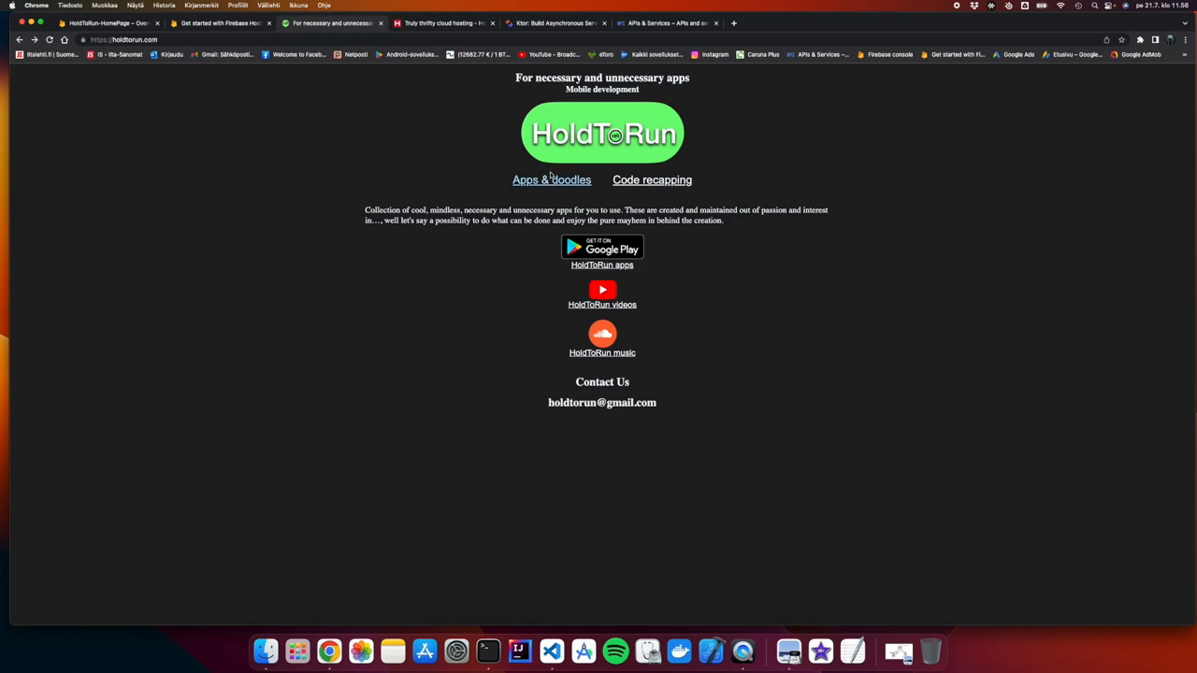
# Browse the Apps & doodles page on holdtorun.com, including ServerDog
pyautogui.click(550, 180)
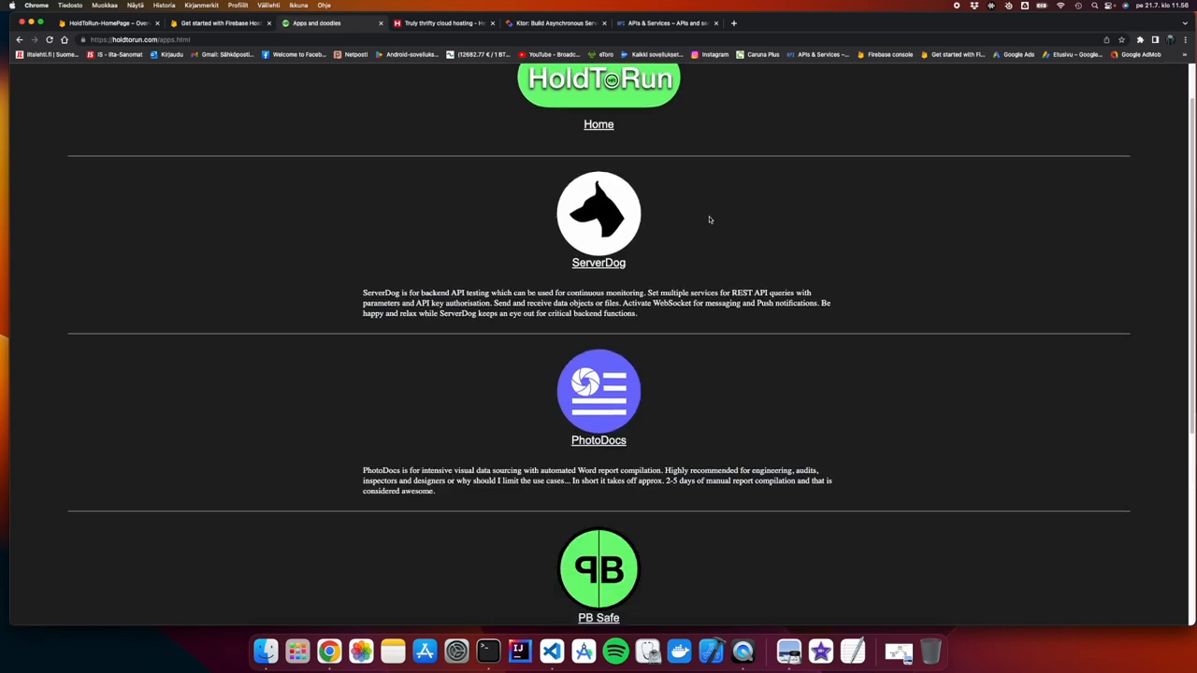
pyautogui.scroll(-3)
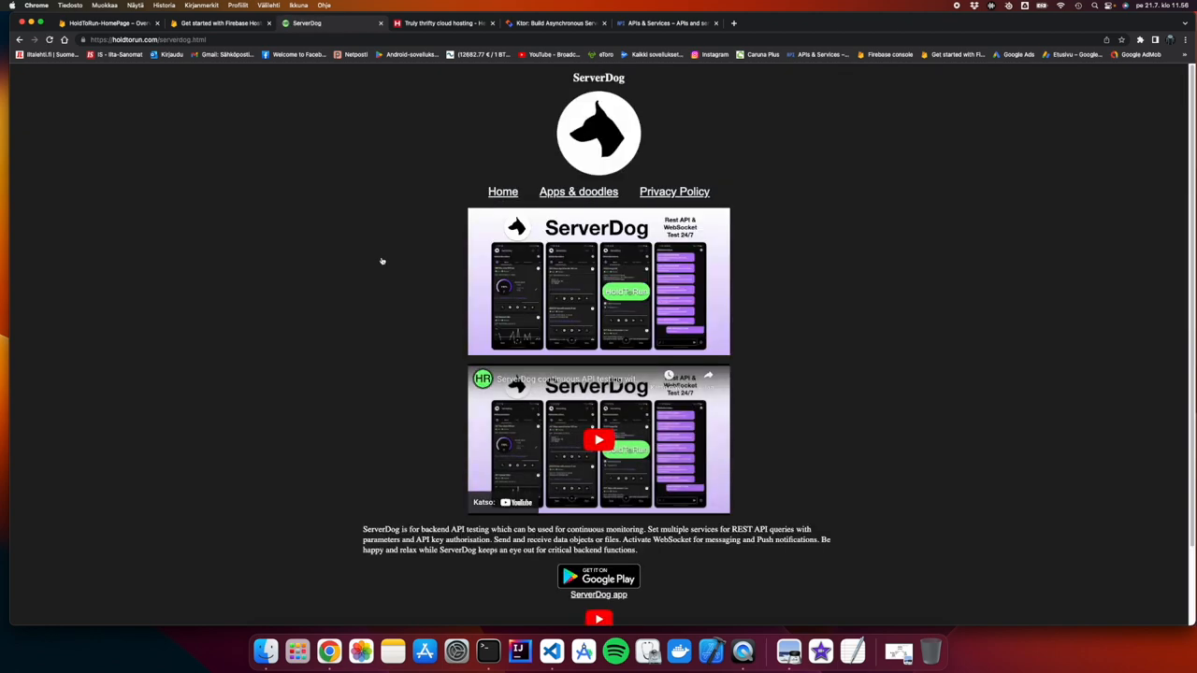
pyautogui.scroll(-3)
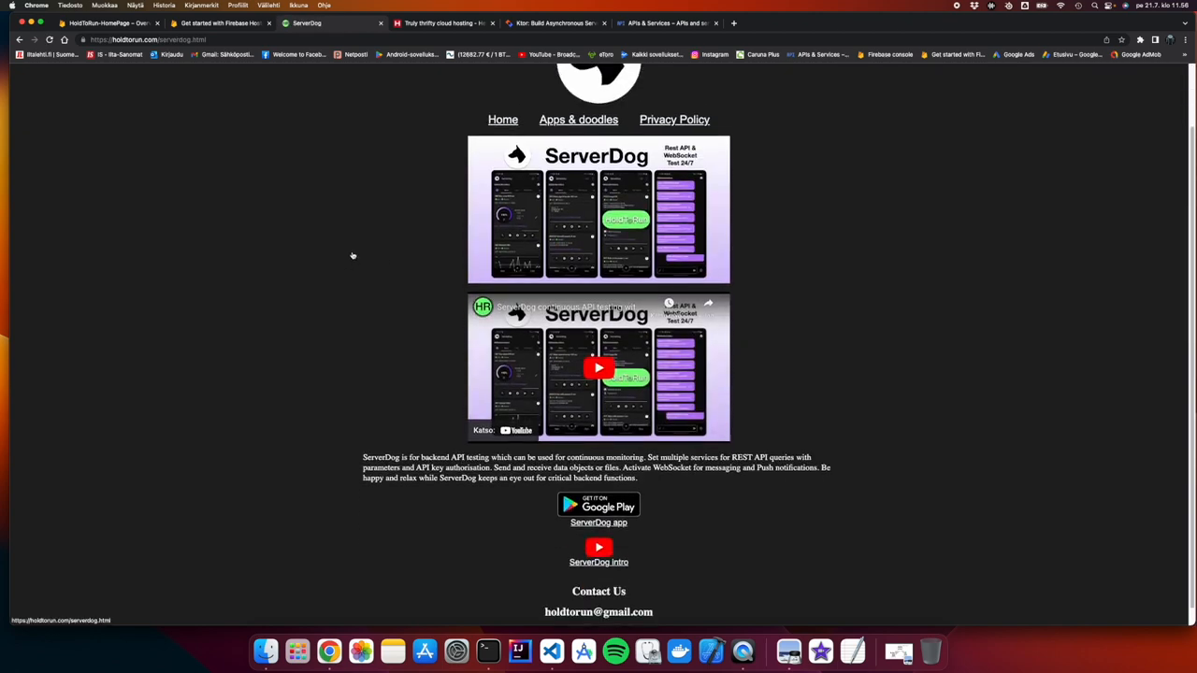
pyautogui.click(578, 120)
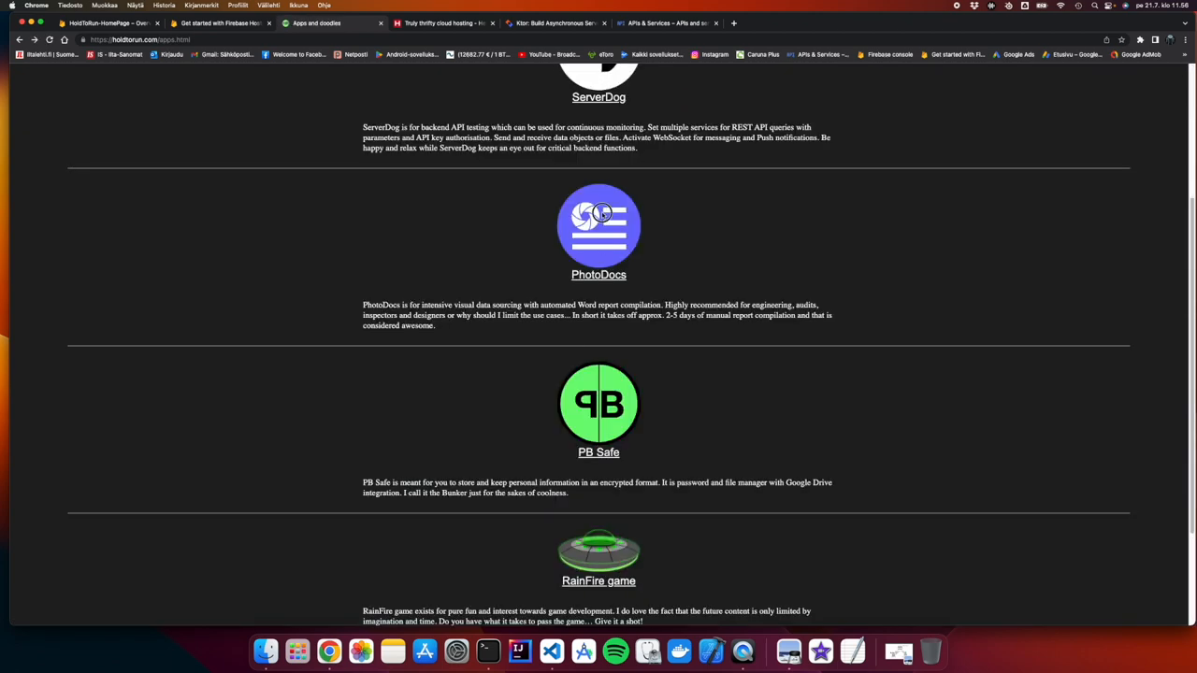
# View the PhotoDocs page and its privacy policy, then return home
pyautogui.click(599, 274)
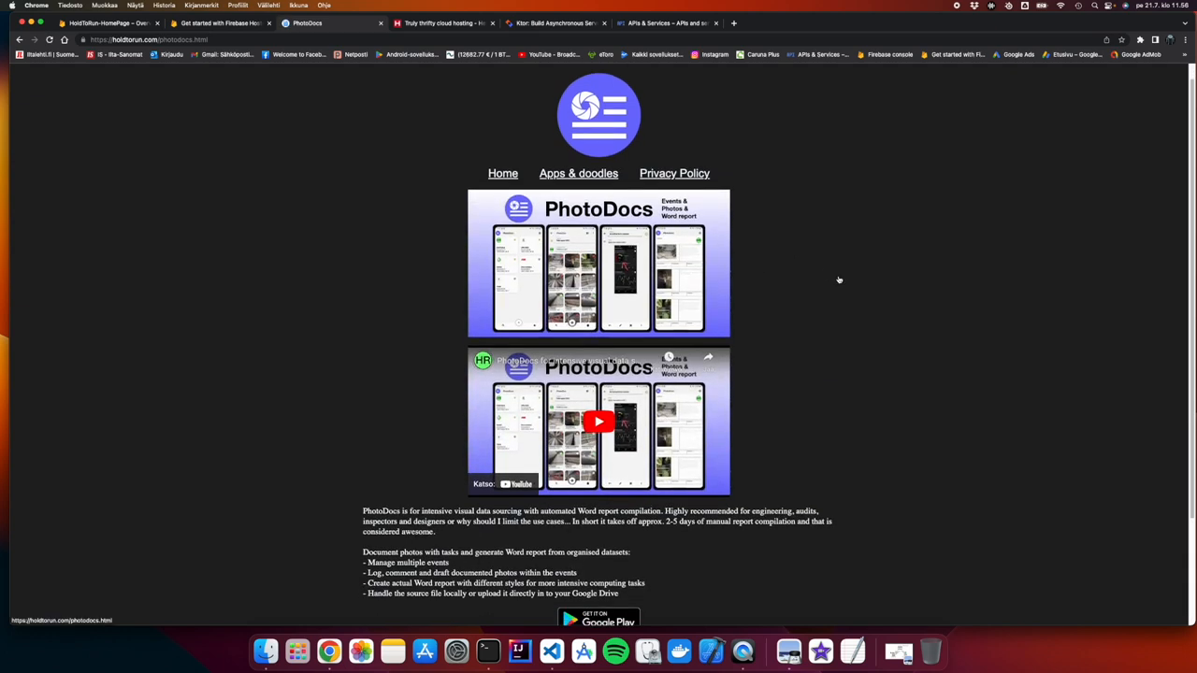
pyautogui.scroll(-3)
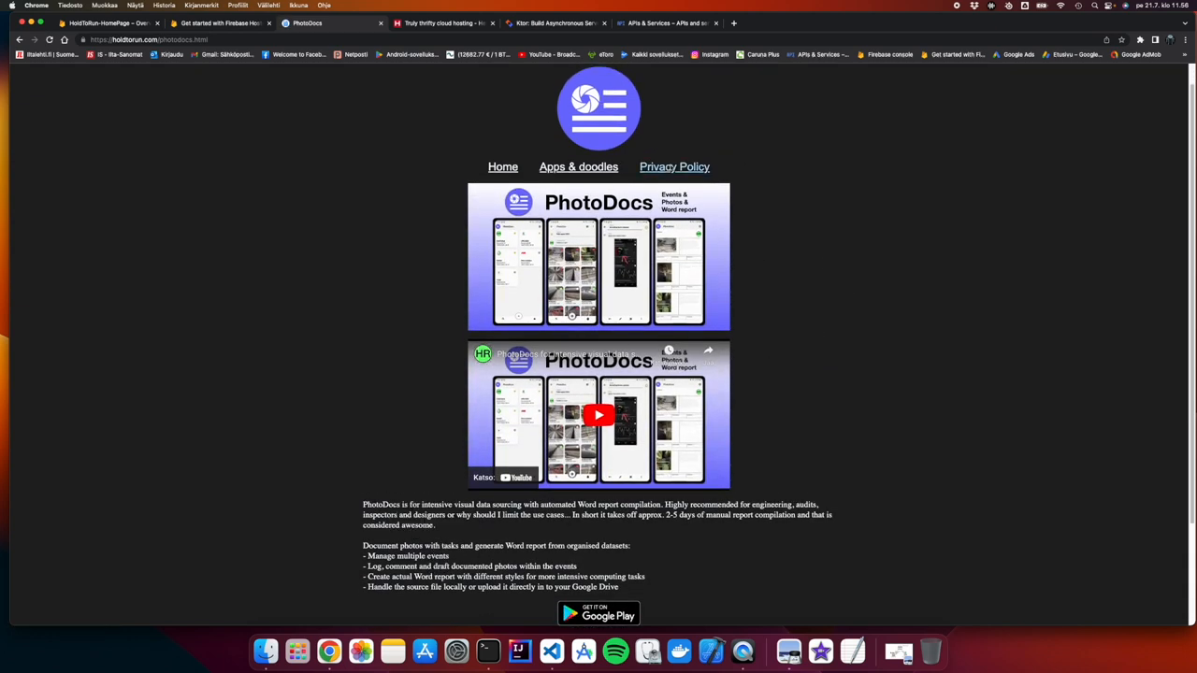
pyautogui.click(675, 166)
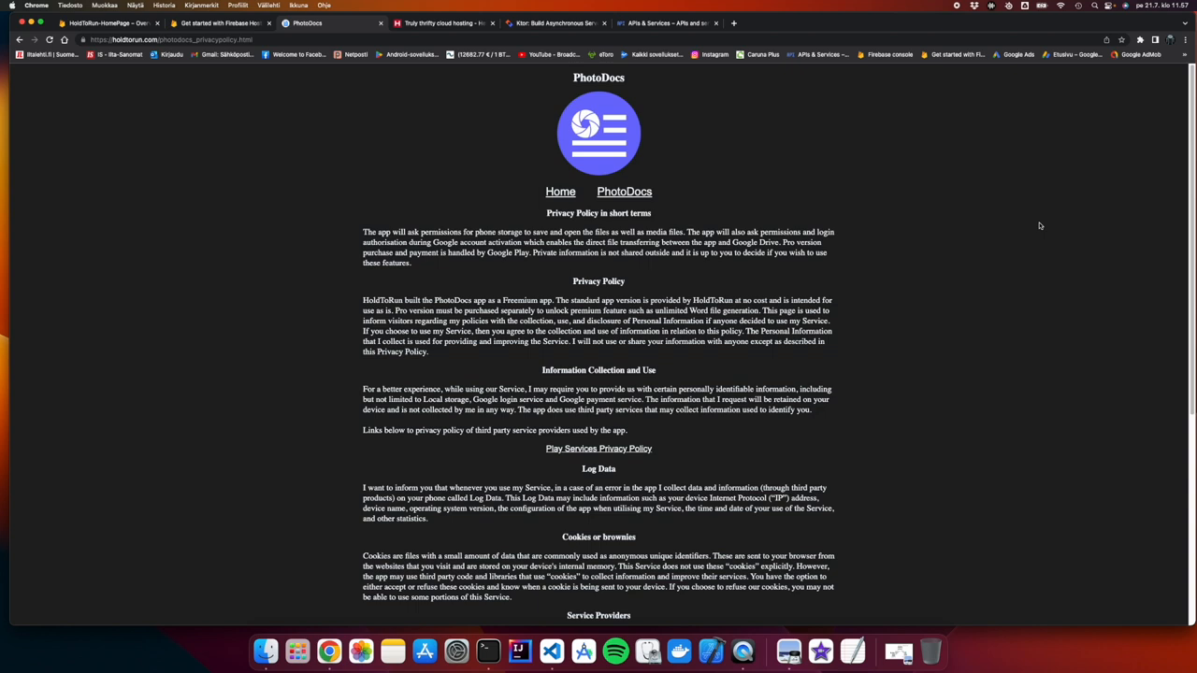
pyautogui.moveTo(1030, 210)
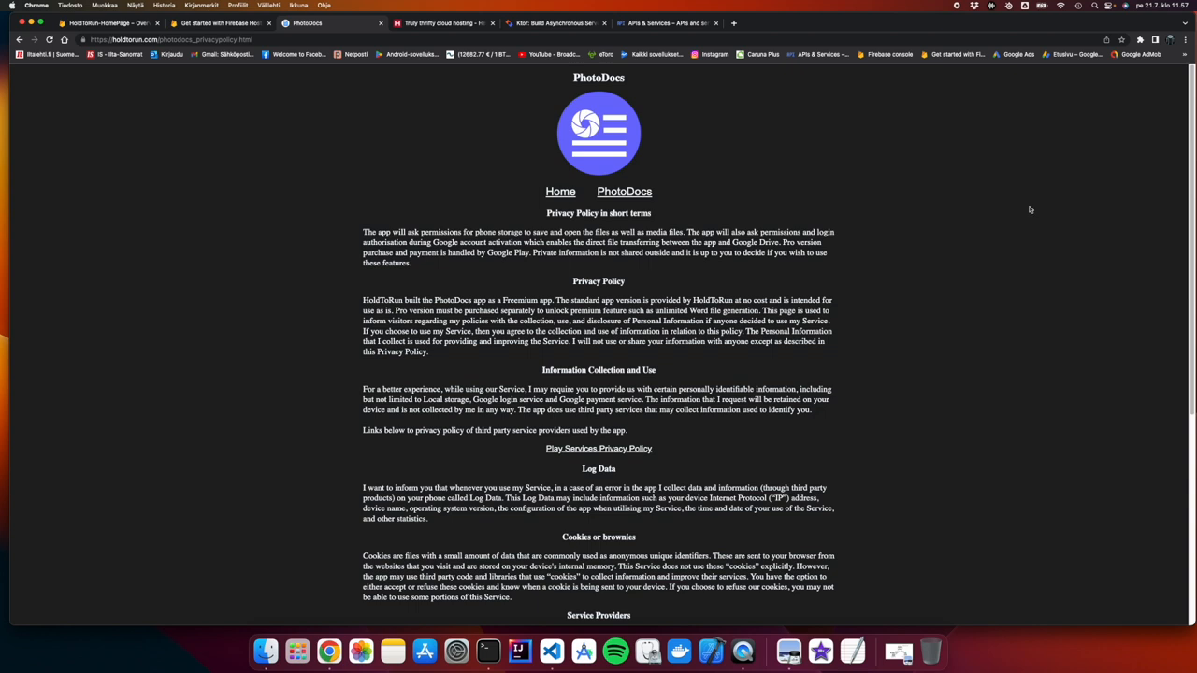
pyautogui.moveTo(567, 208)
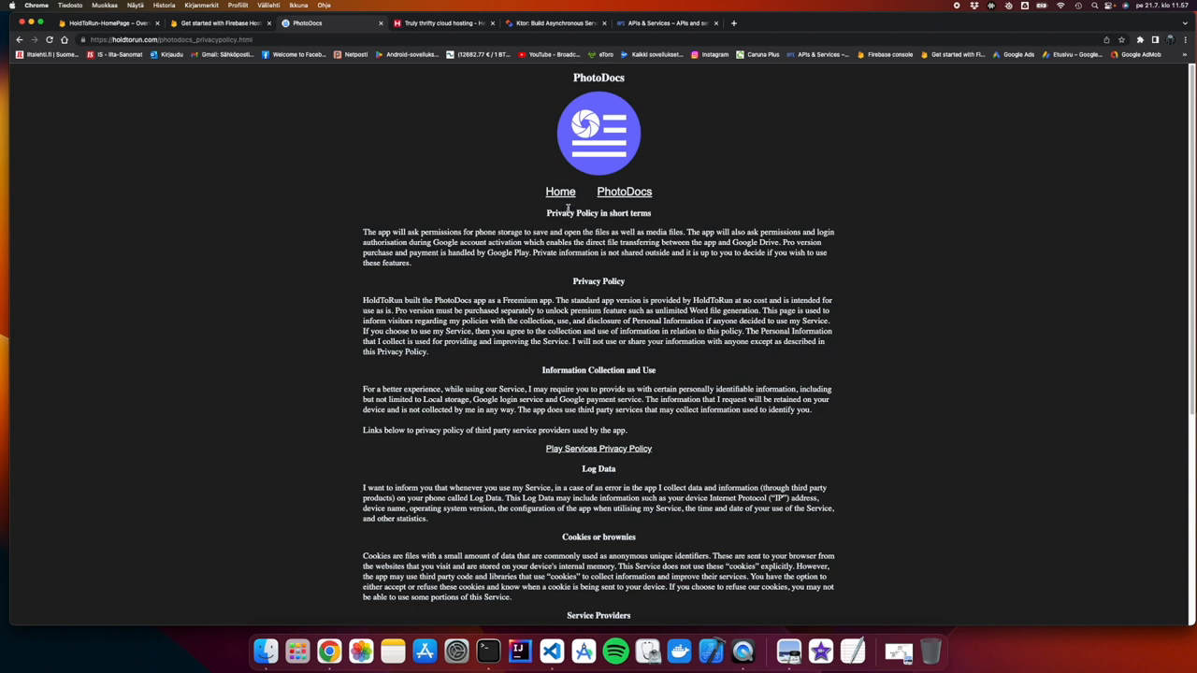
pyautogui.moveTo(561, 192)
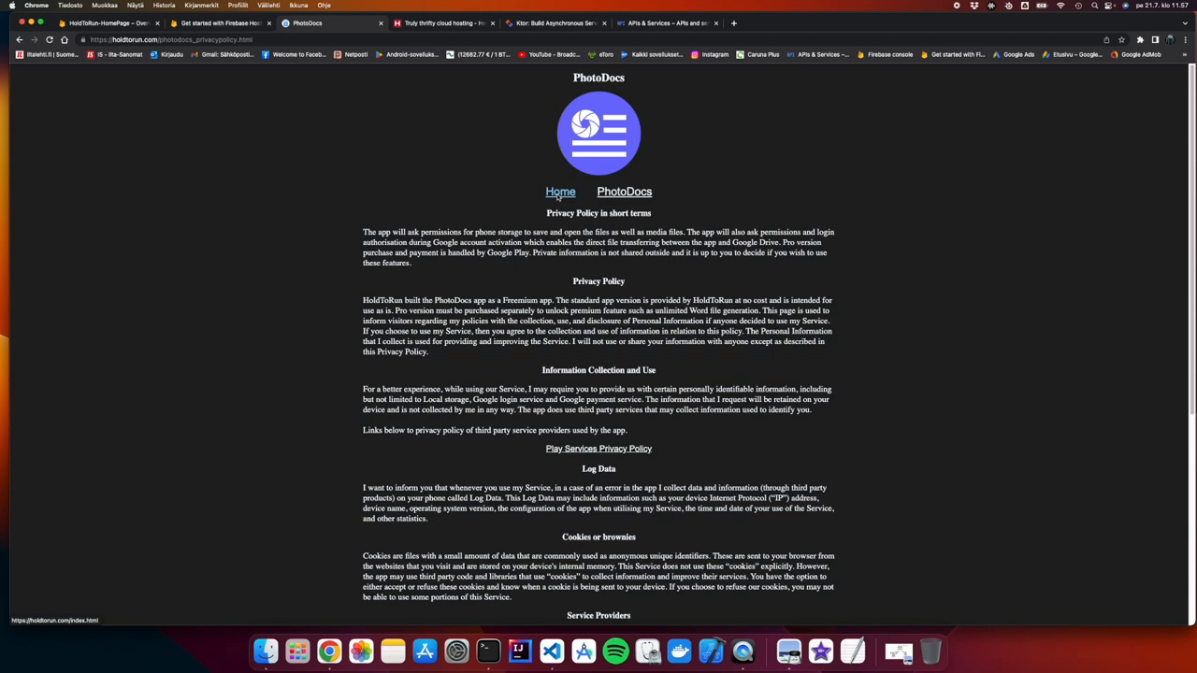
pyautogui.click(560, 192)
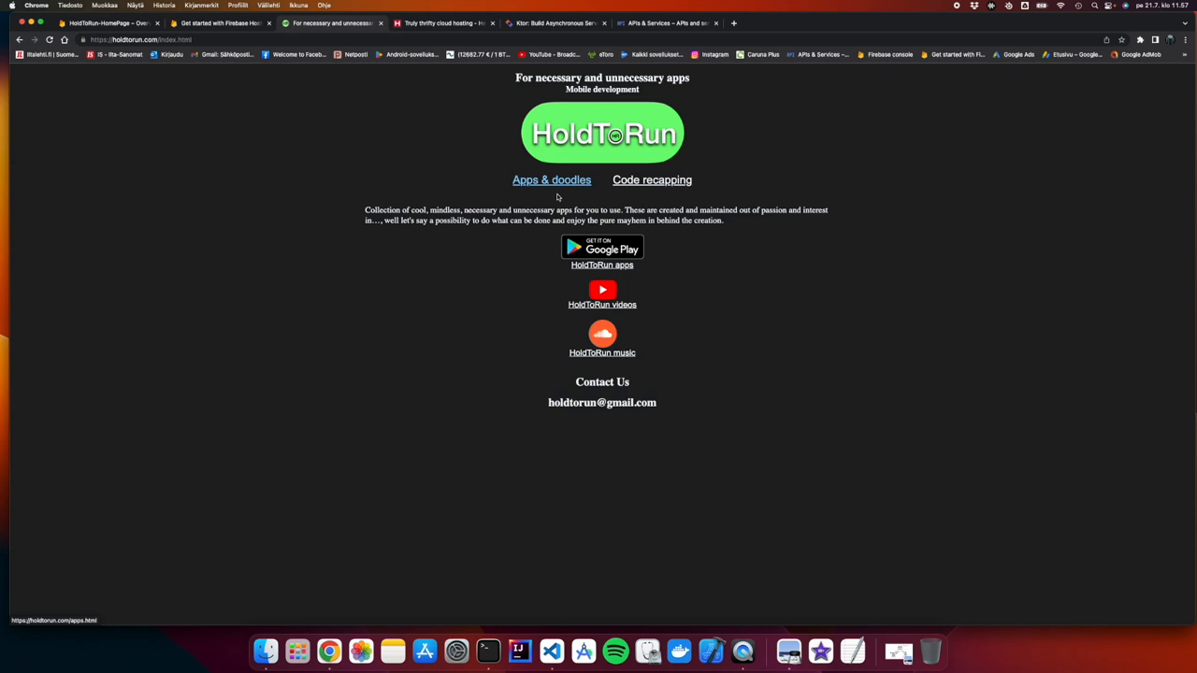
pyautogui.moveTo(308, 614)
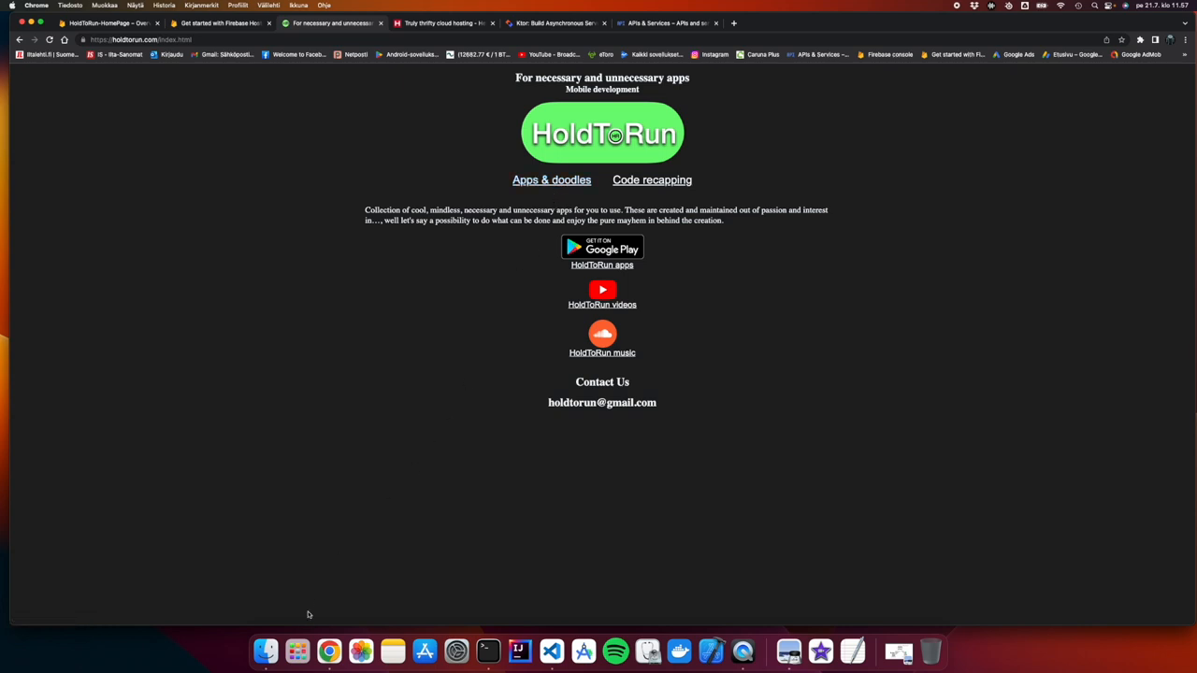
pyautogui.moveTo(266, 652)
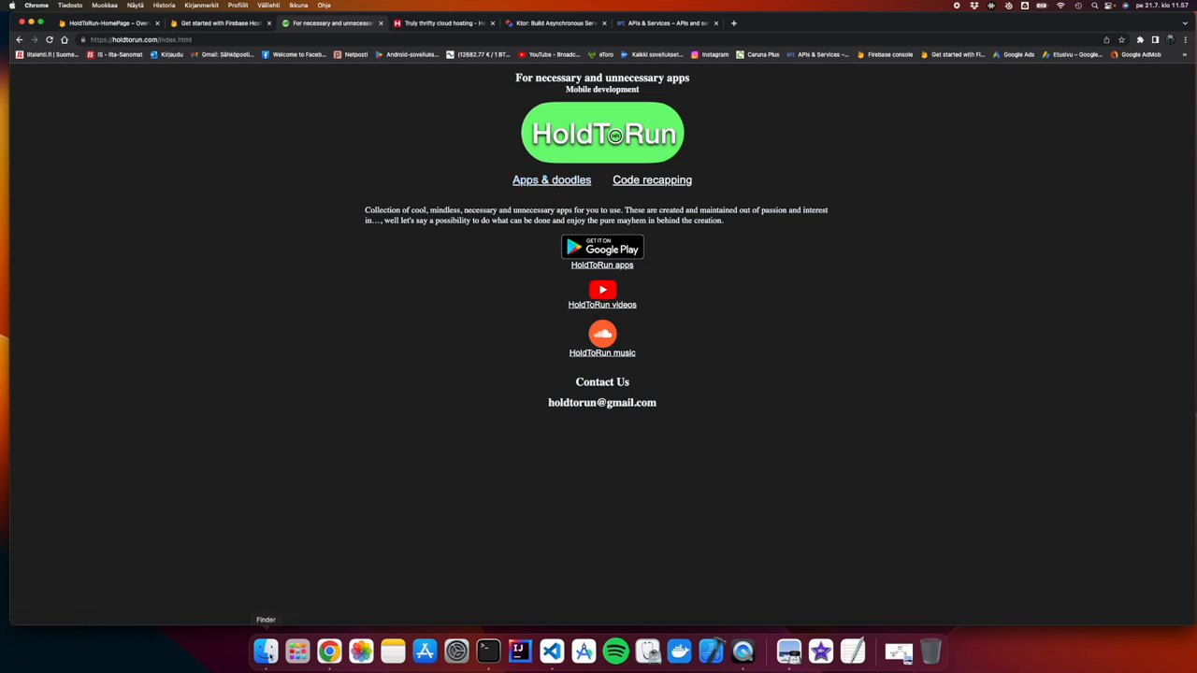
# Collapse the public folder in Finder and return to Visual Studio Code
pyautogui.click(265, 652)
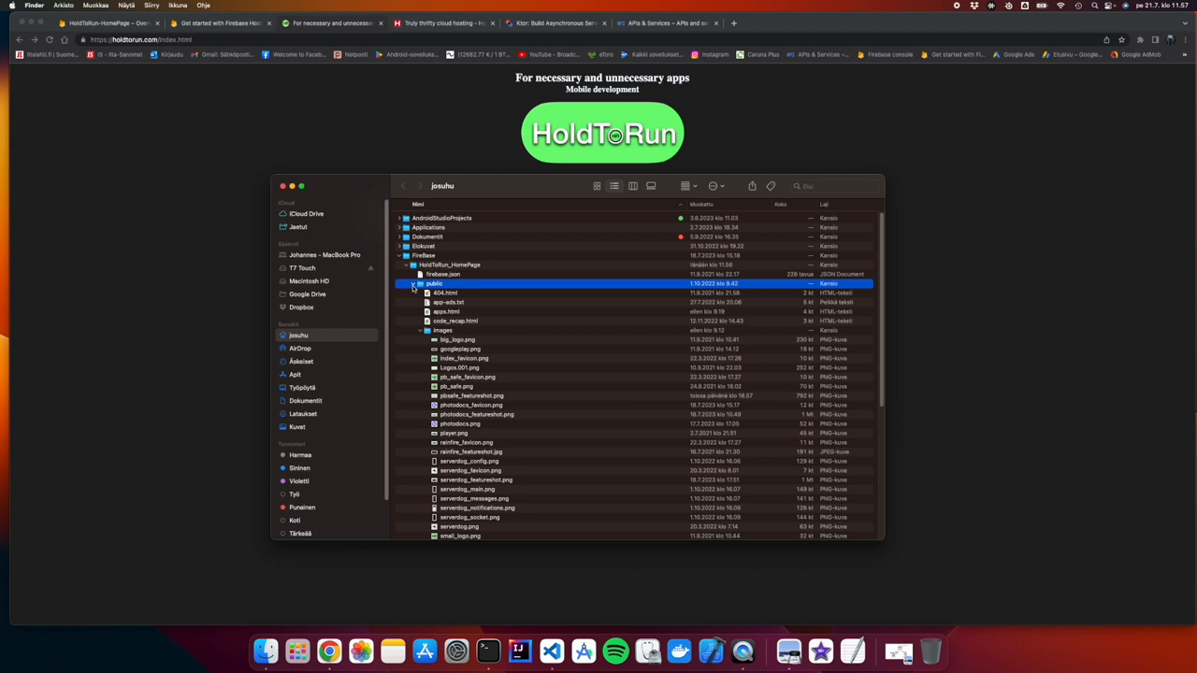
pyautogui.click(414, 283)
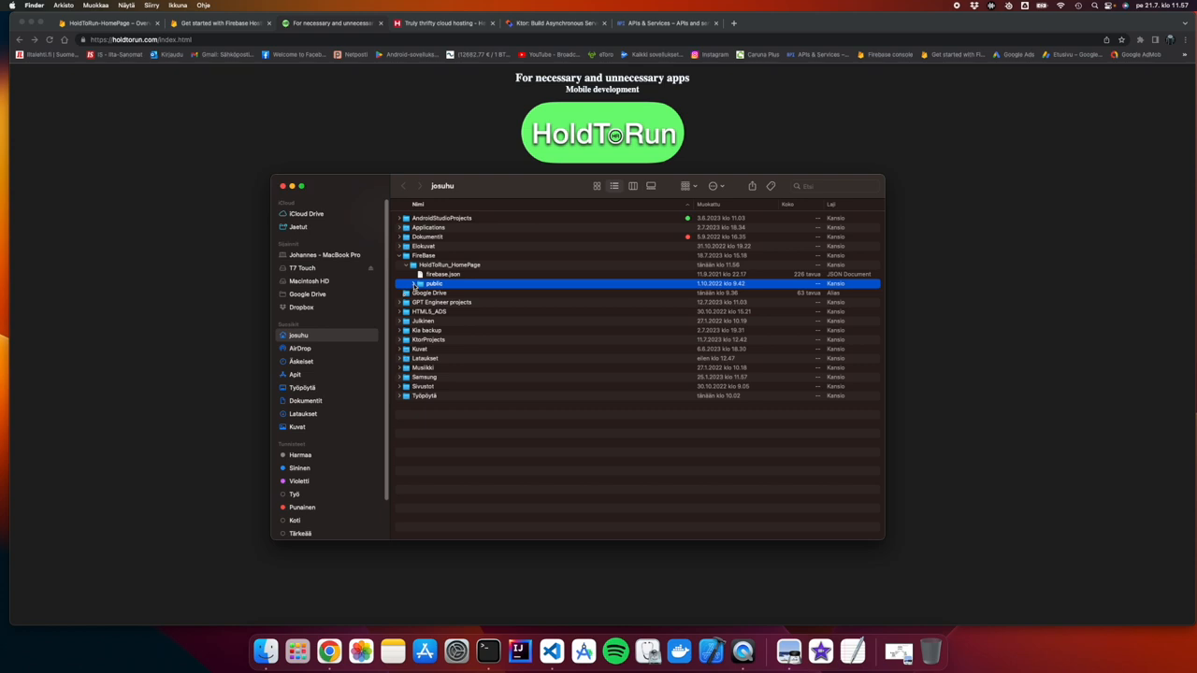
pyautogui.click(414, 283)
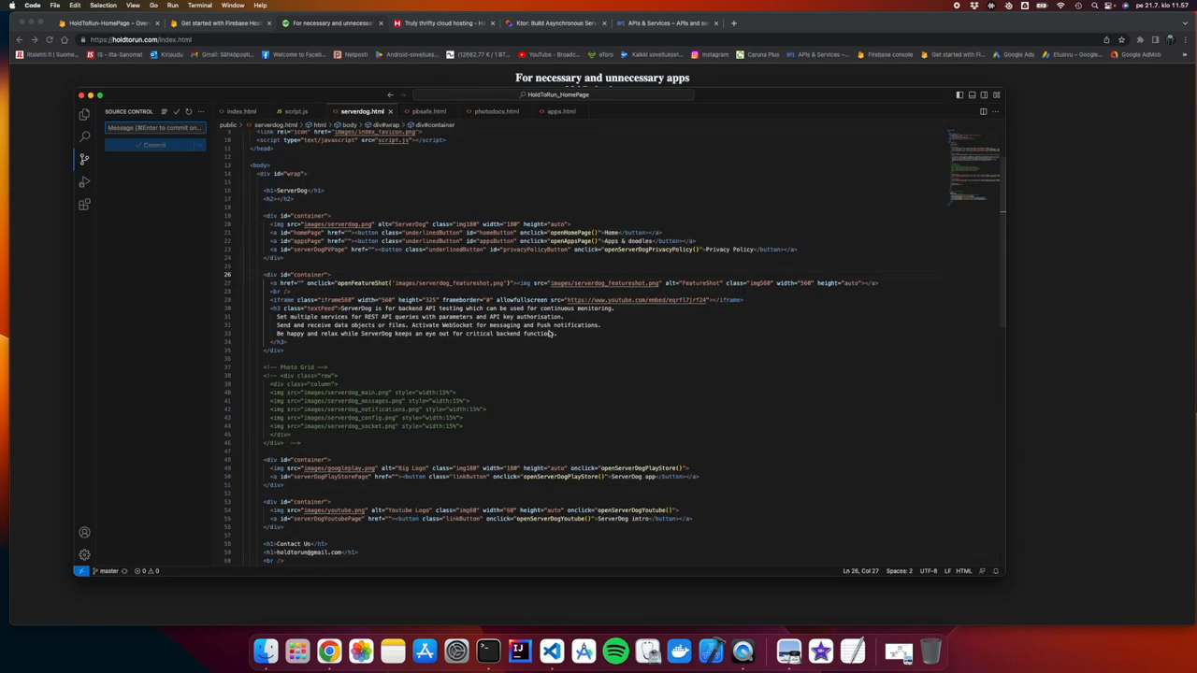
pyautogui.scroll(-3)
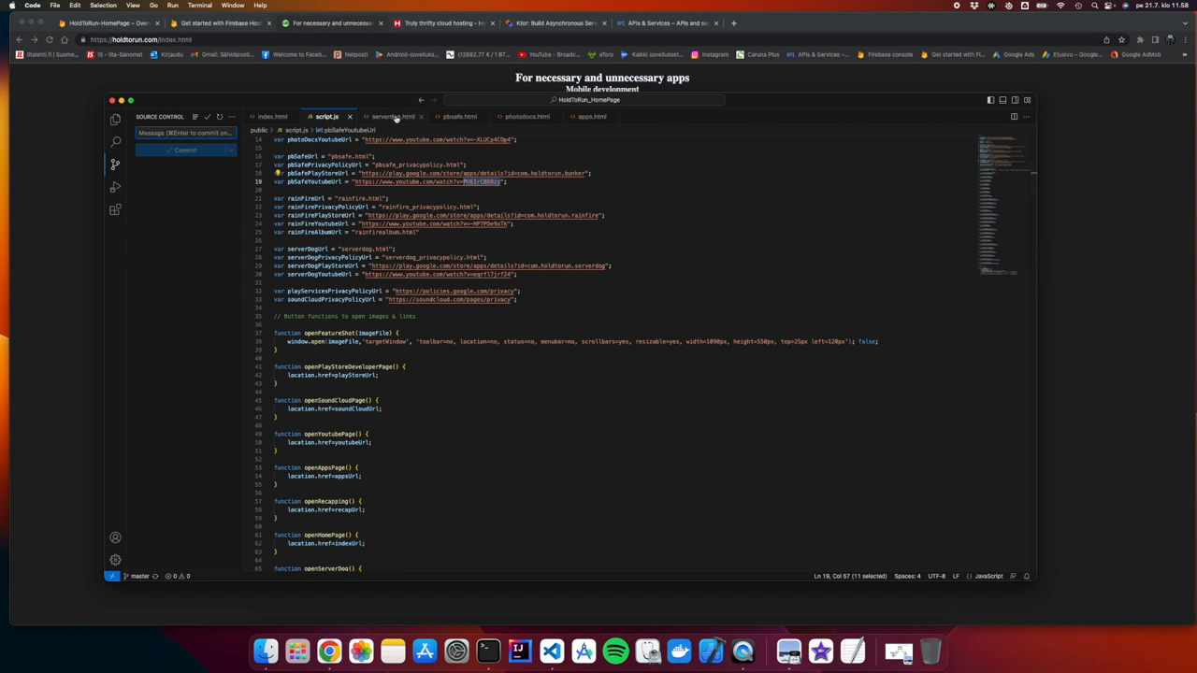
pyautogui.click(390, 116)
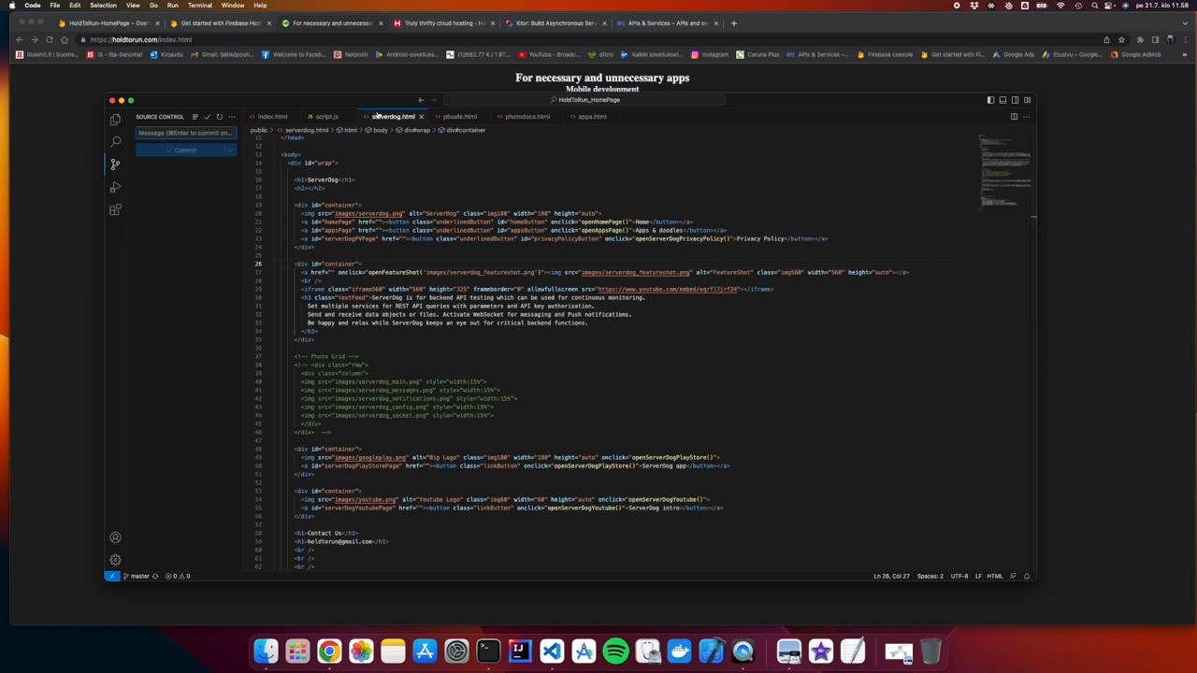
pyautogui.moveTo(400, 130)
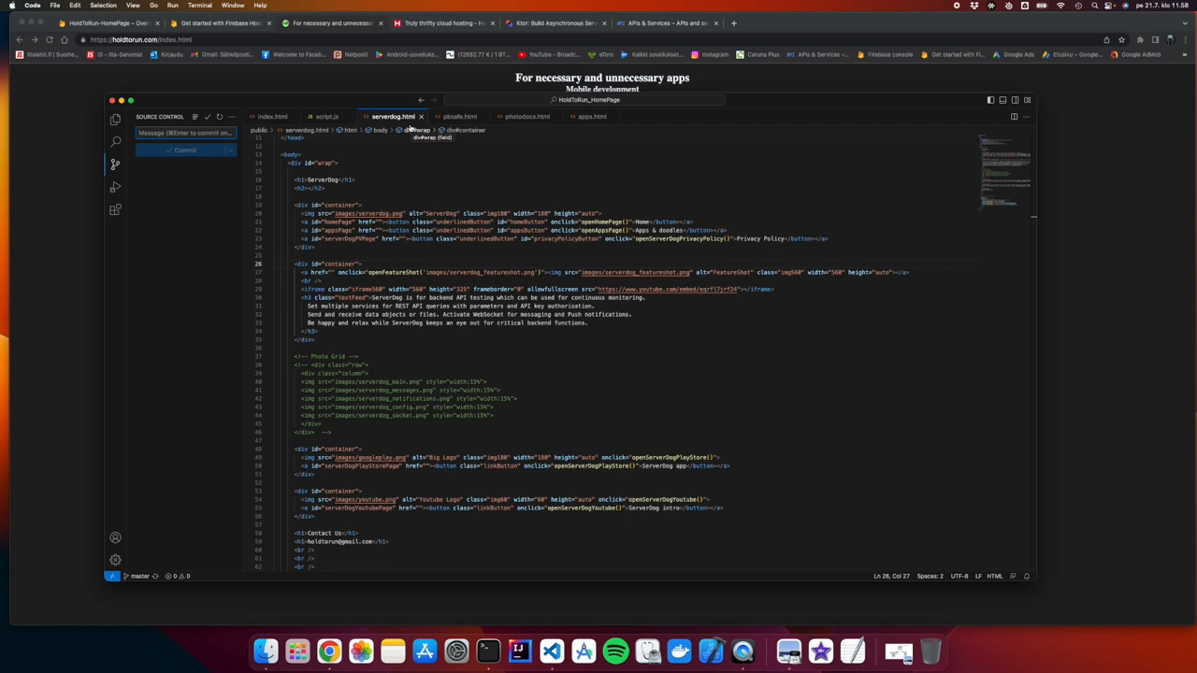
pyautogui.moveTo(309, 100)
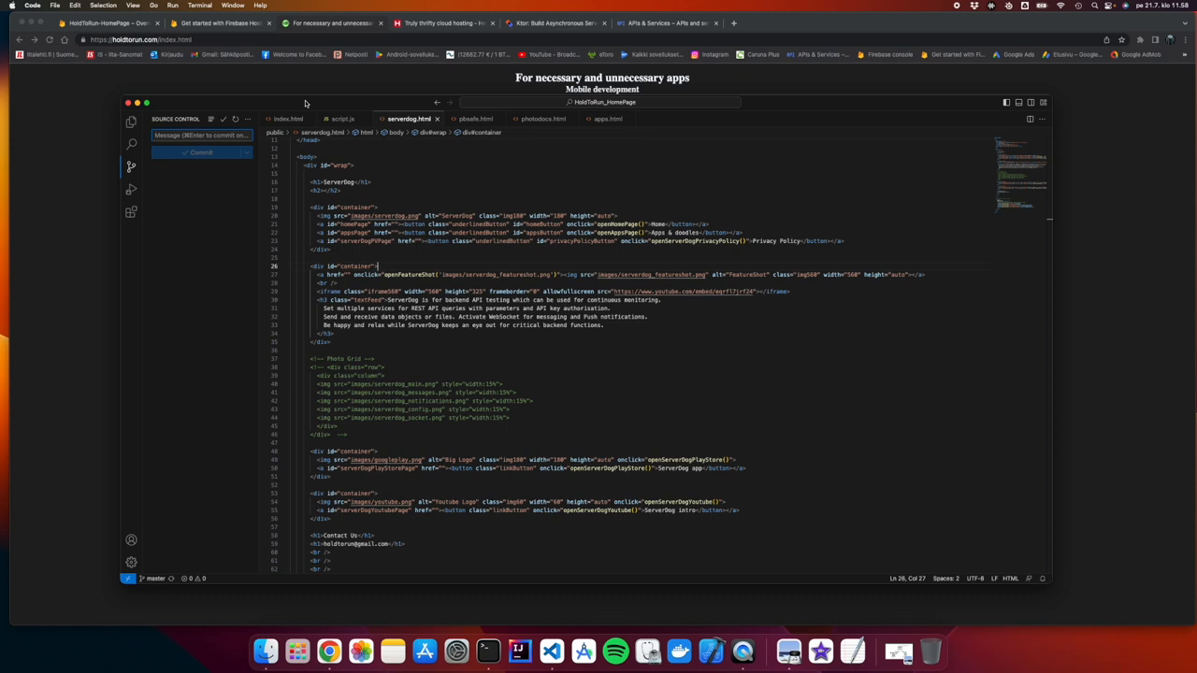
pyautogui.moveTo(624, 111)
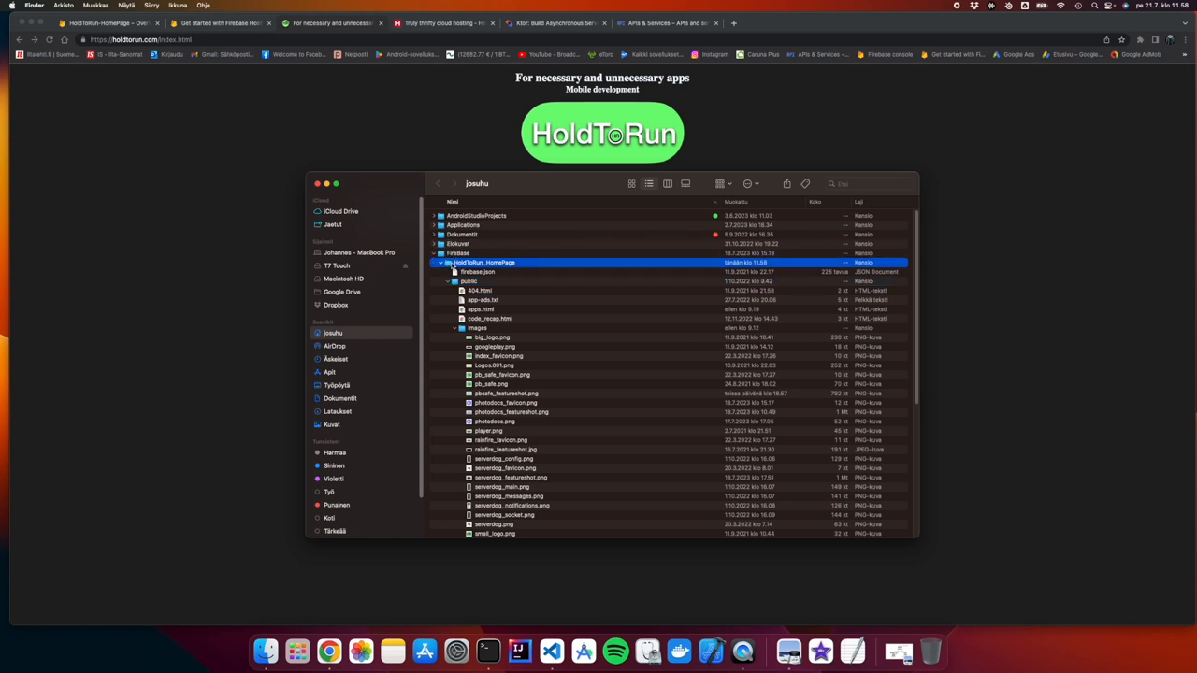
# Collapse the images subfolder and re-expand the public folder in Finder
pyautogui.click(468, 280)
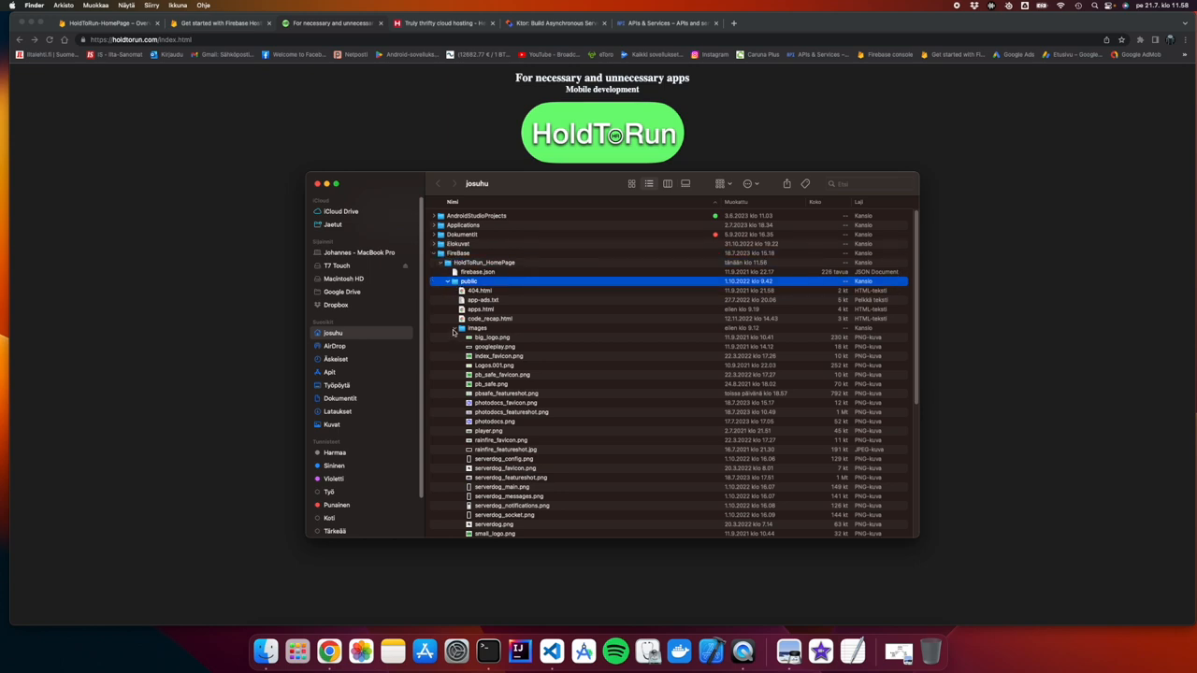
pyautogui.click(444, 328)
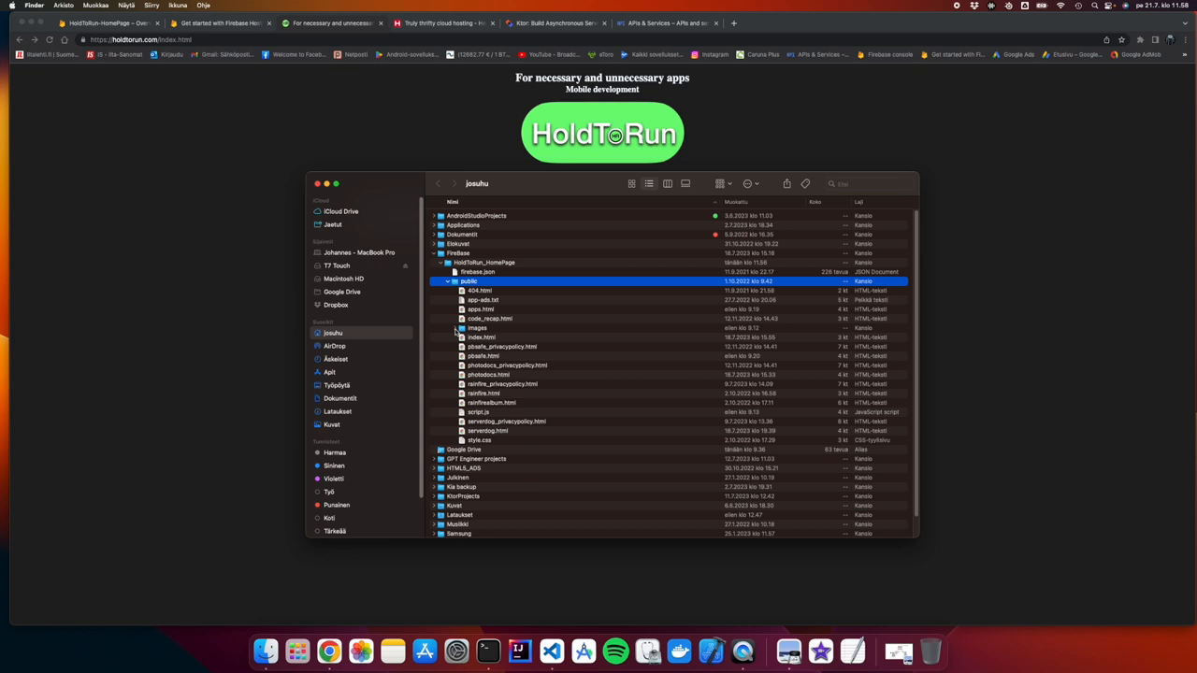
pyautogui.moveTo(664, 187)
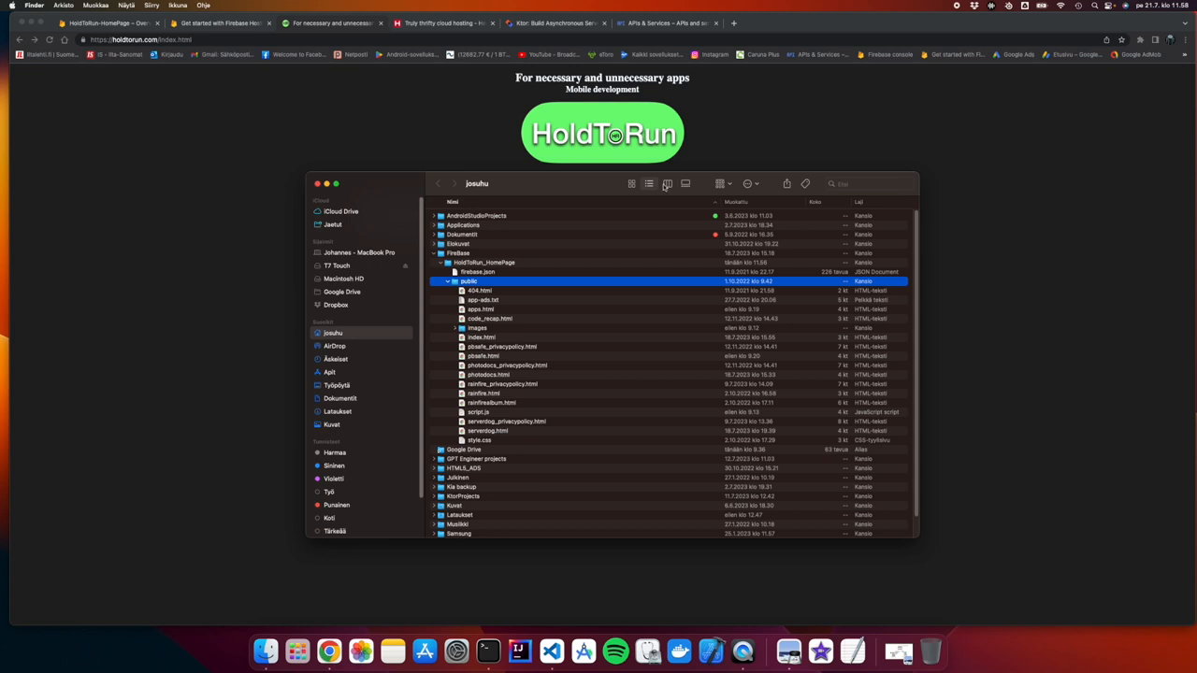
pyautogui.moveTo(330, 322)
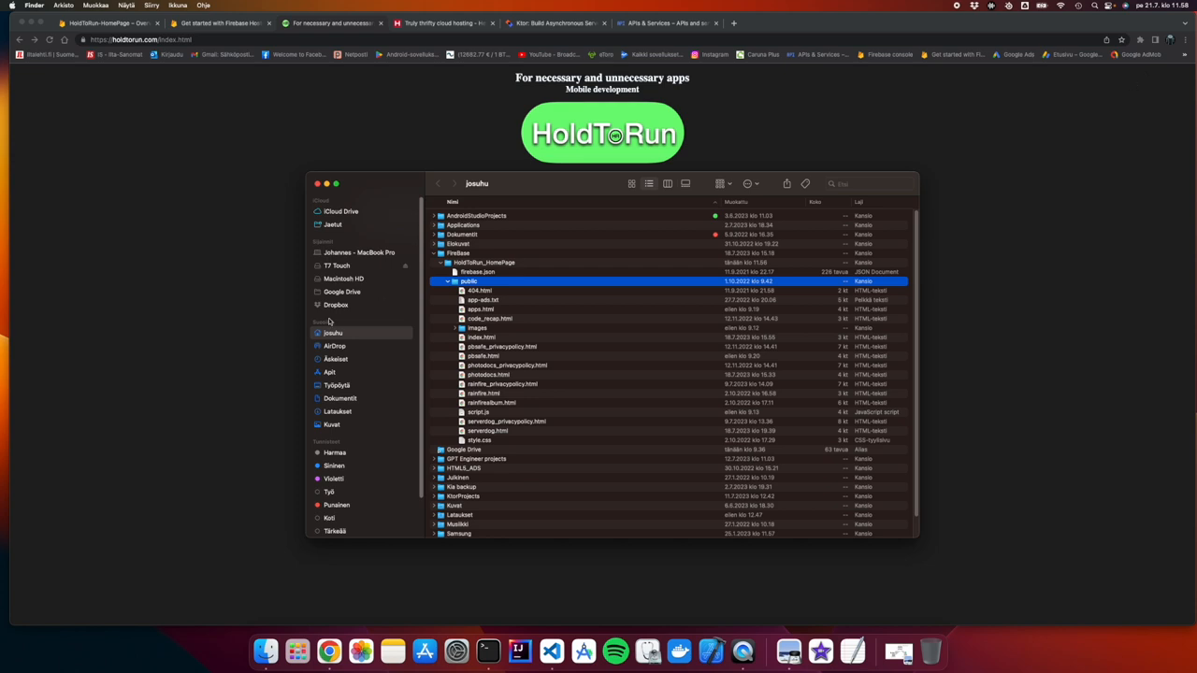
pyautogui.click(450, 281)
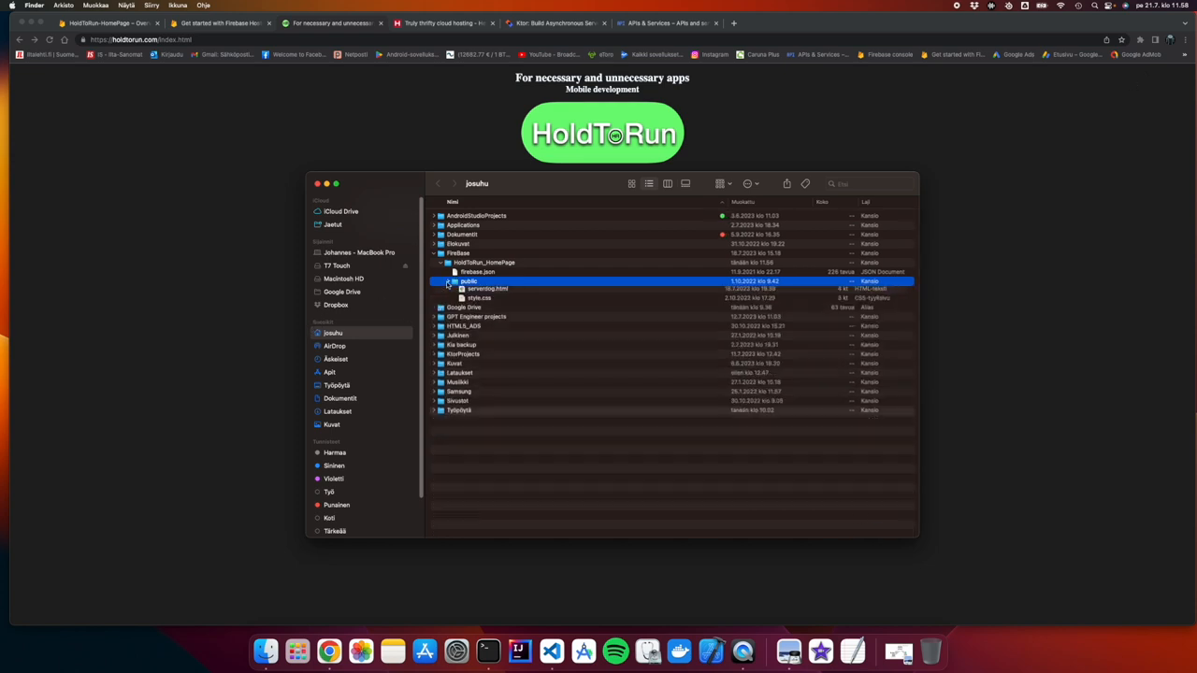
pyautogui.click(449, 280)
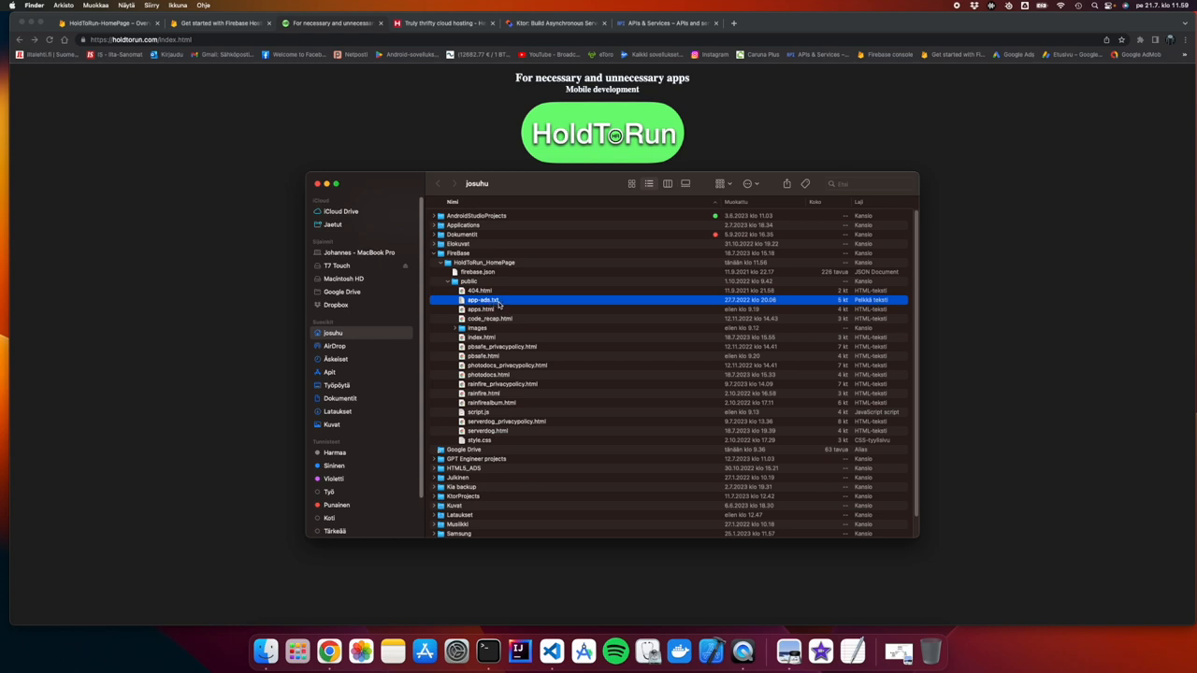
pyautogui.moveTo(524, 188)
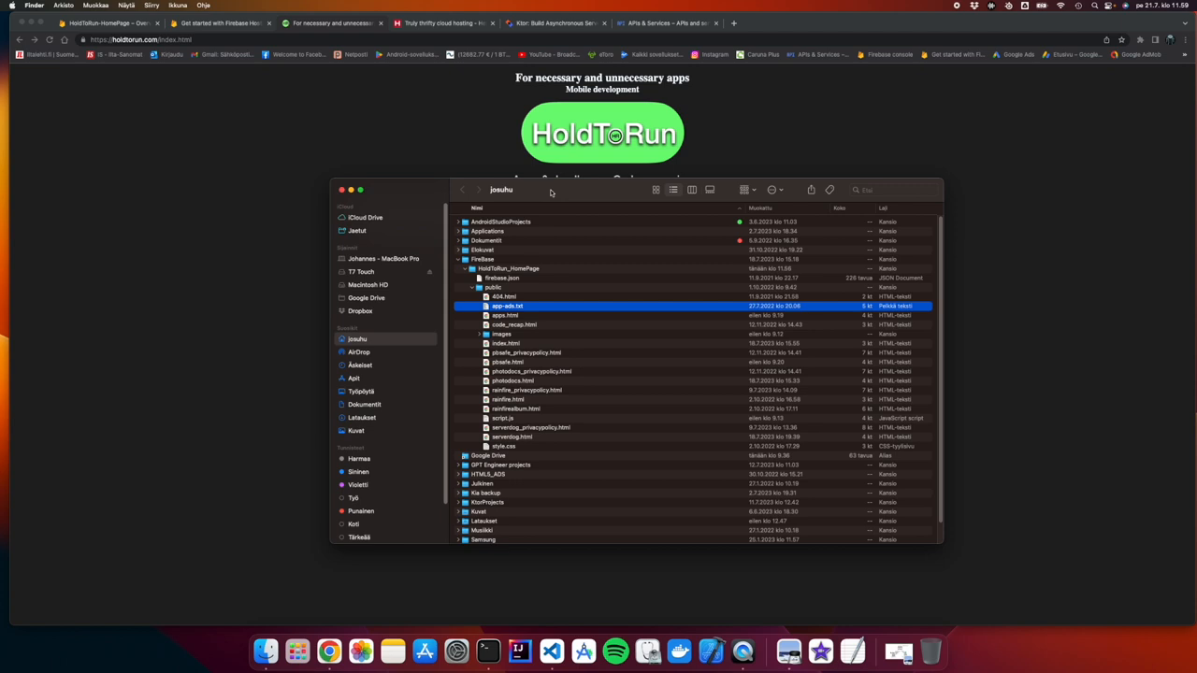
# Select site files such as apps.html and app-ads.txt in public
pyautogui.click(505, 316)
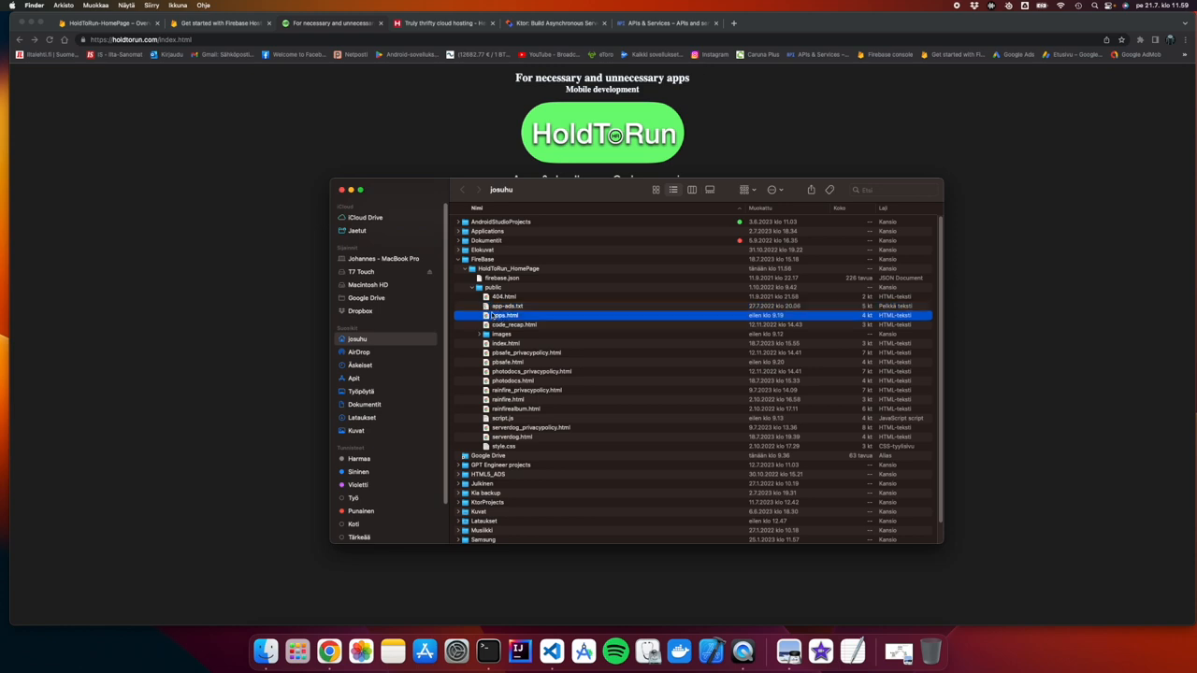
pyautogui.click(508, 305)
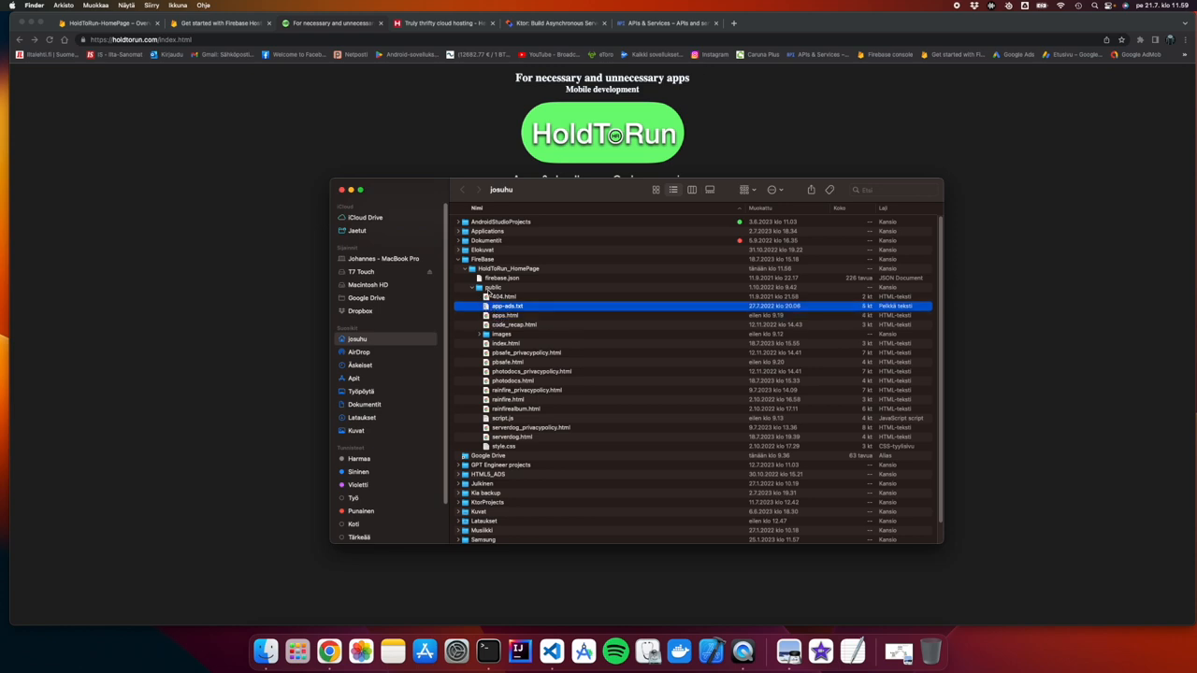
pyautogui.click(493, 287)
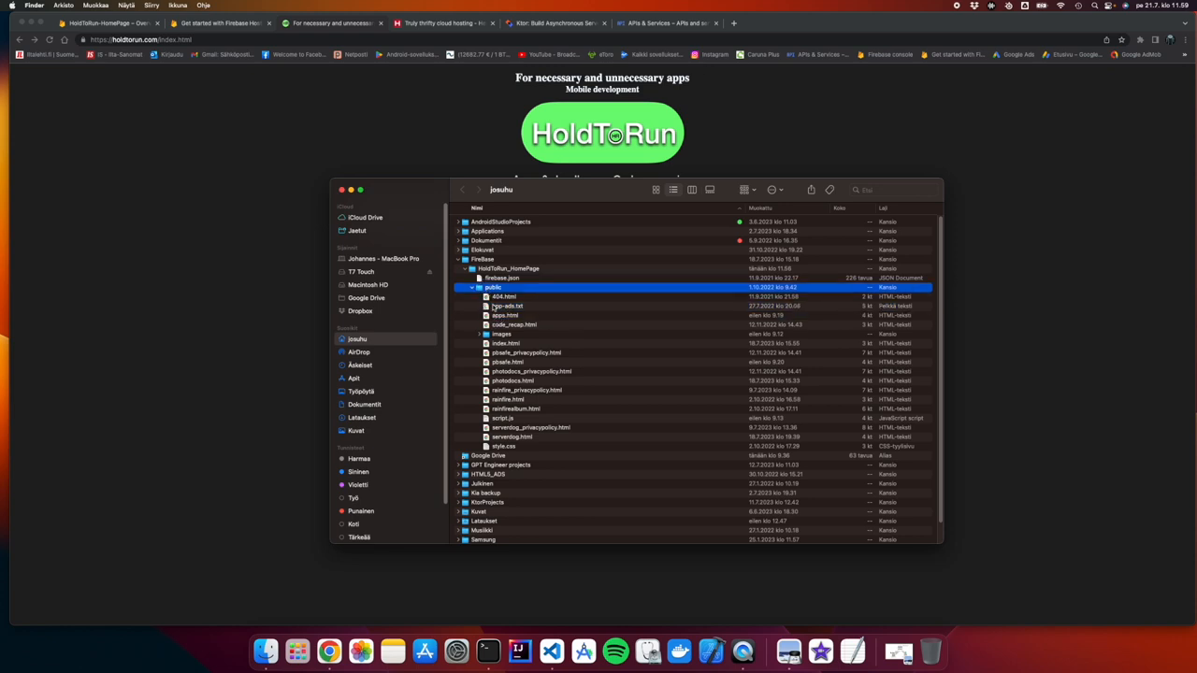
pyautogui.click(508, 306)
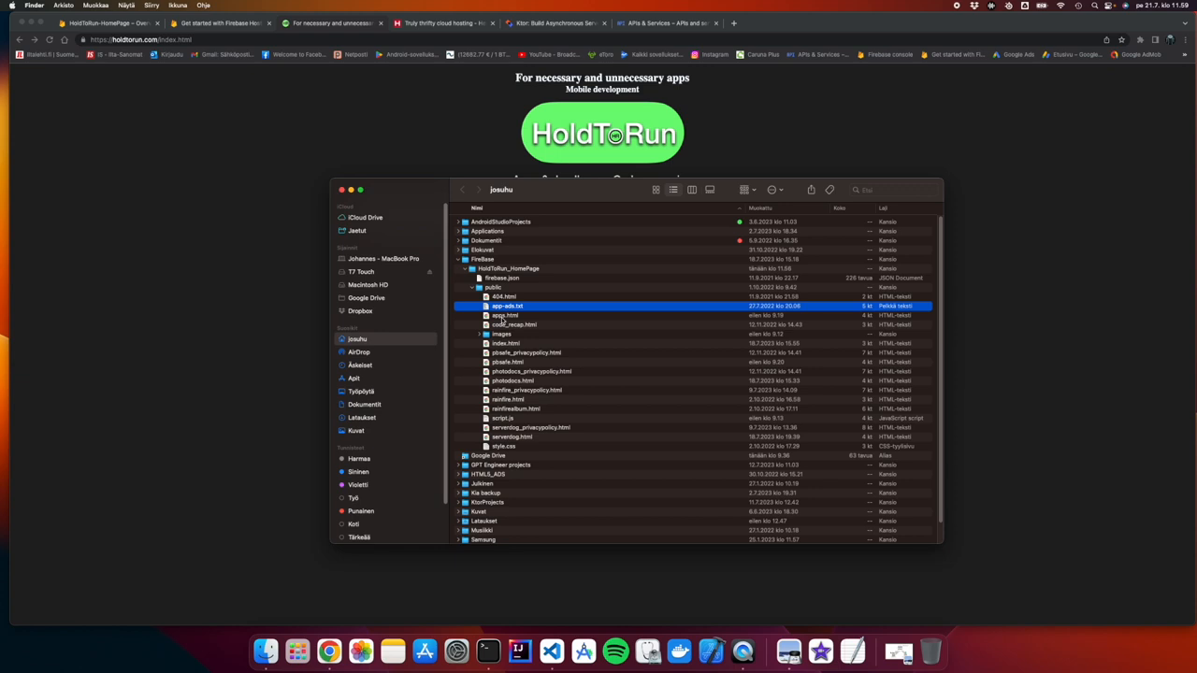
pyautogui.moveTo(287, 82)
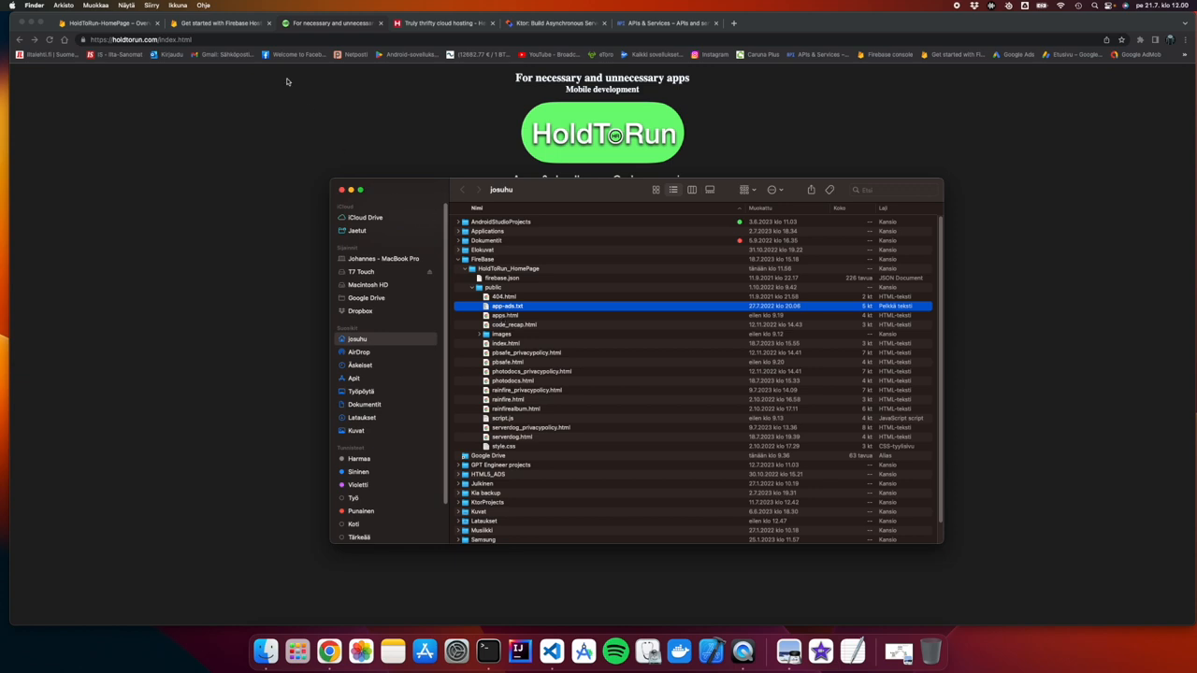
pyautogui.moveTo(789, 650)
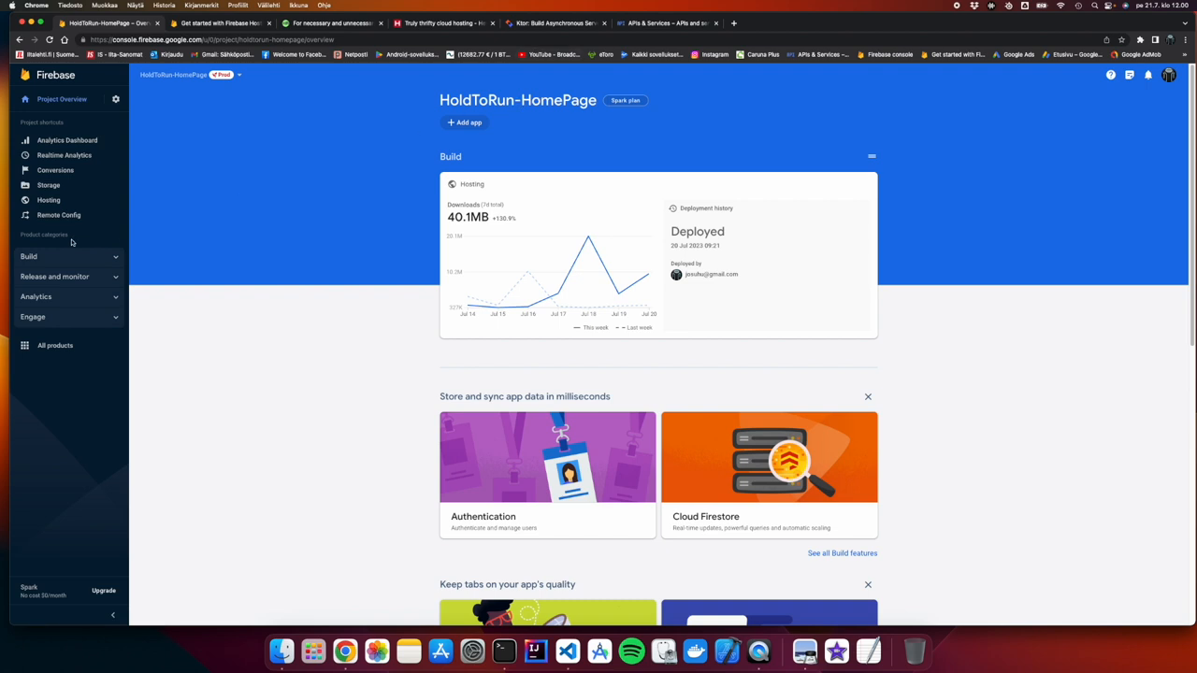
# Open Remote Config from the HoldToRun-HomePage sidebar shortcuts
pyautogui.click(58, 215)
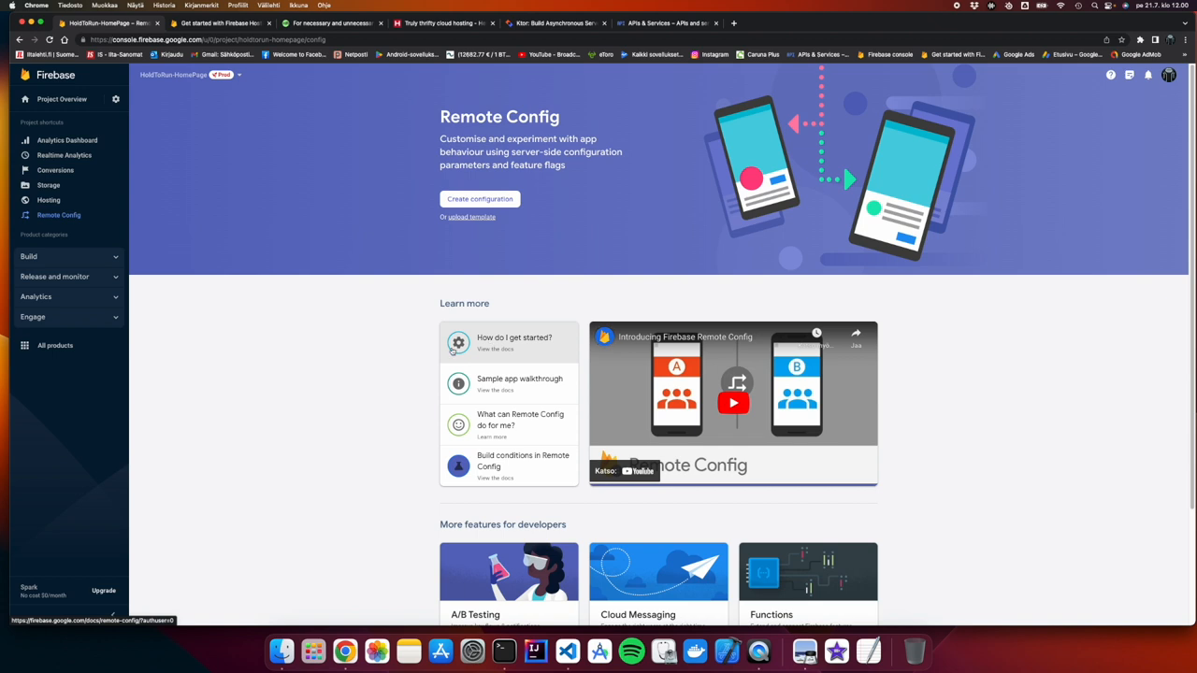
pyautogui.moveTo(472, 344)
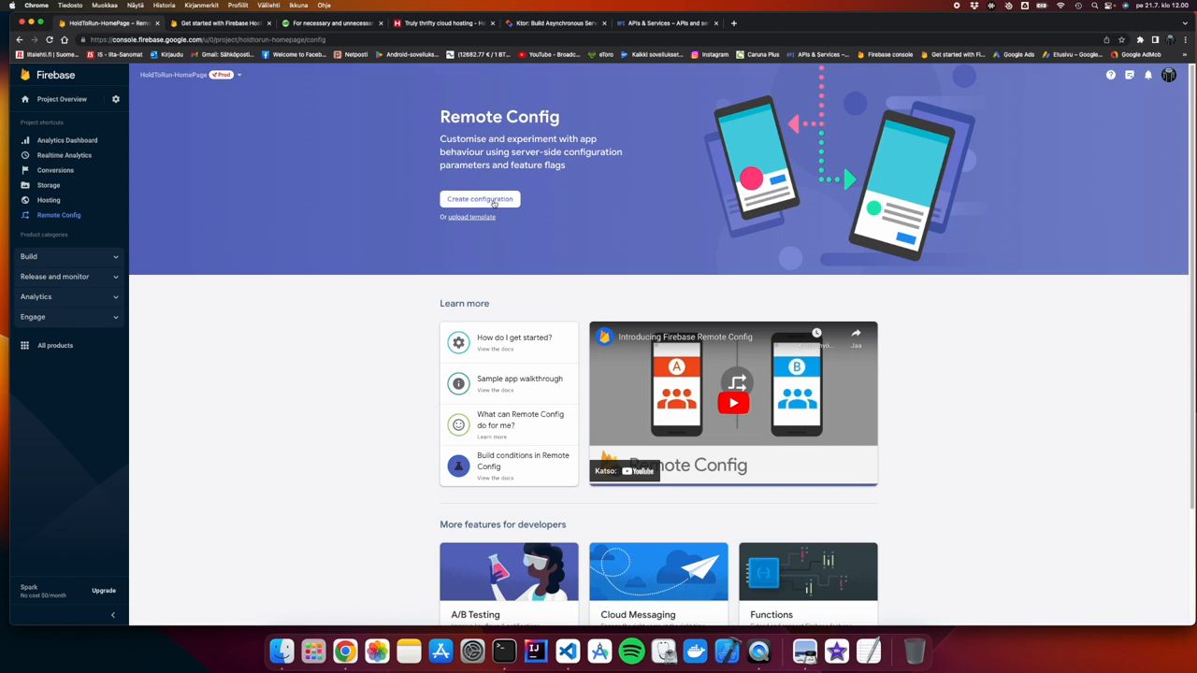
pyautogui.moveTo(668, 531)
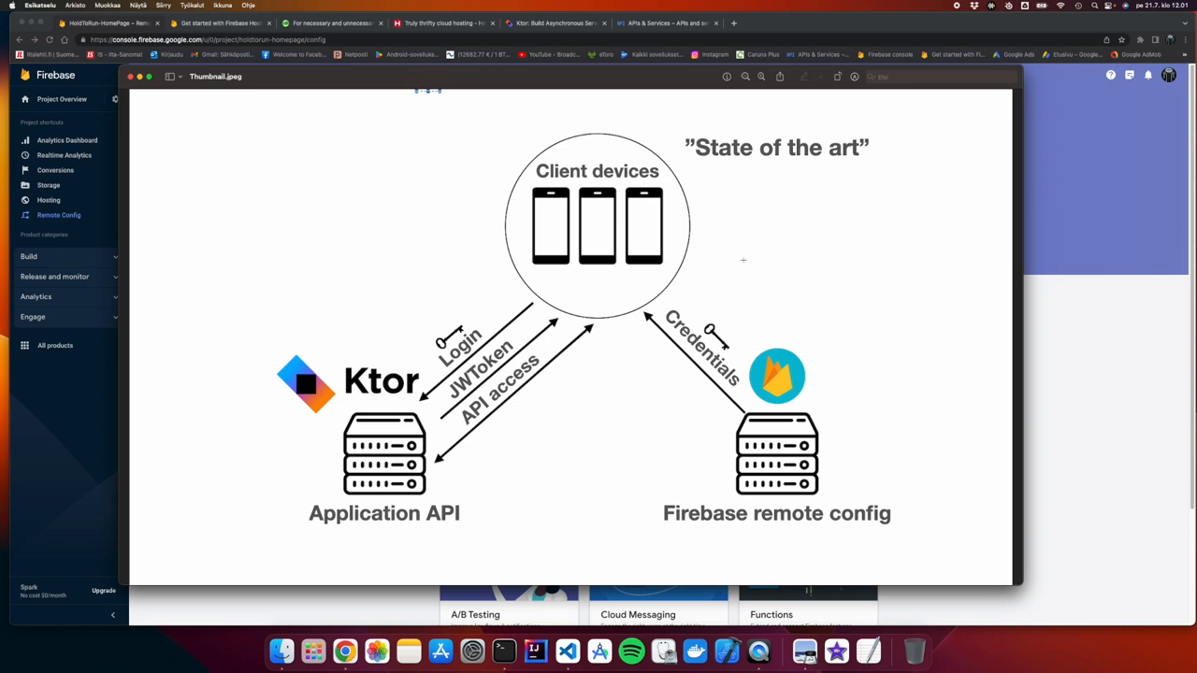
pyautogui.moveTo(799, 248)
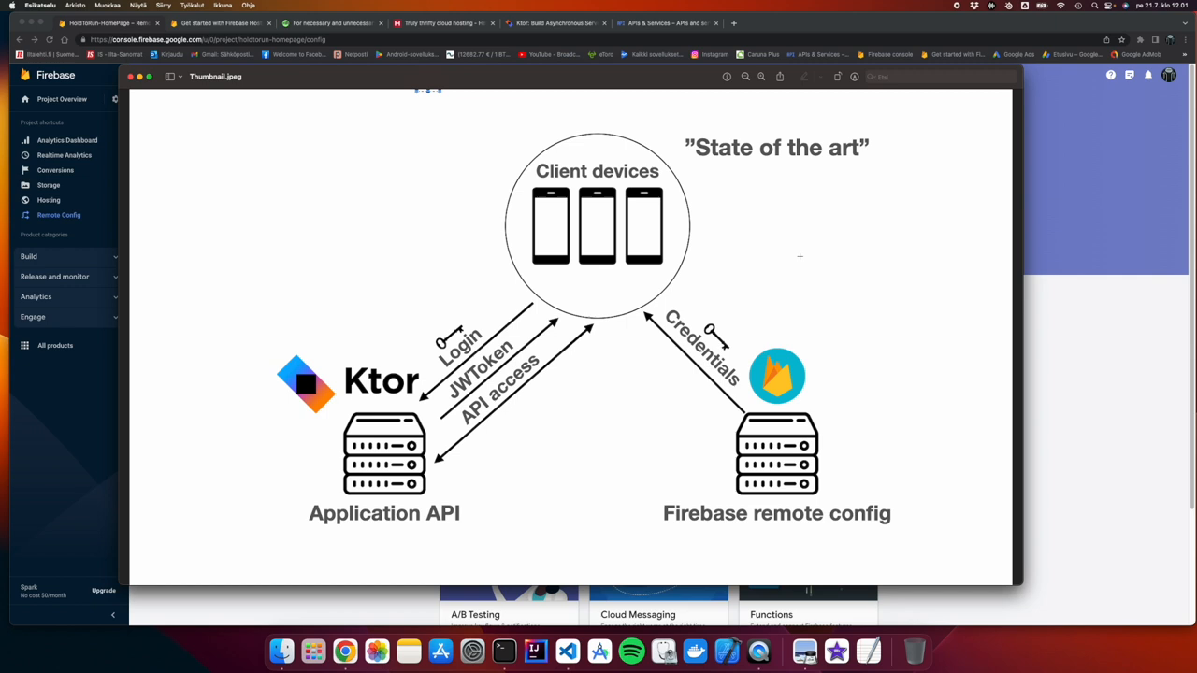
pyautogui.moveTo(795, 275)
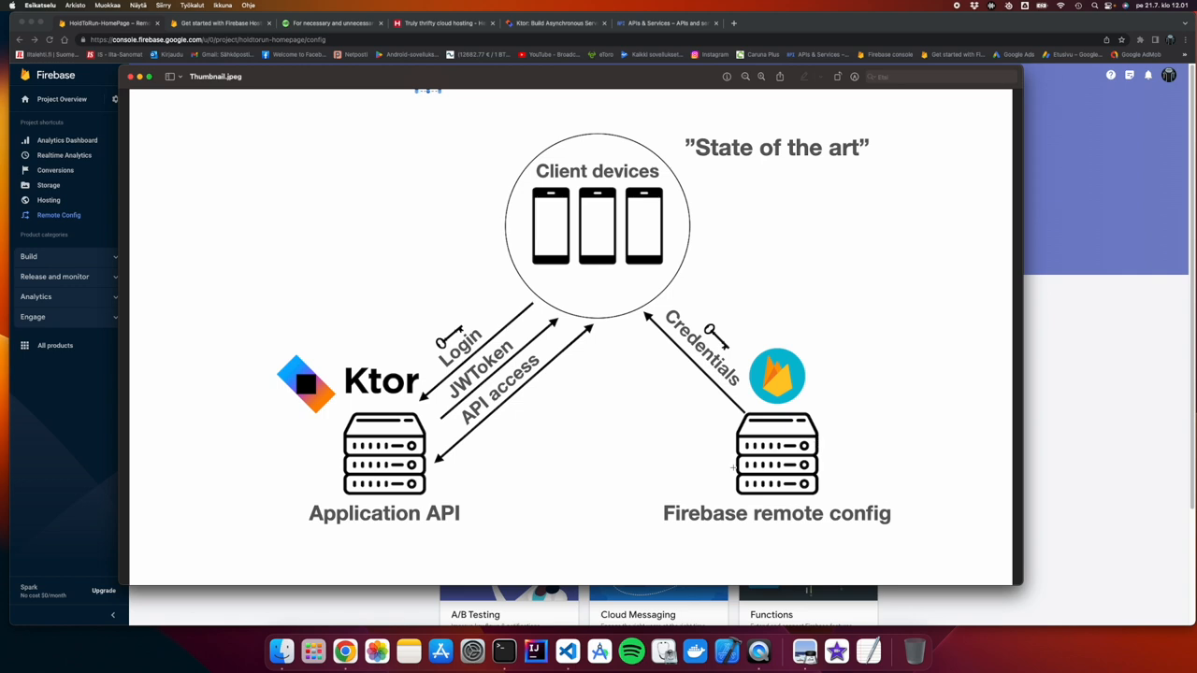
pyautogui.moveTo(592, 252)
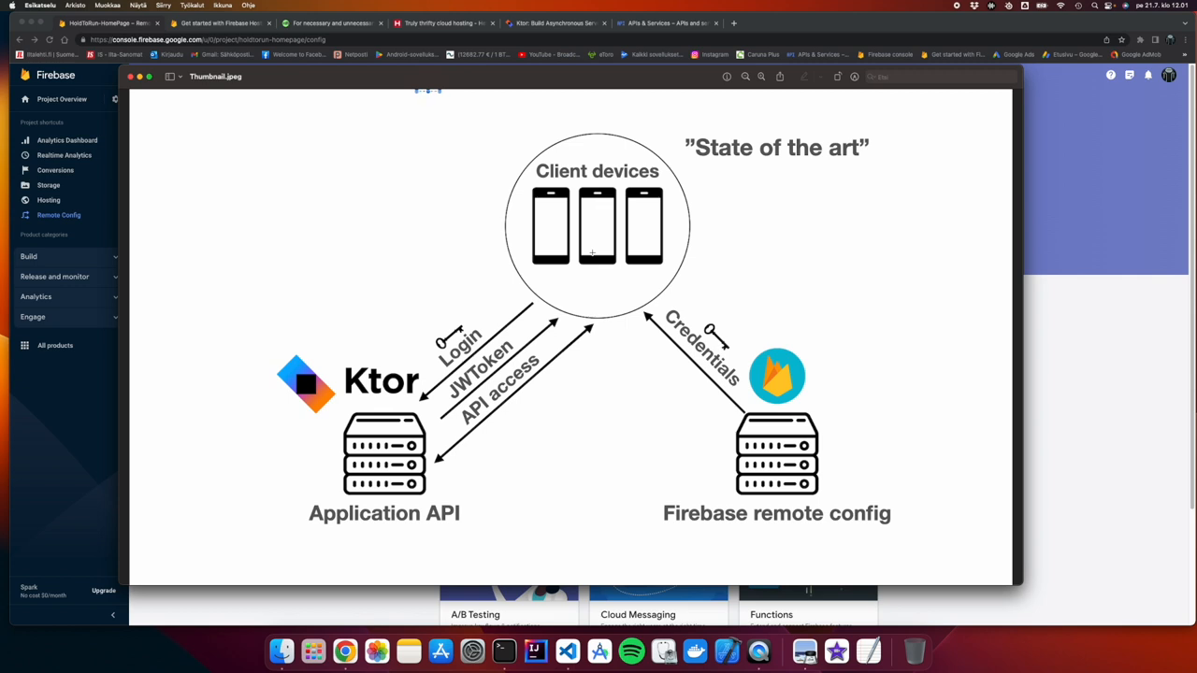
pyautogui.moveTo(545, 268)
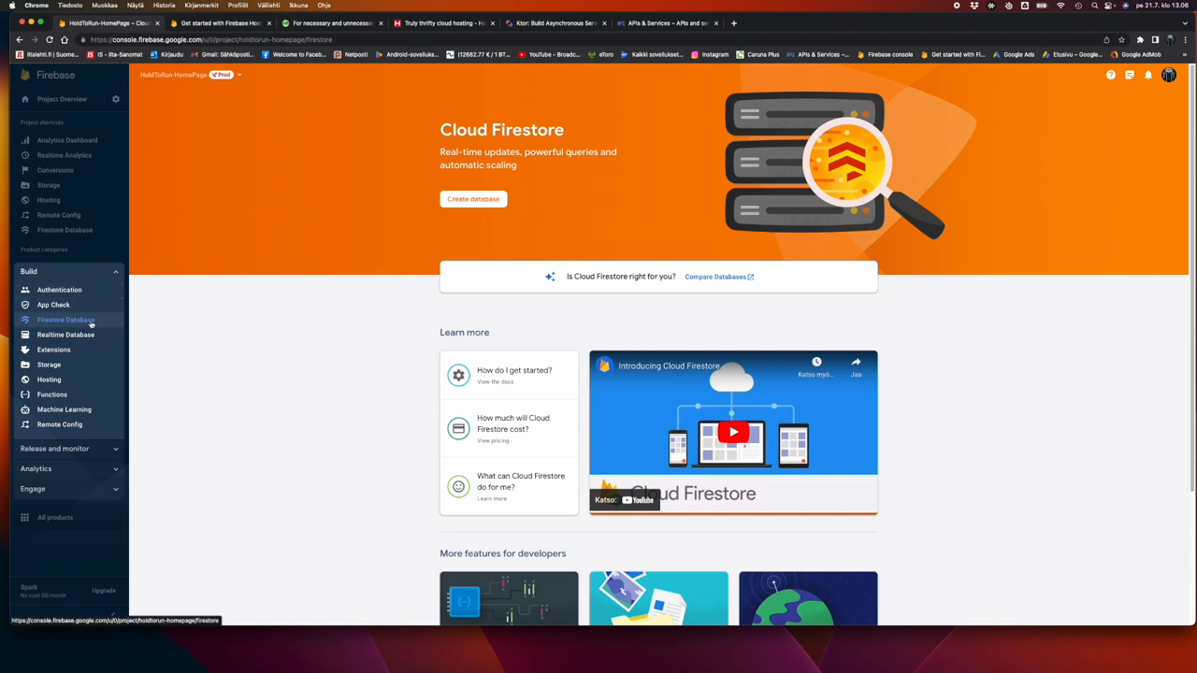
pyautogui.moveTo(66, 335)
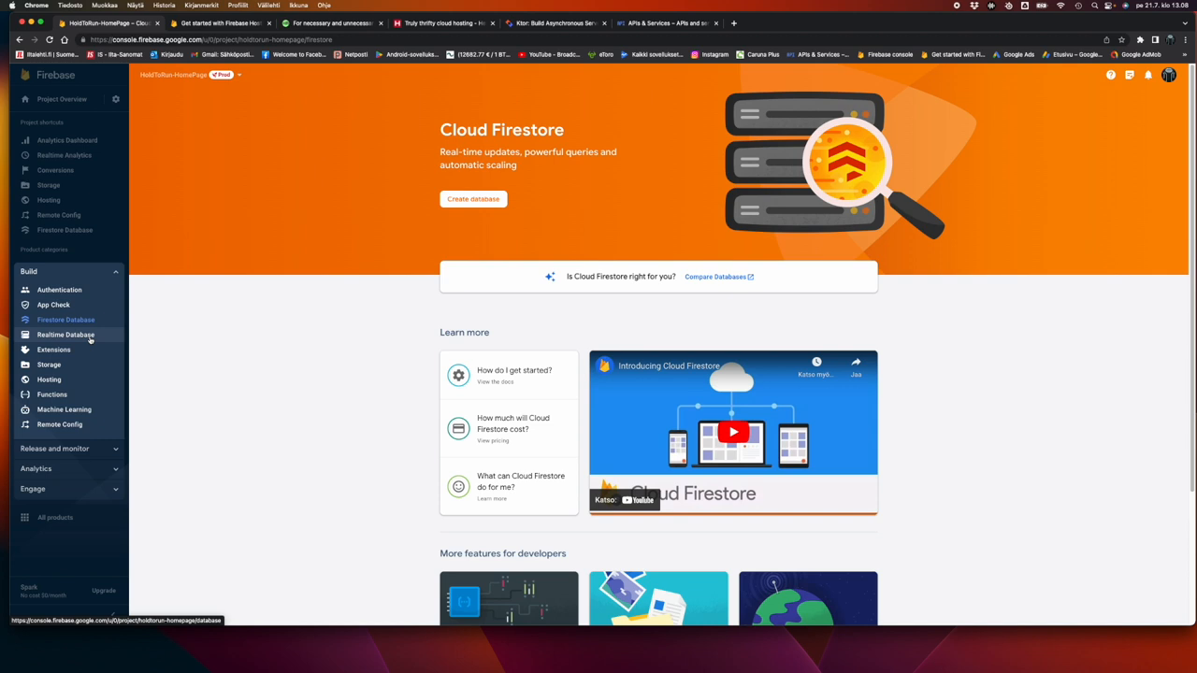
pyautogui.click(444, 23)
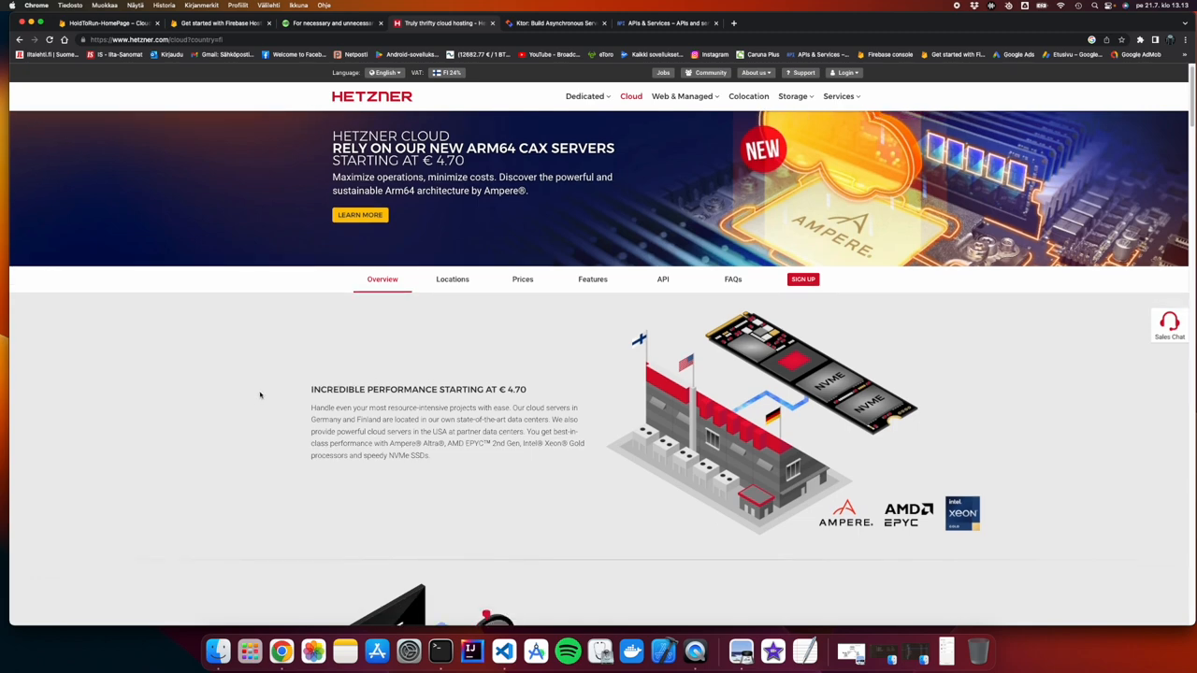
# Scroll the Hetzner Cloud overview to Excellent Services and Cloud Locations
pyautogui.scroll(-3)
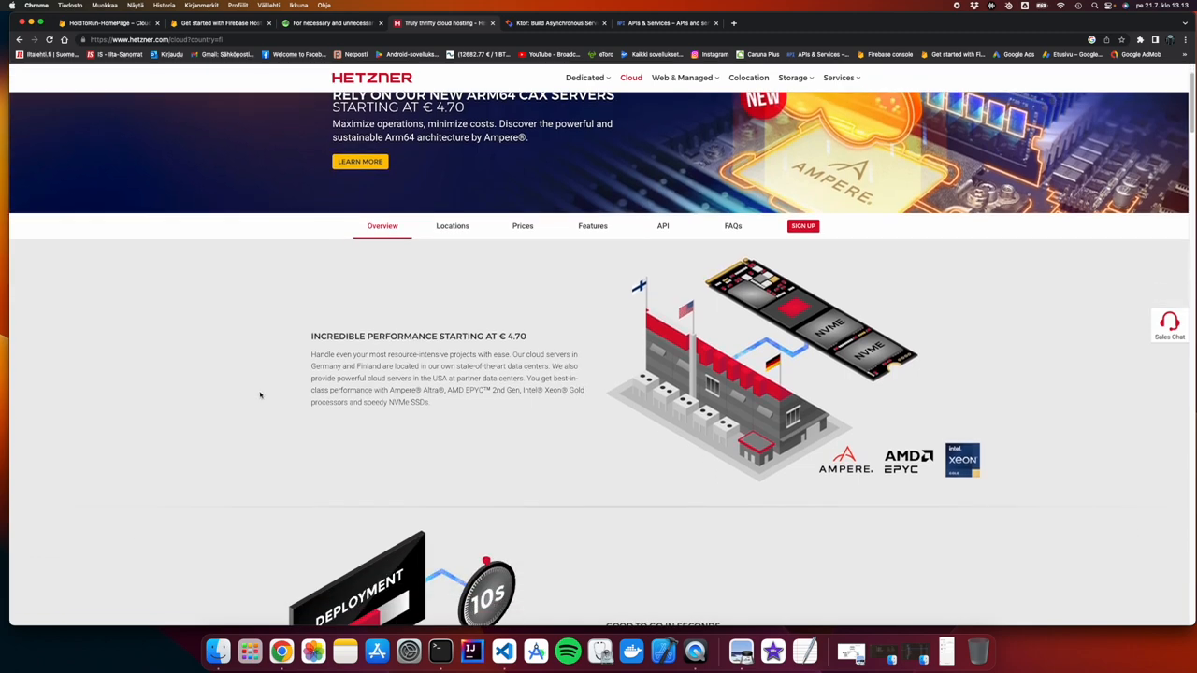
pyautogui.scroll(3)
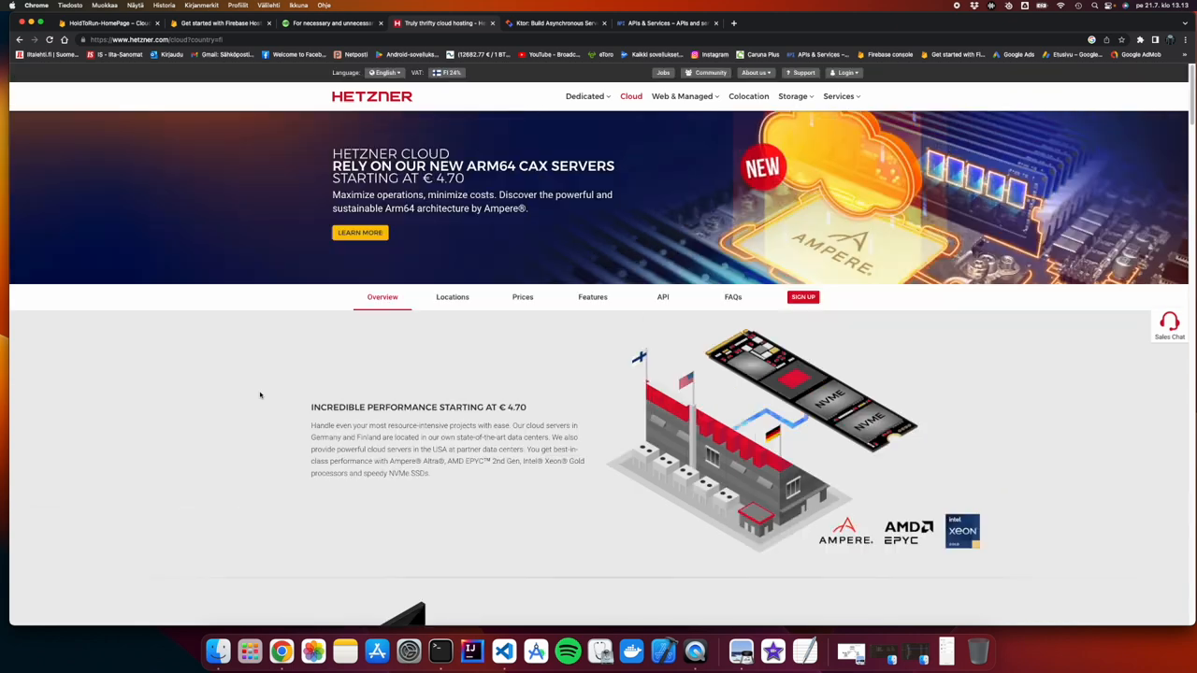
pyautogui.moveTo(231, 274)
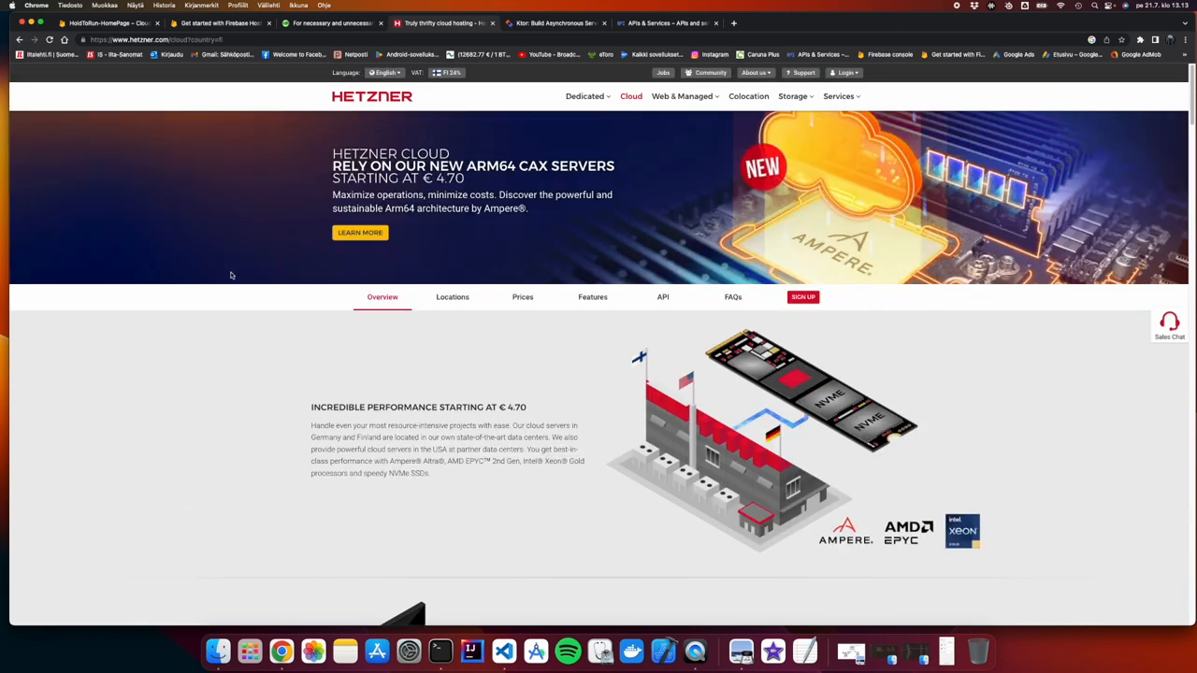
pyautogui.scroll(-3)
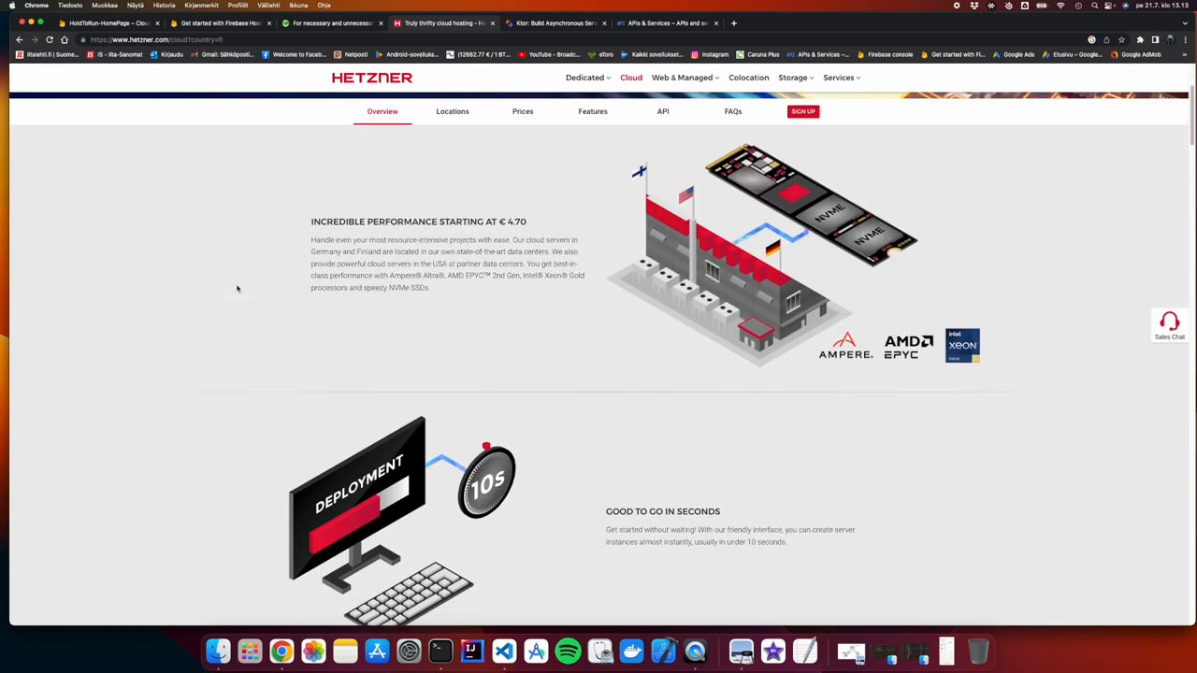
pyautogui.scroll(-3)
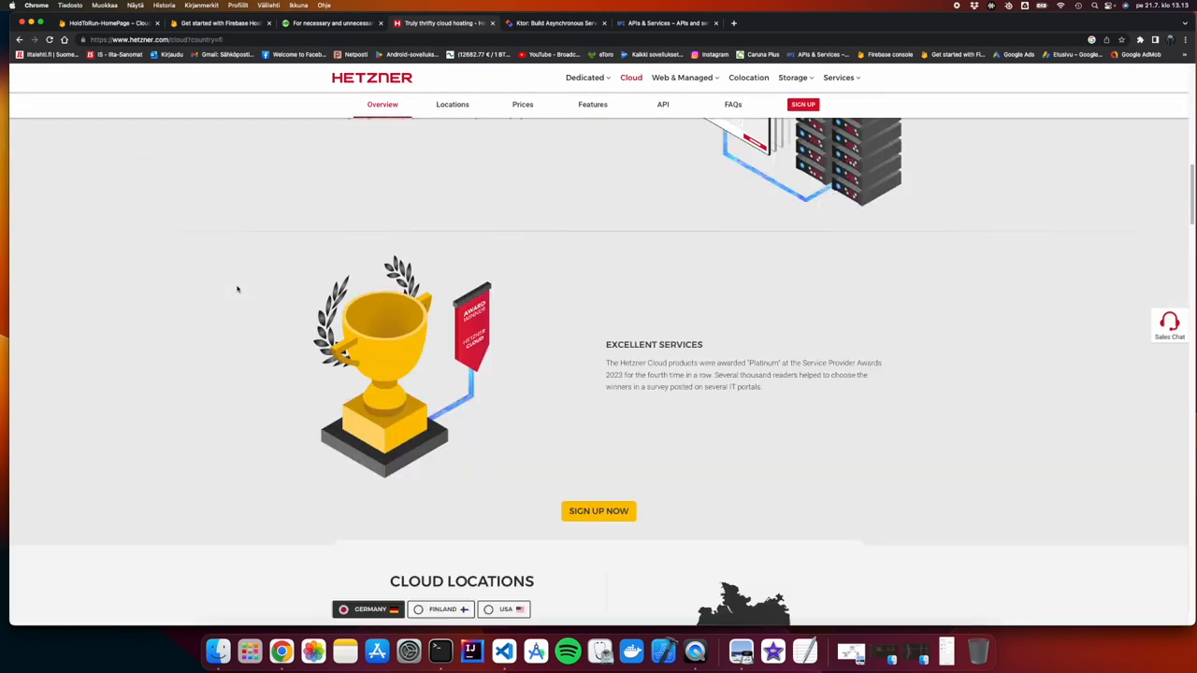
# Scroll to the Shared vCPU x86 price table, CX11 €4.70 to CPX51 €68.07
pyautogui.scroll(-3)
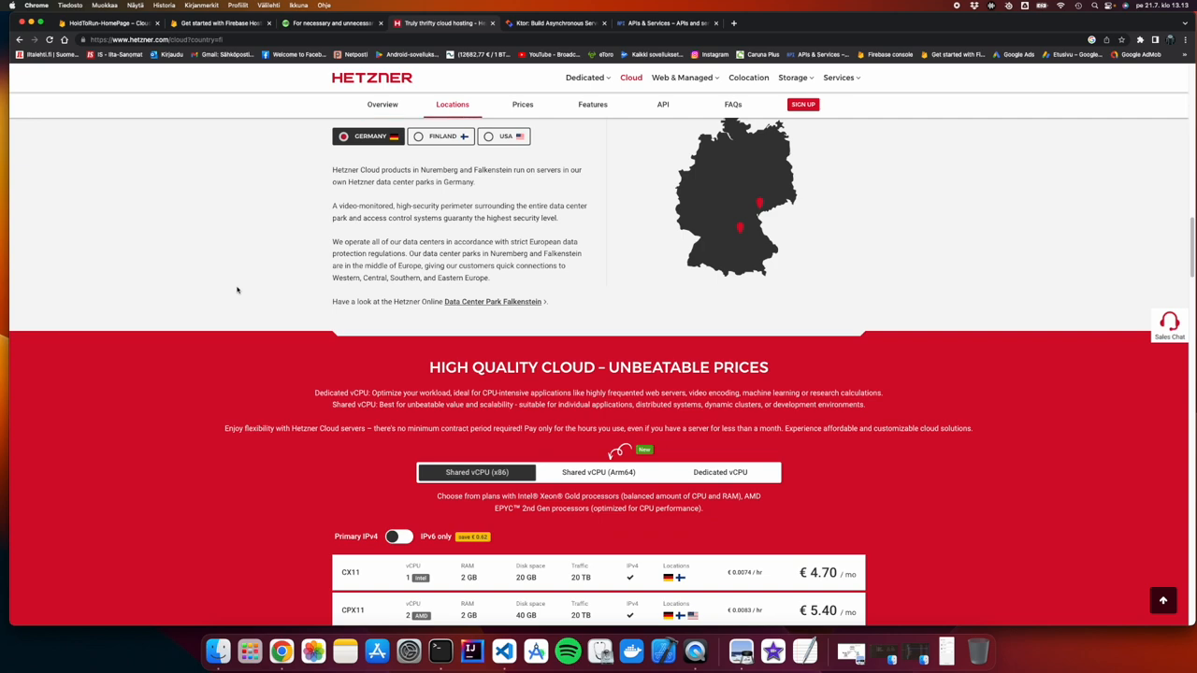
pyautogui.moveTo(404, 157)
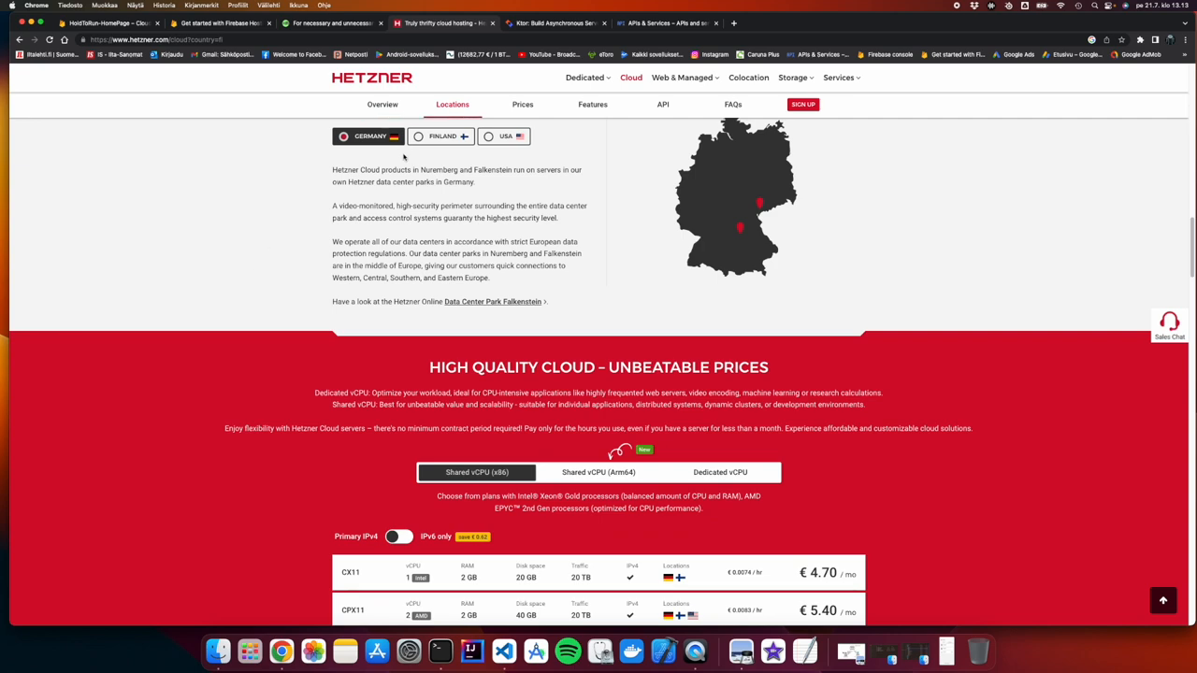
pyautogui.moveTo(524, 275)
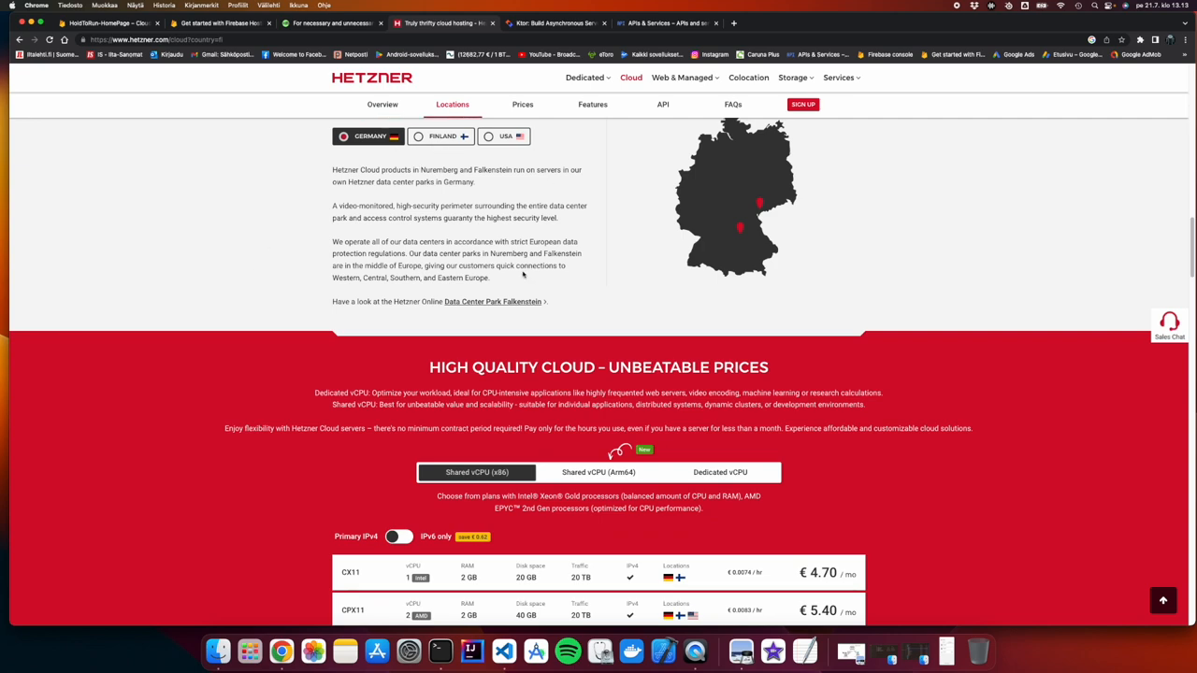
pyautogui.scroll(-3)
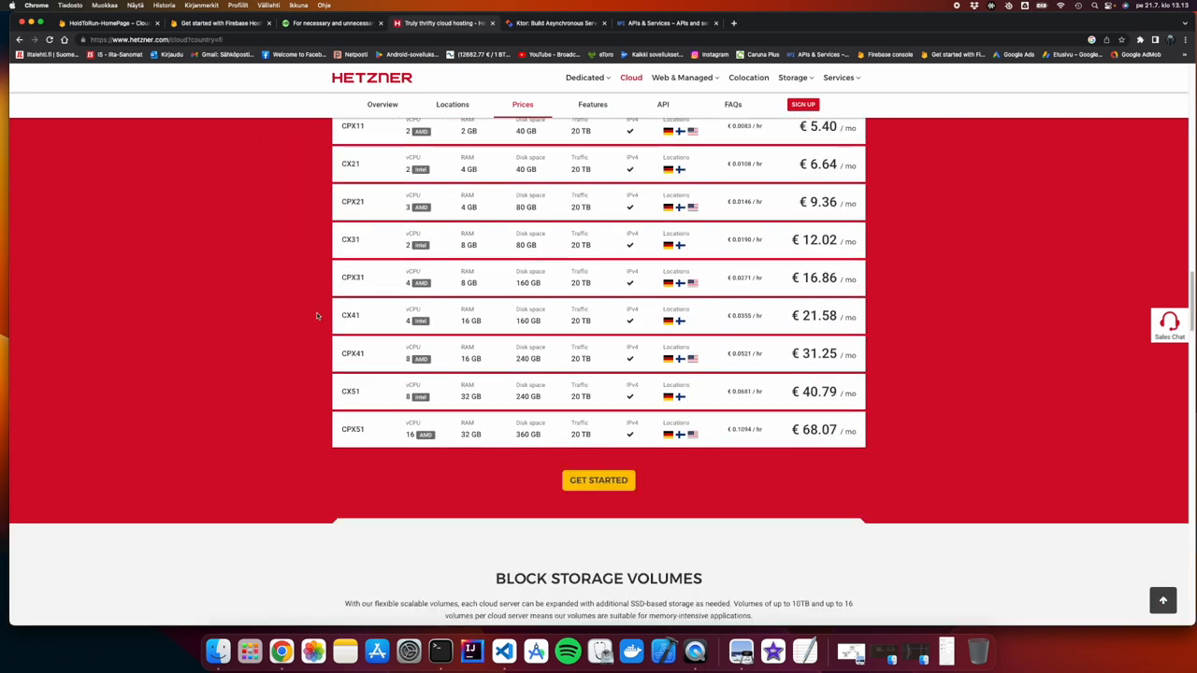
pyautogui.scroll(3)
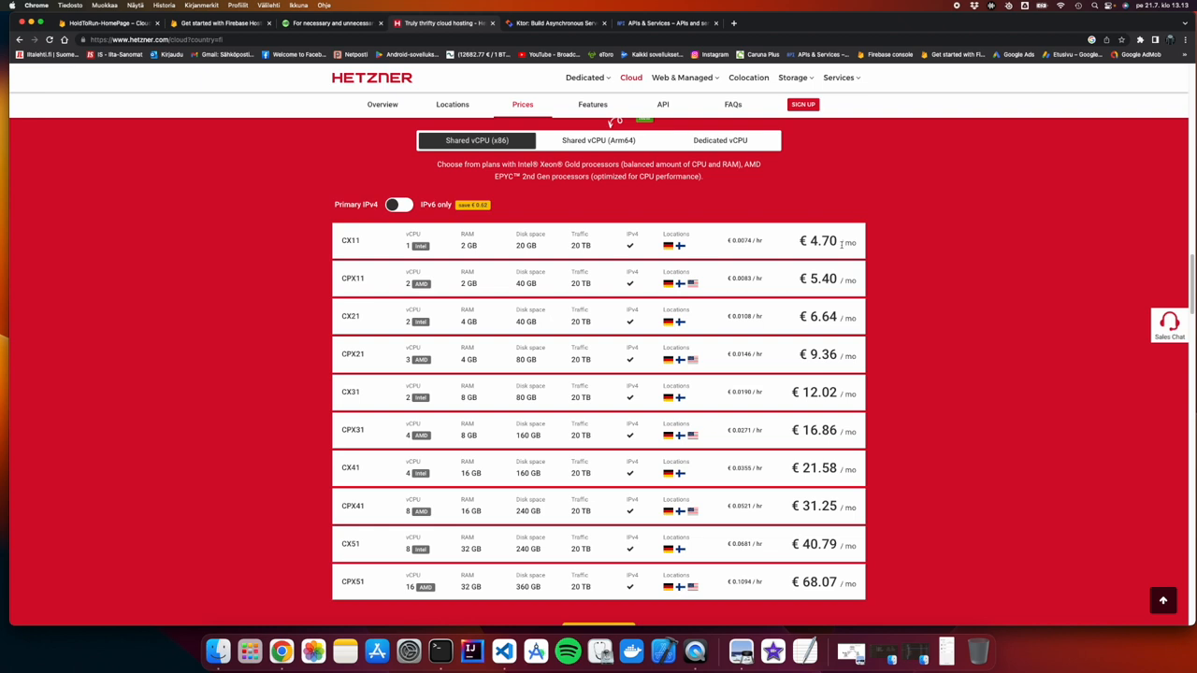
pyautogui.moveTo(865, 244)
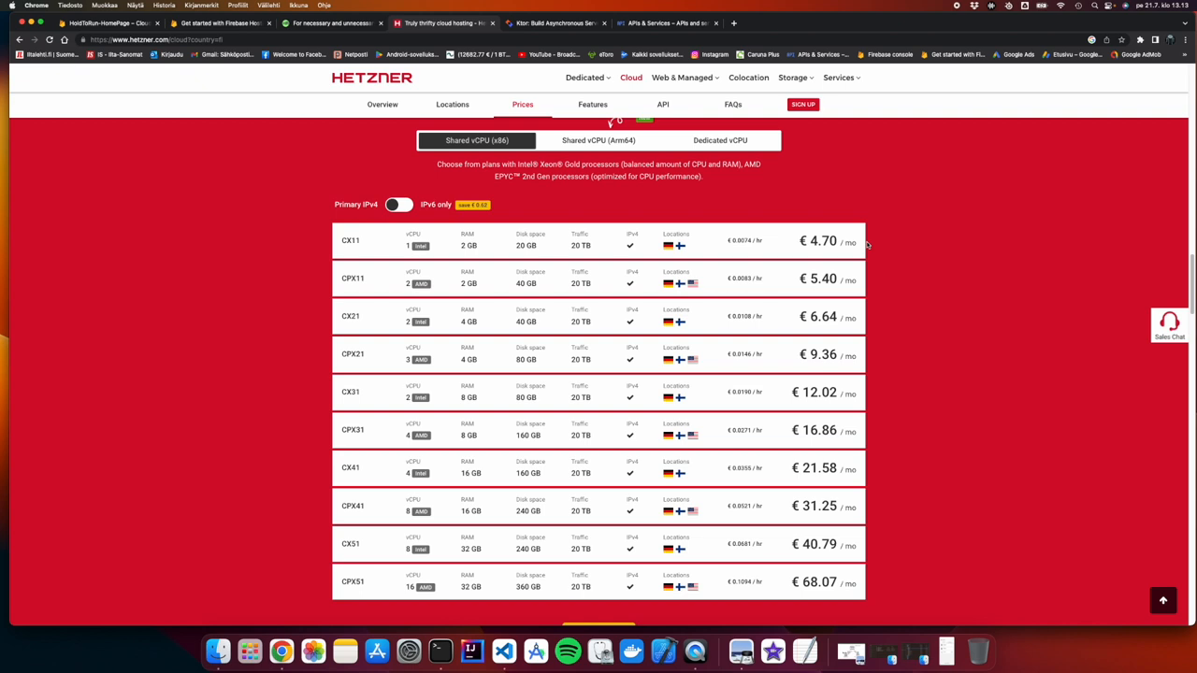
pyautogui.moveTo(873, 363)
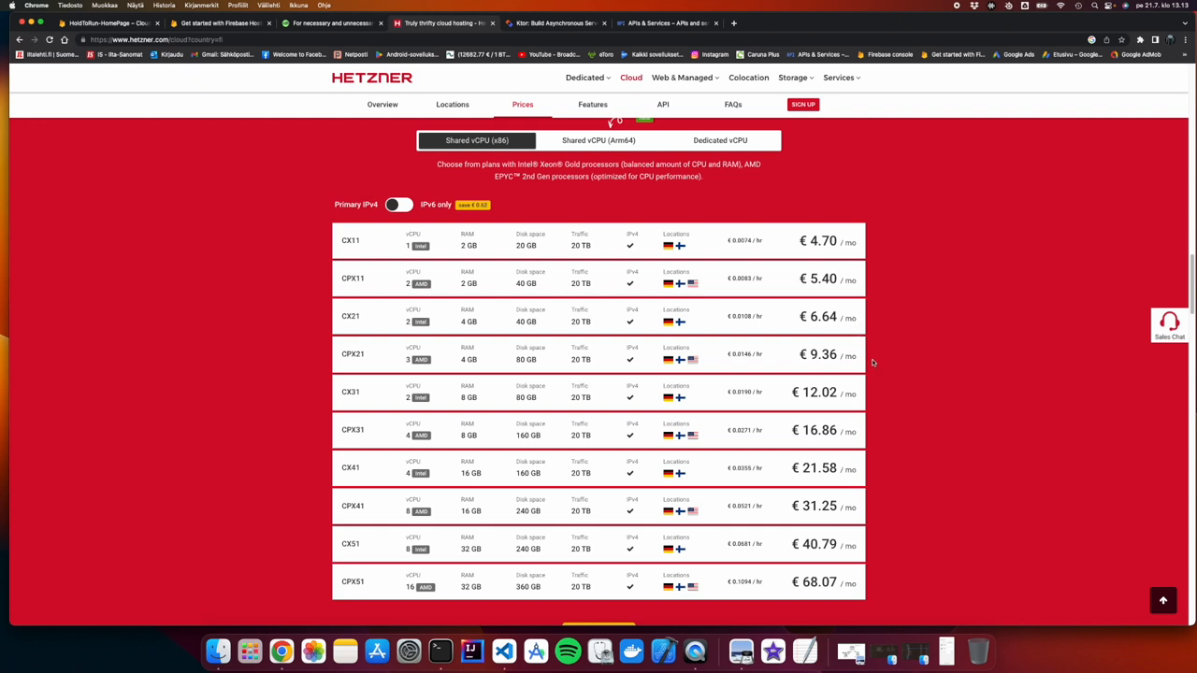
pyautogui.moveTo(606, 151)
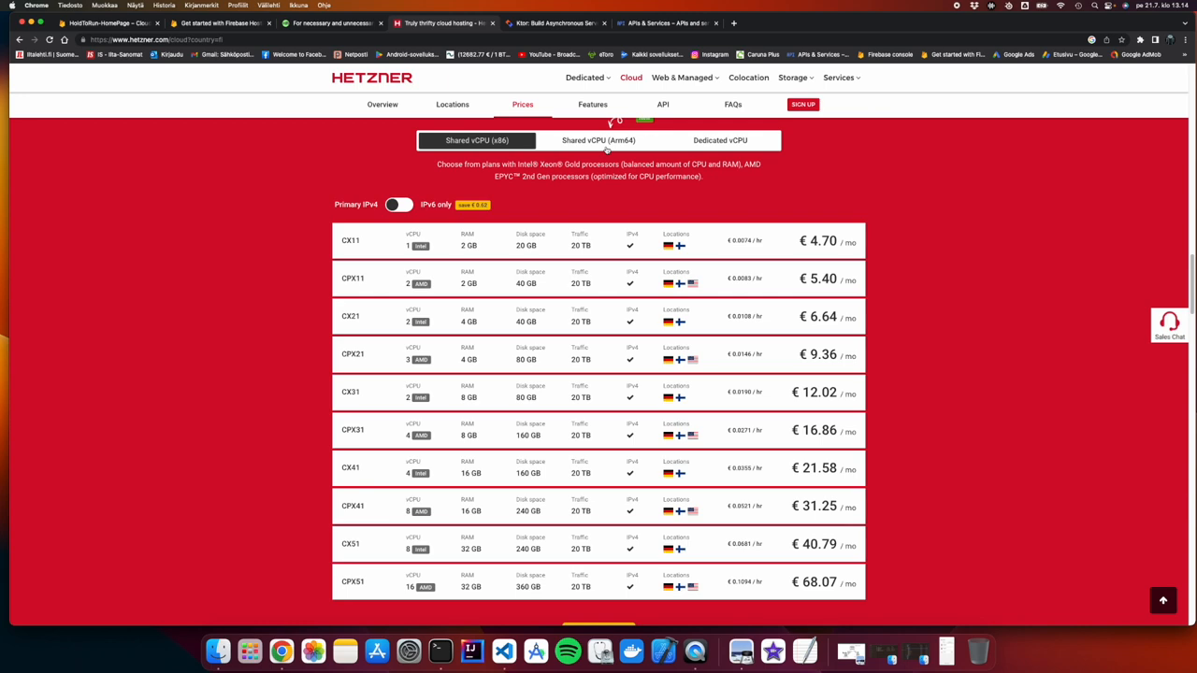
# Scroll up the Hetzner Cloud page to the Arm64 CAX servers banner from €4.70
pyautogui.scroll(3)
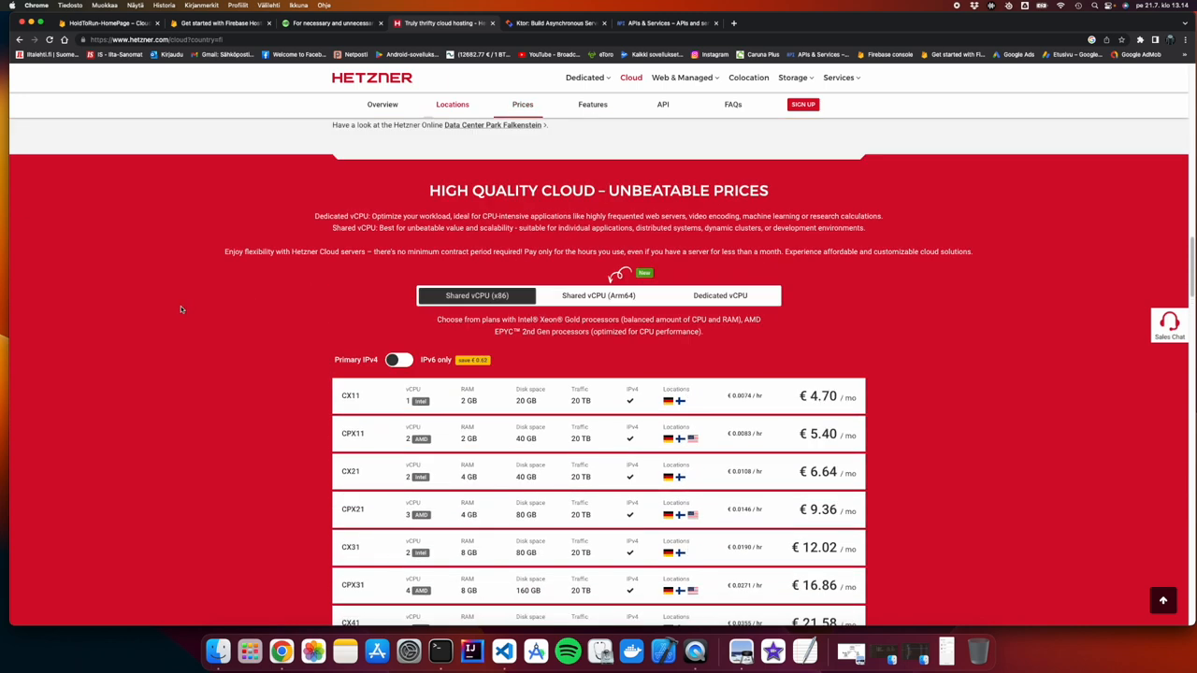
pyautogui.scroll(3)
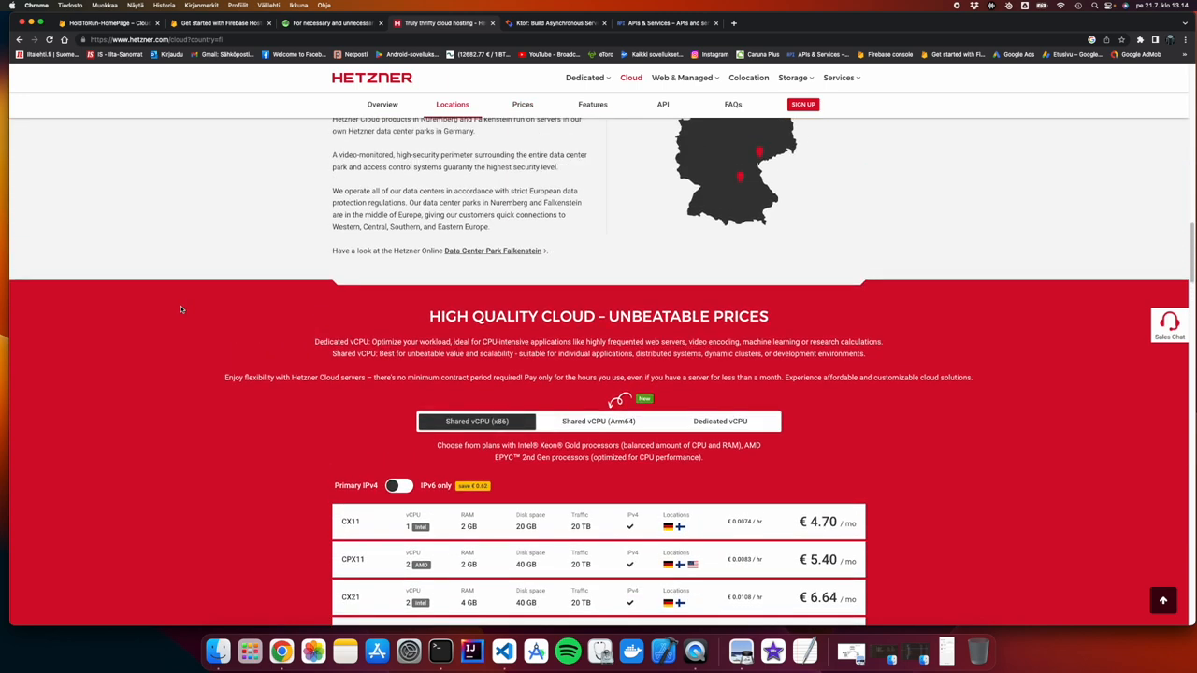
pyautogui.scroll(3)
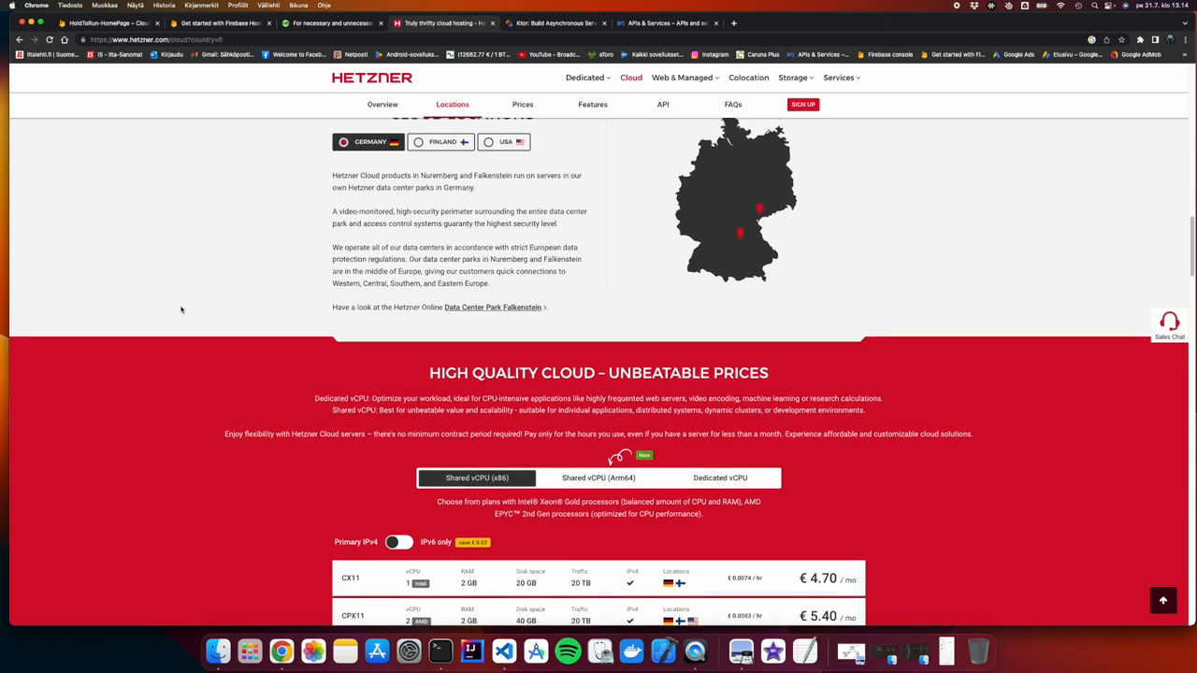
pyautogui.scroll(3)
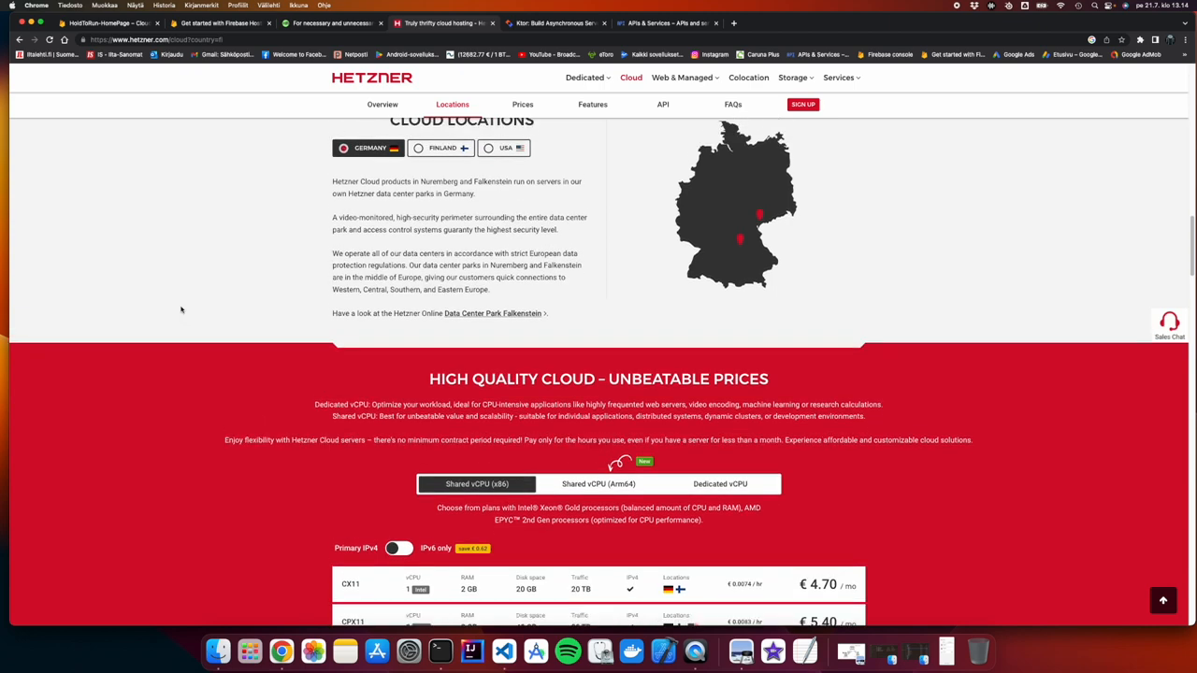
pyautogui.scroll(3)
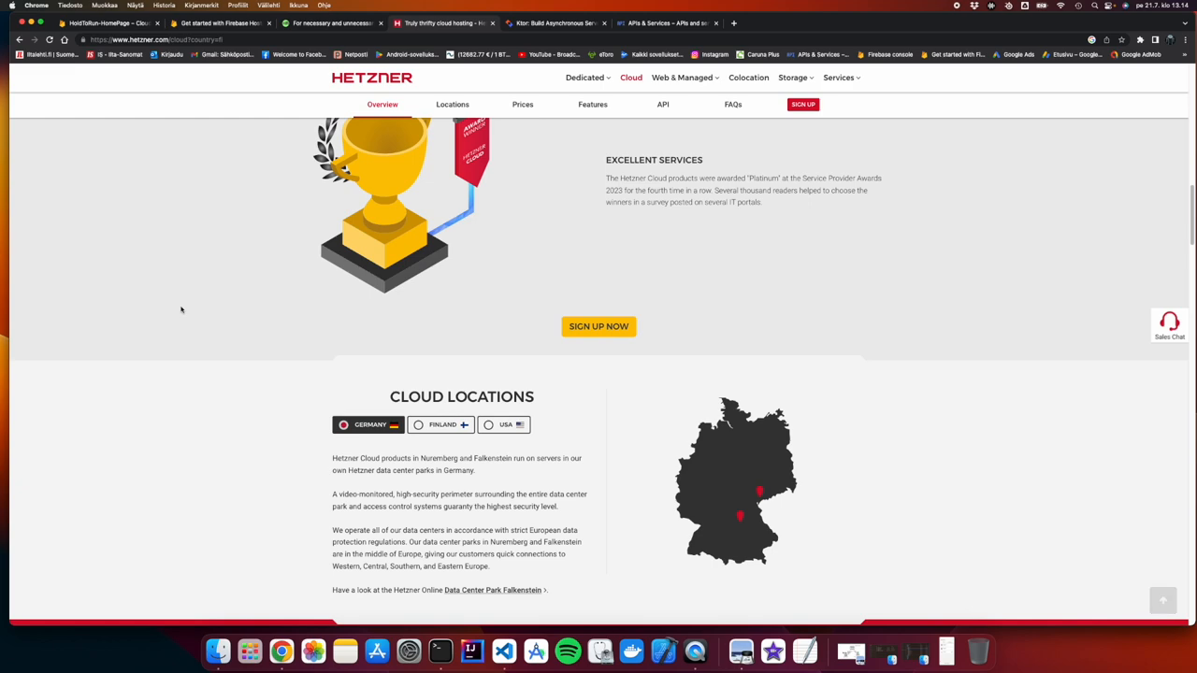
pyautogui.scroll(3)
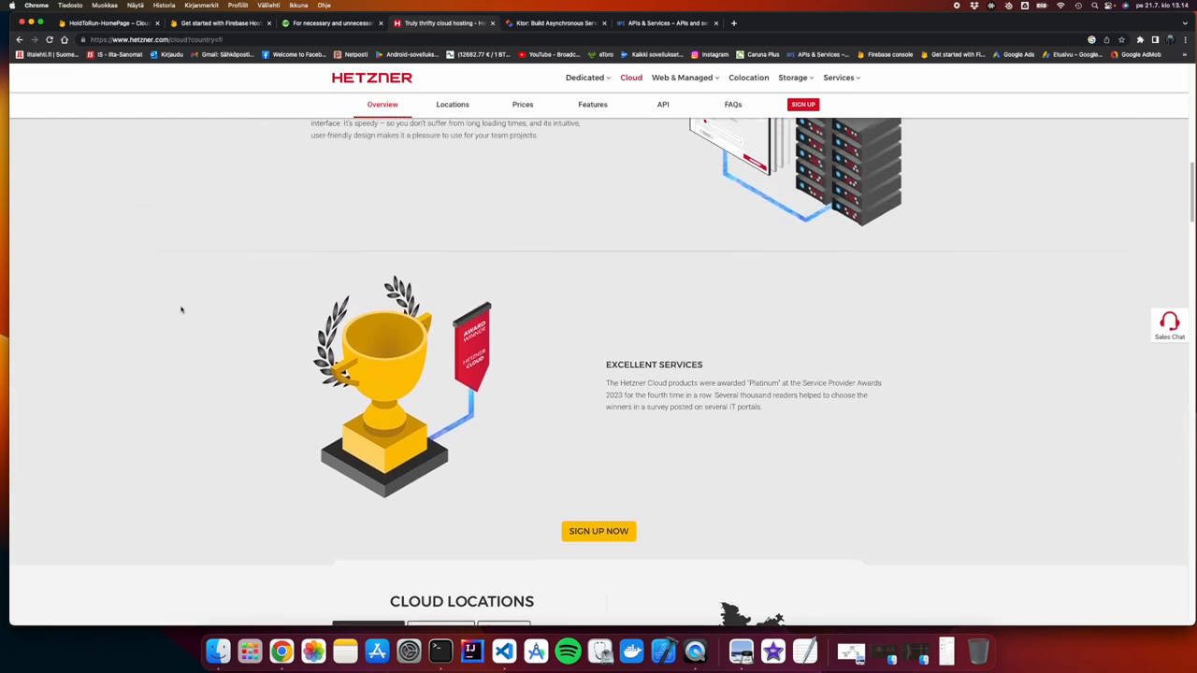
pyautogui.scroll(3)
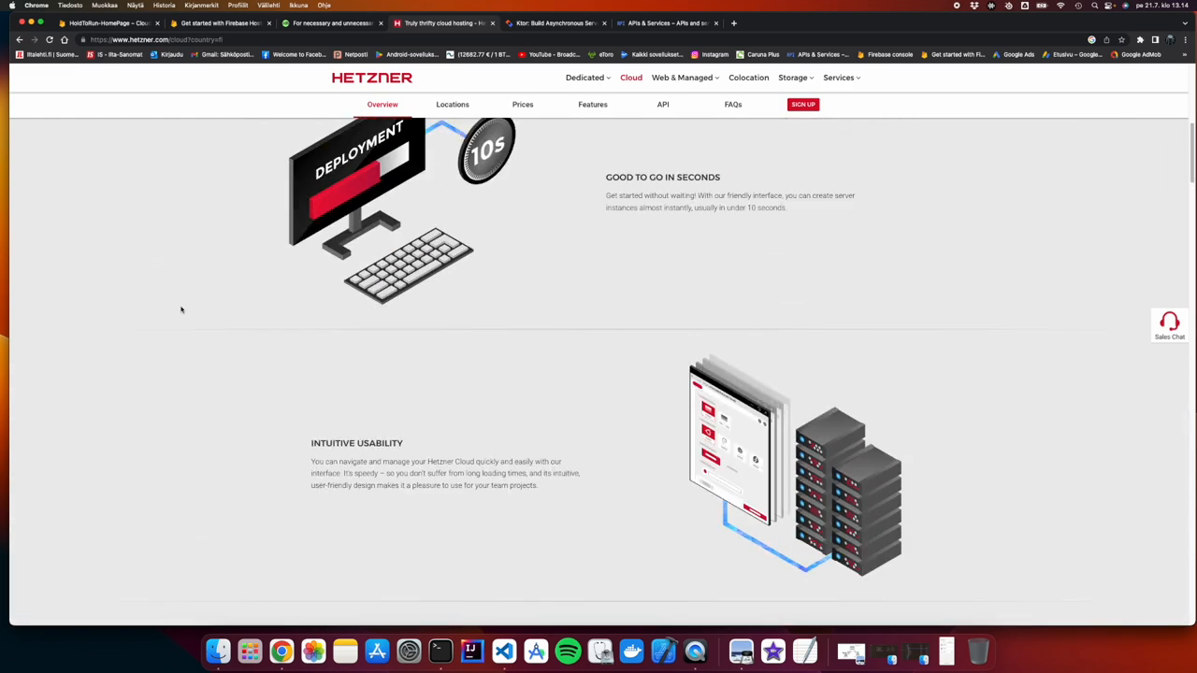
pyautogui.scroll(3)
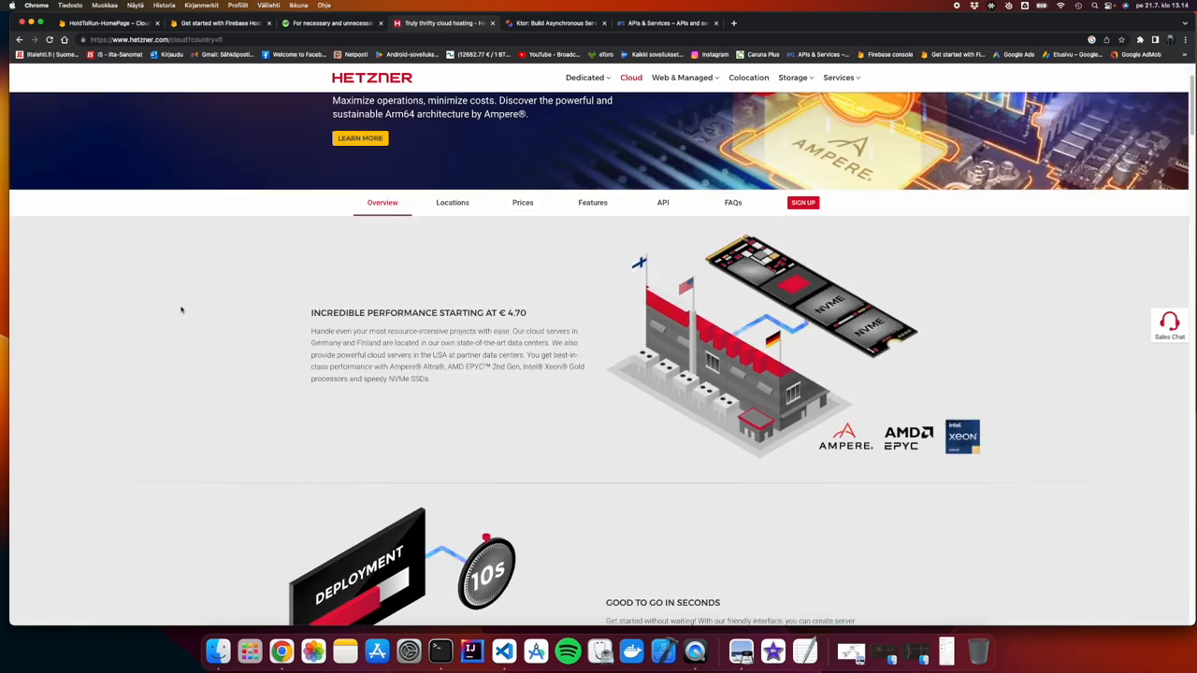
pyautogui.scroll(3)
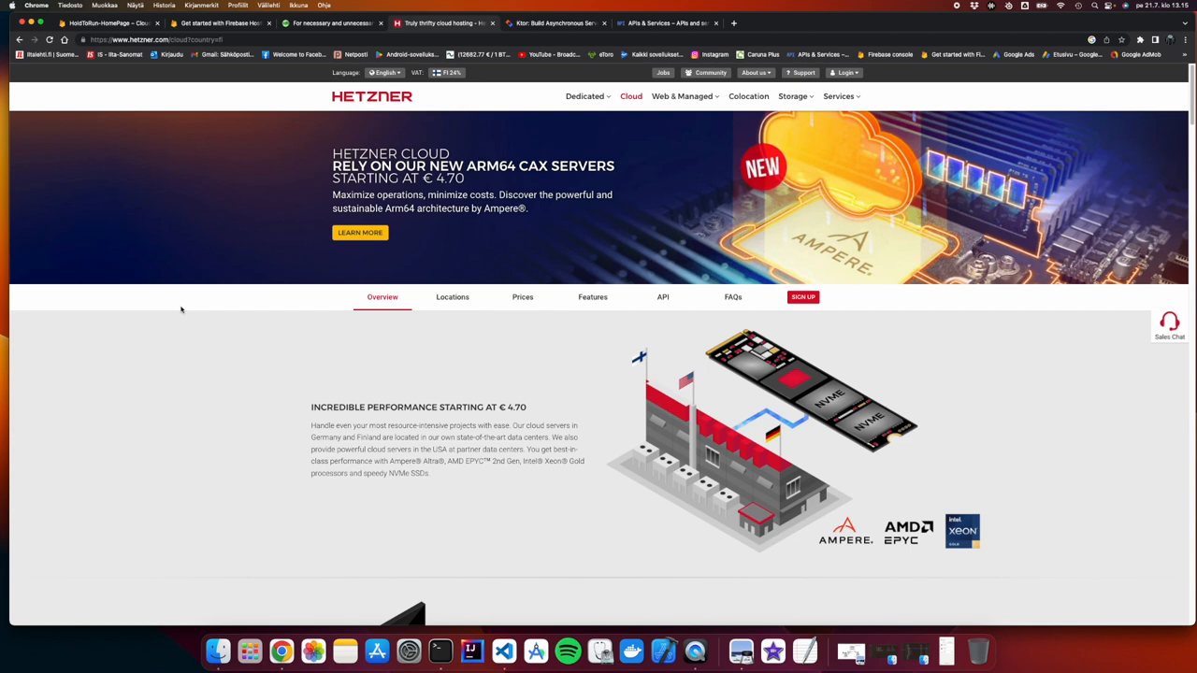
pyautogui.moveTo(269, 244)
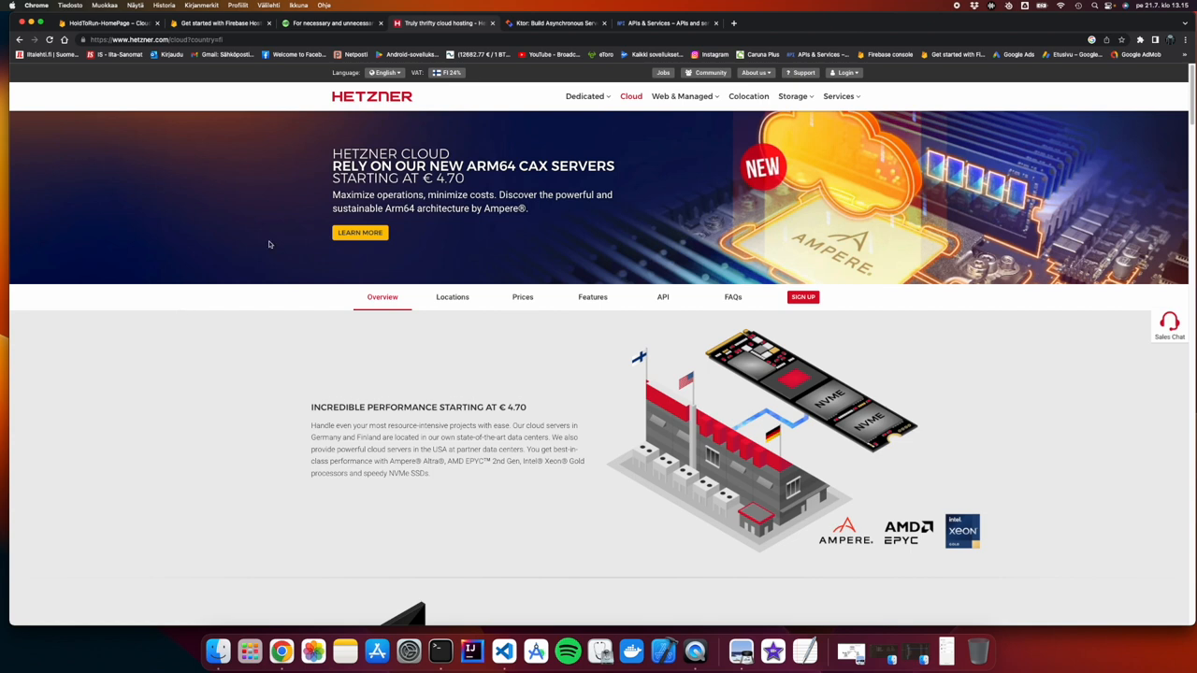
# Switch to the Ktor: Build Asynchronous Servers tab showing ktor.io
pyautogui.click(552, 22)
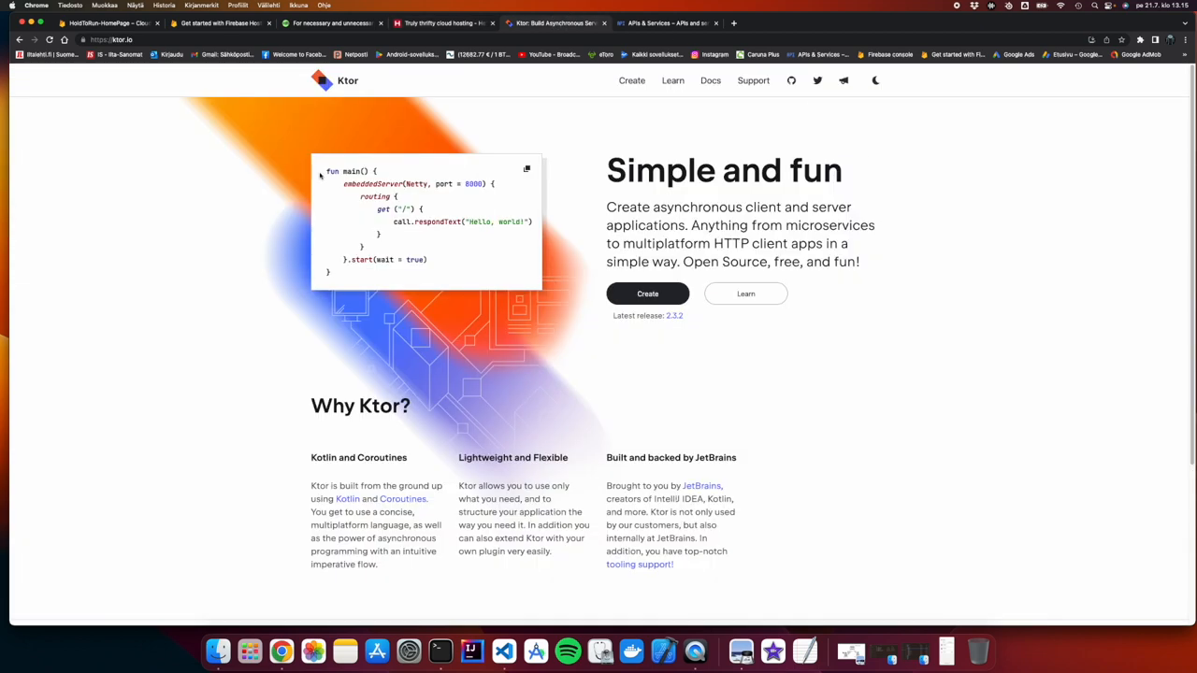
pyautogui.moveTo(31, 264)
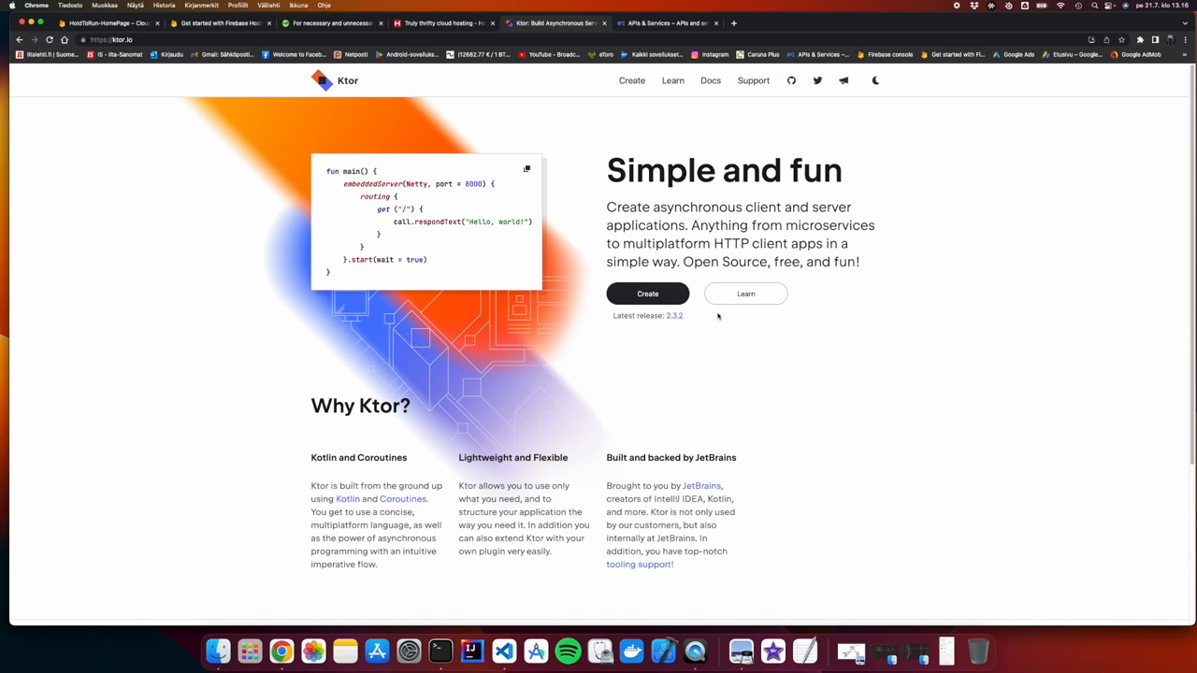
pyautogui.moveTo(802, 357)
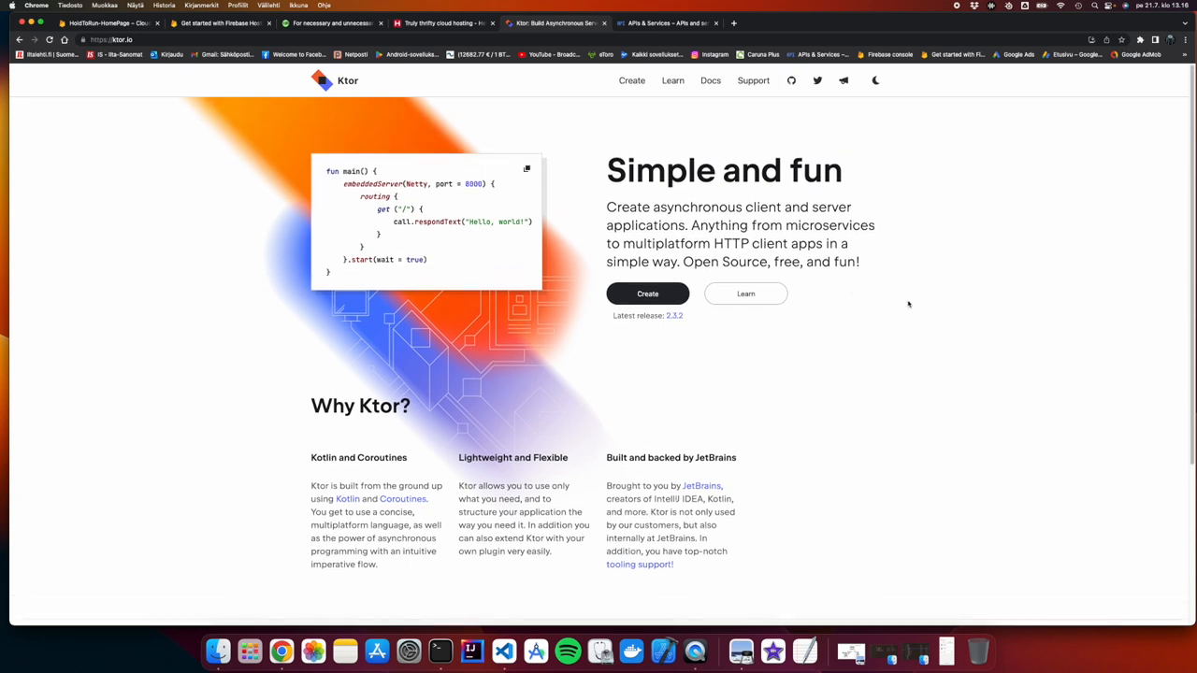
pyautogui.moveTo(936, 298)
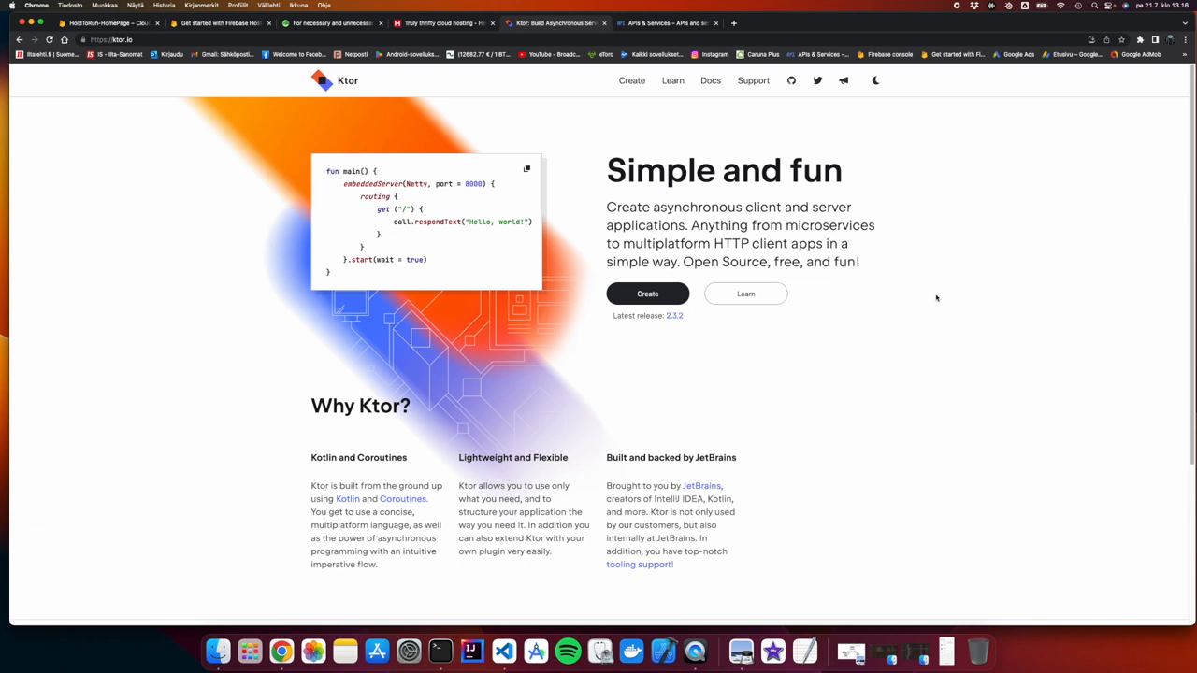
pyautogui.moveTo(746, 29)
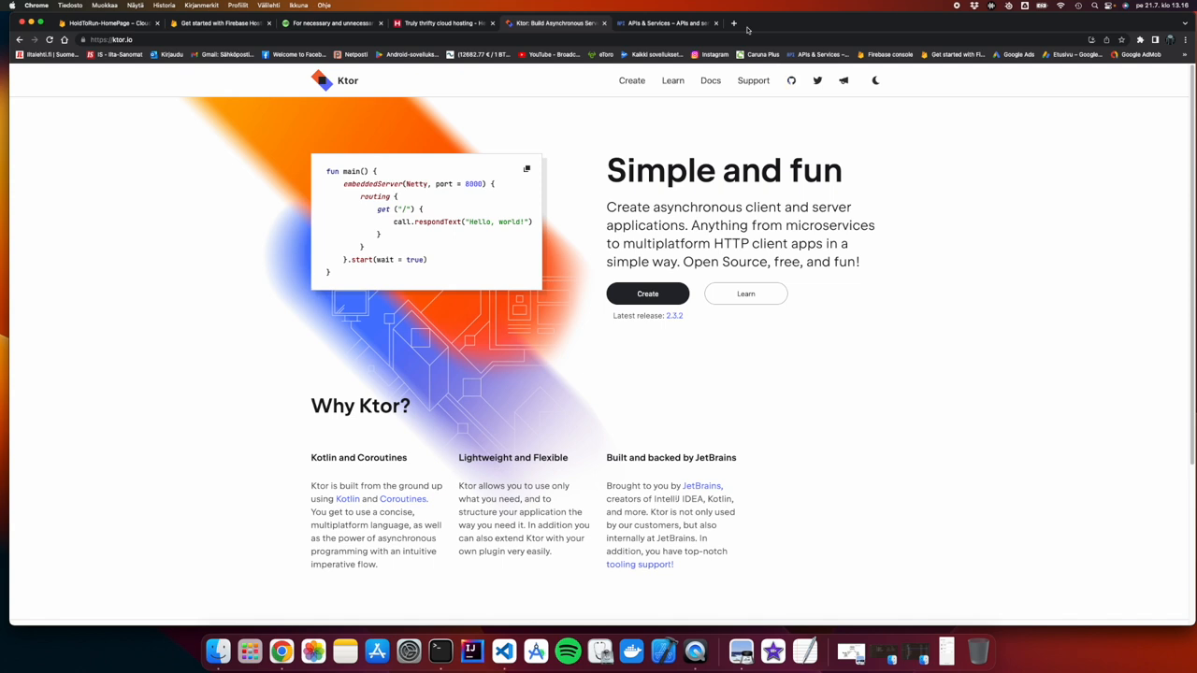
# Search Google for 'docker' in a new tab and open the official Docker homepage
pyautogui.click(734, 23)
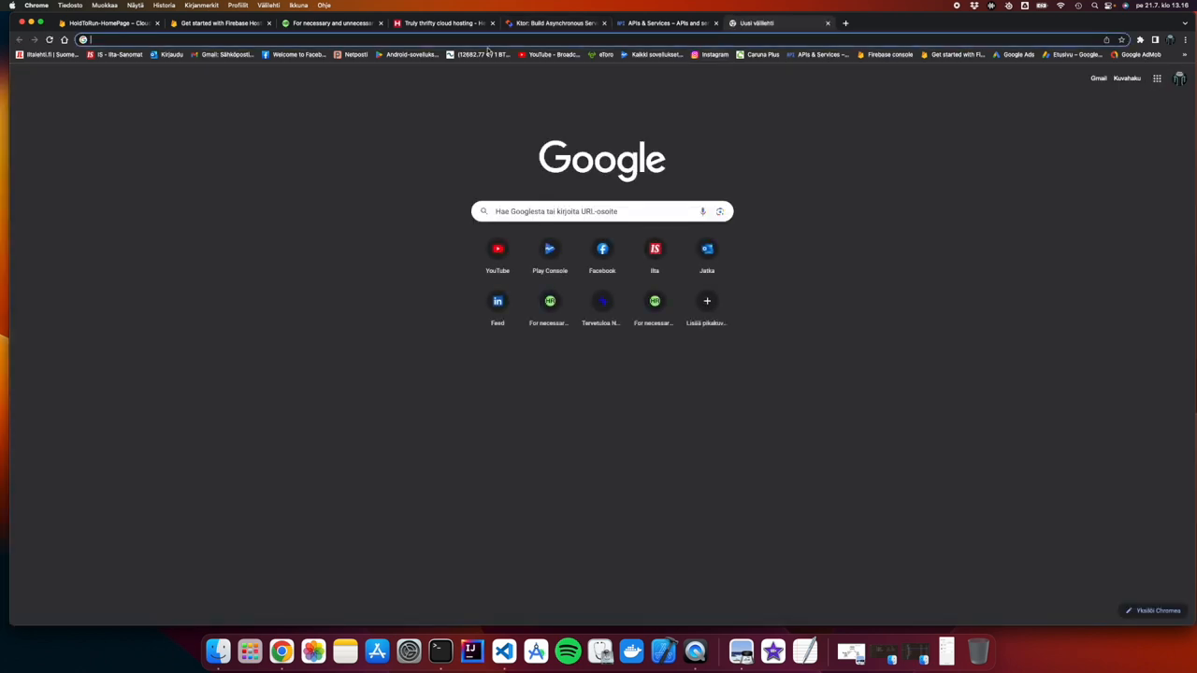
pyautogui.write('docker')
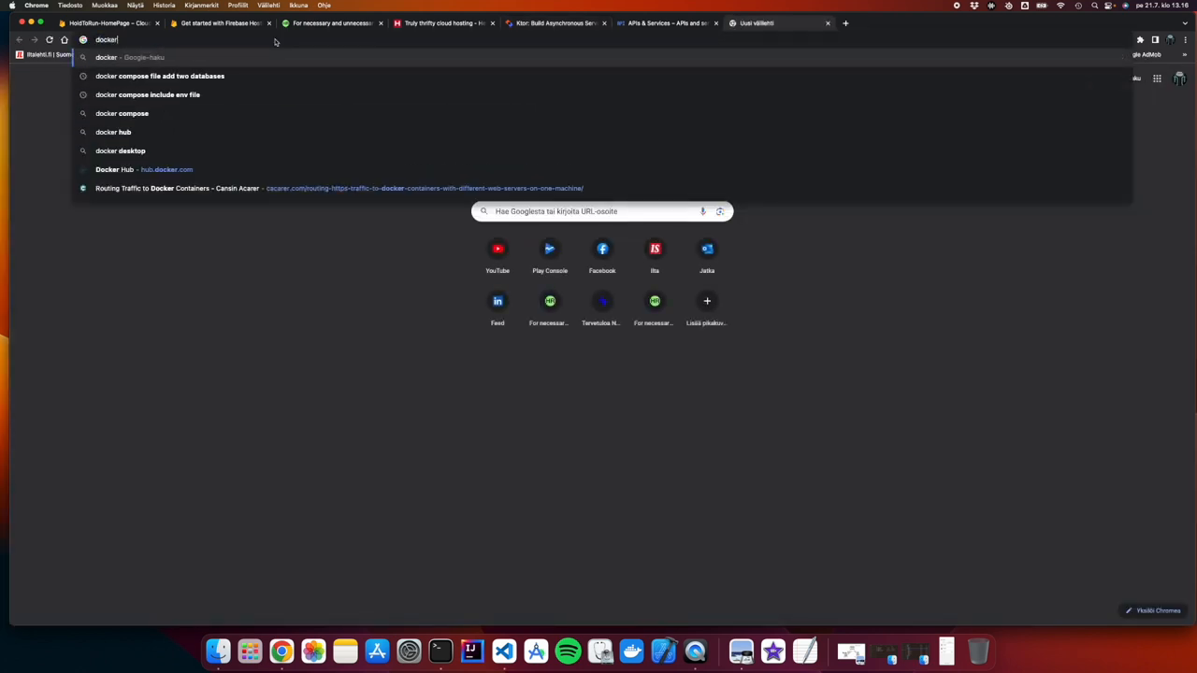
pyautogui.press('Return')
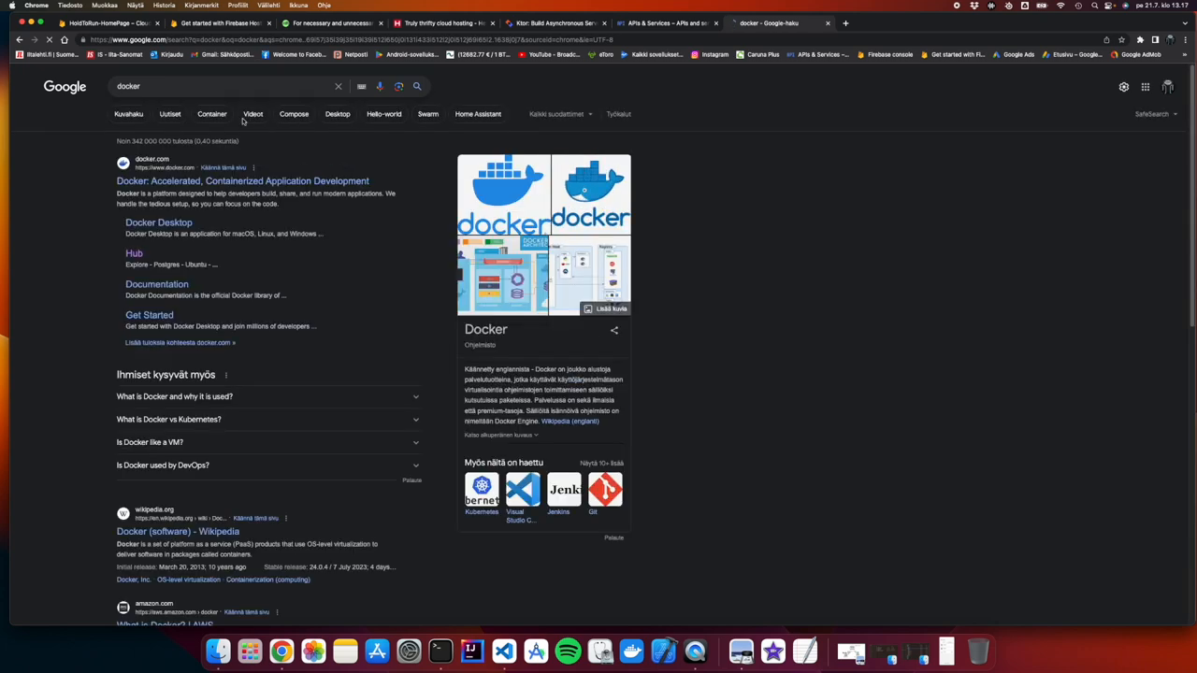
pyautogui.click(242, 181)
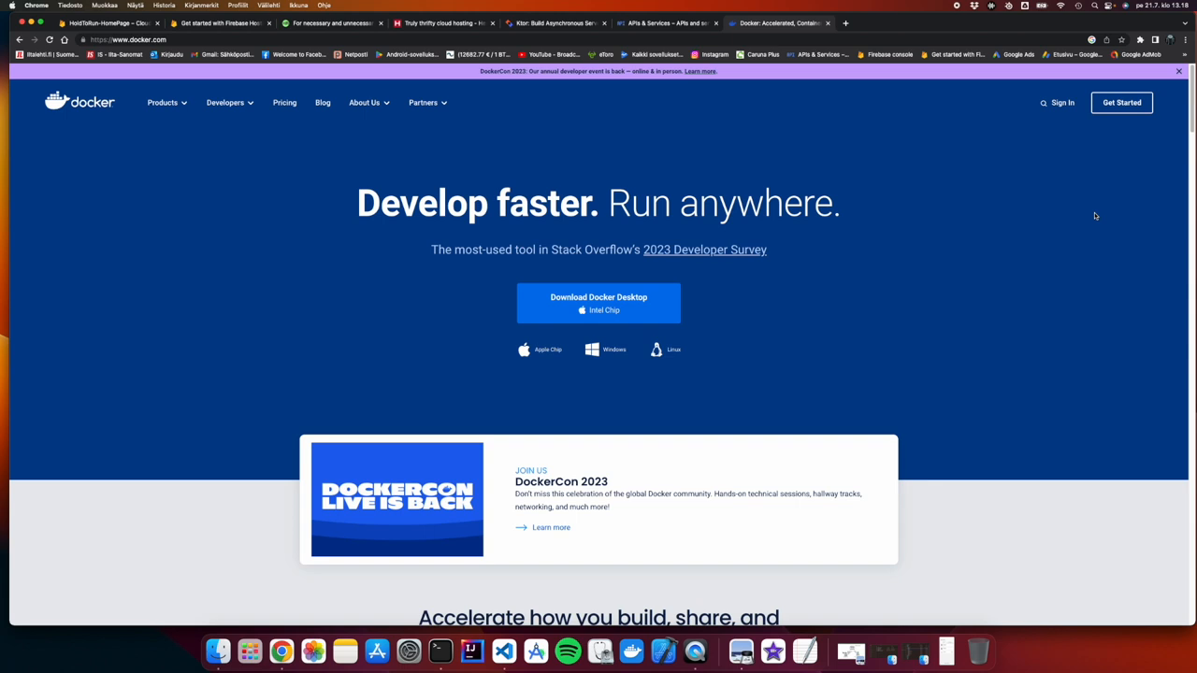
pyautogui.moveTo(514, 26)
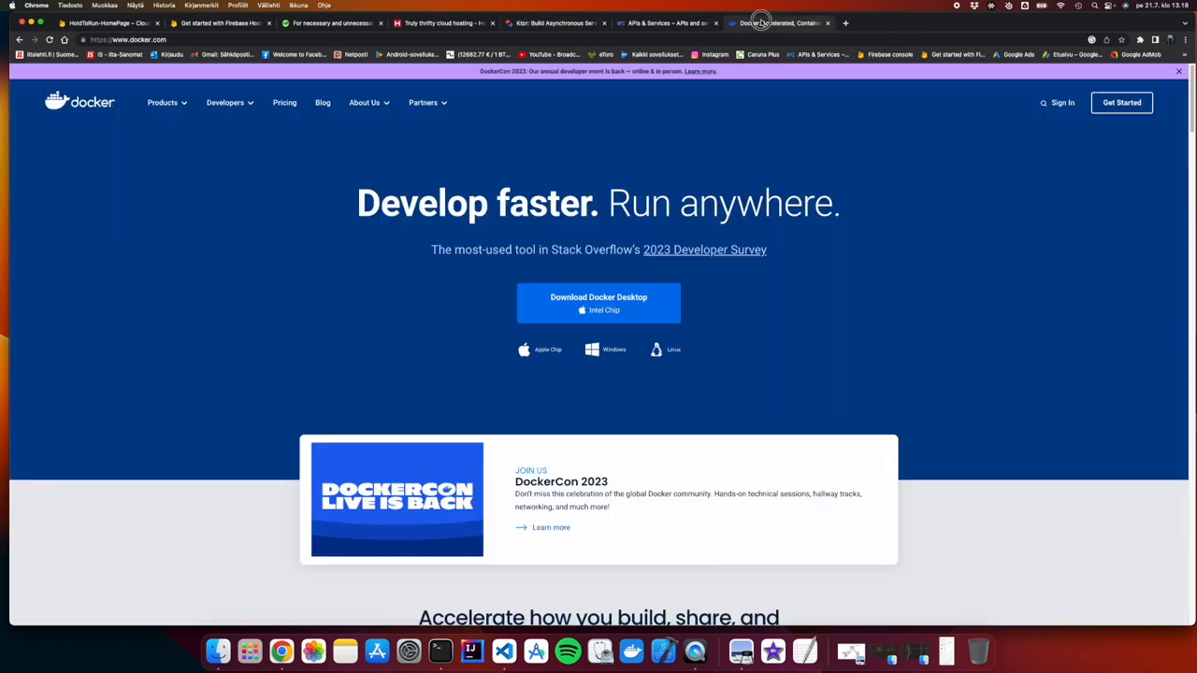
pyautogui.moveTo(679, 235)
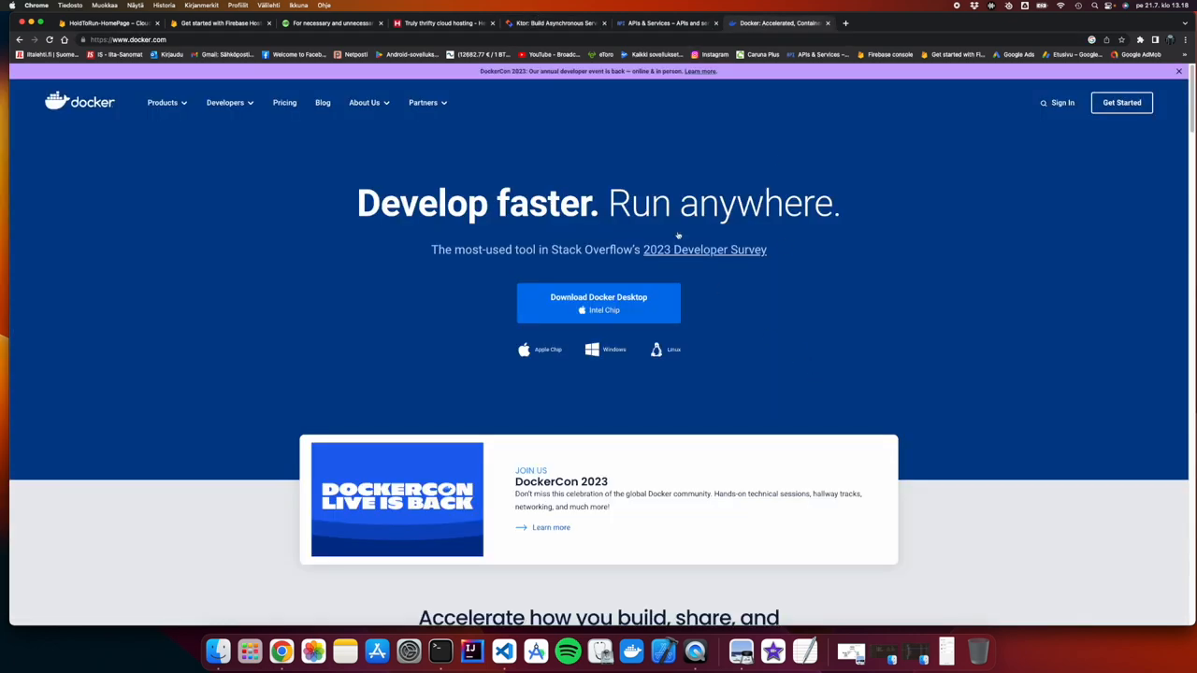
# Flip between the Hetzner Cloud, Ktor and Docker tabs
pyautogui.click(444, 22)
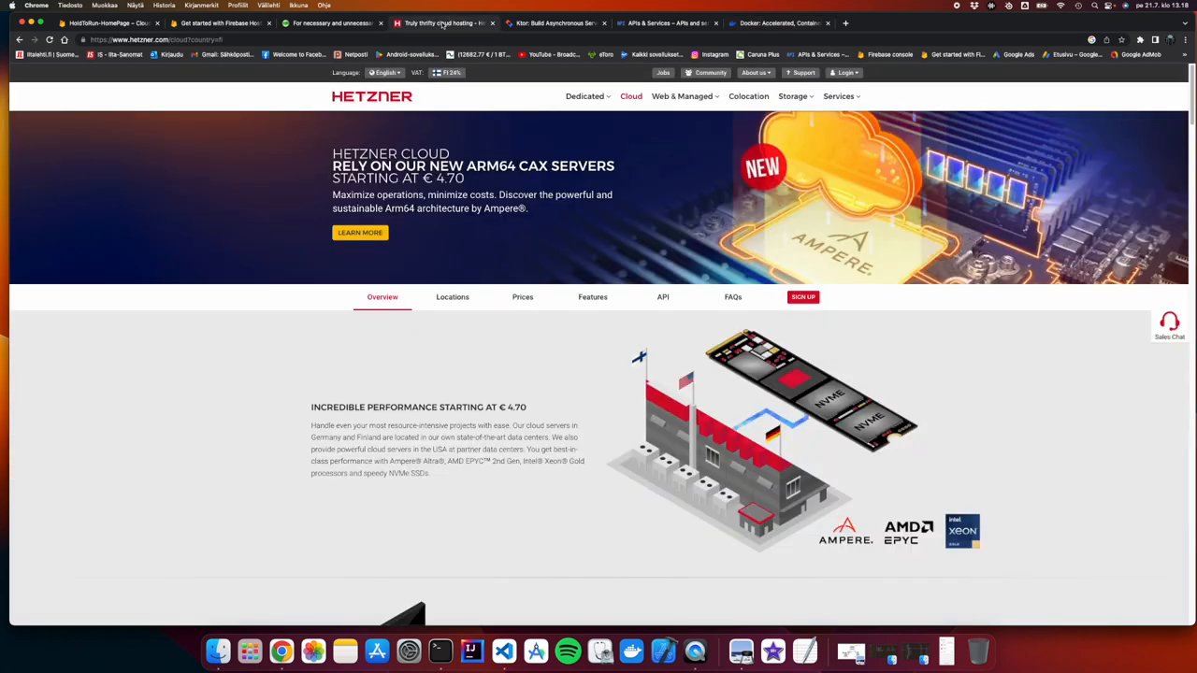
pyautogui.moveTo(859, 369)
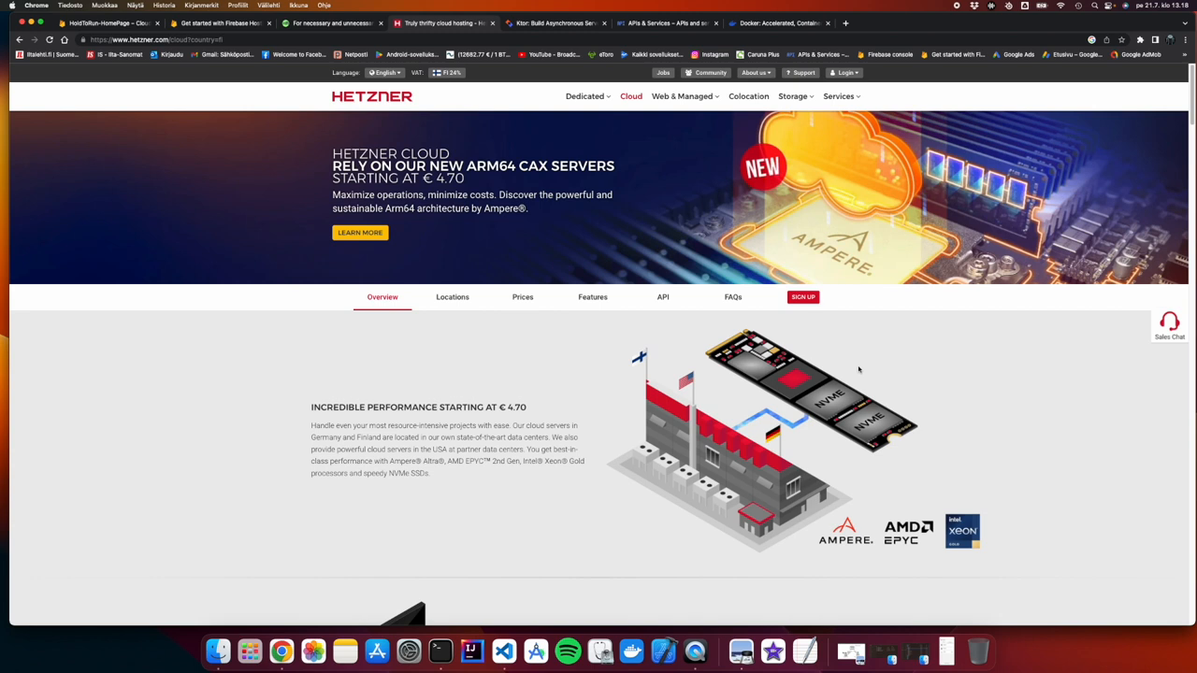
pyautogui.moveTo(742, 180)
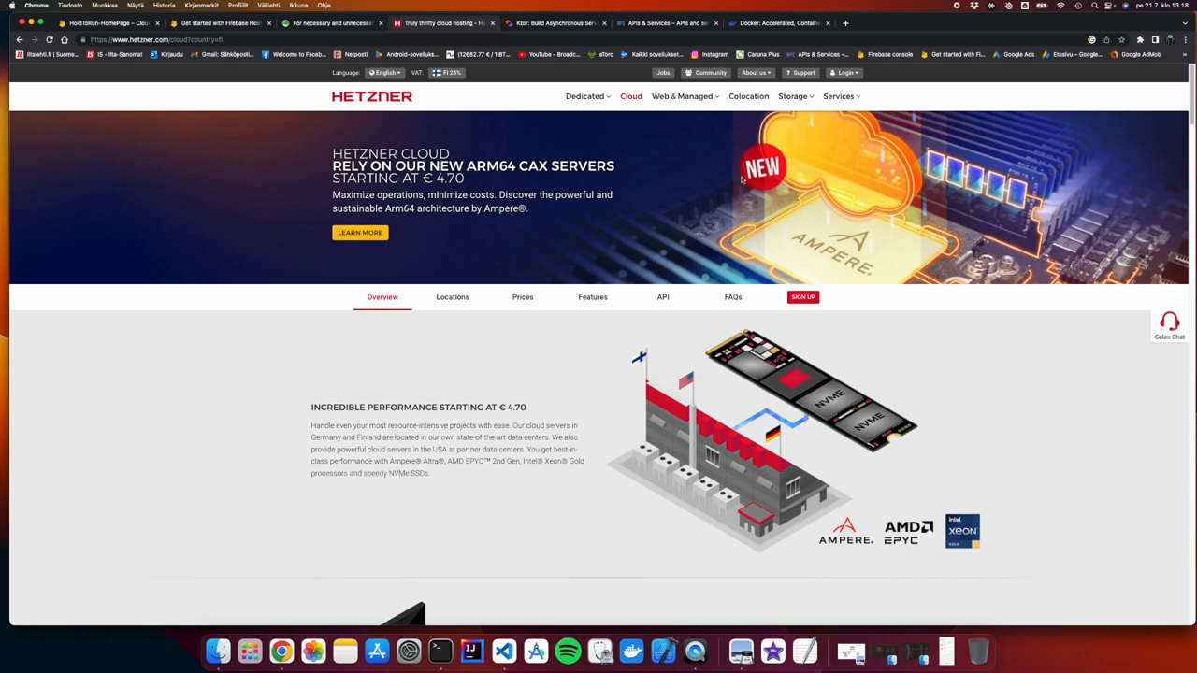
pyautogui.click(555, 23)
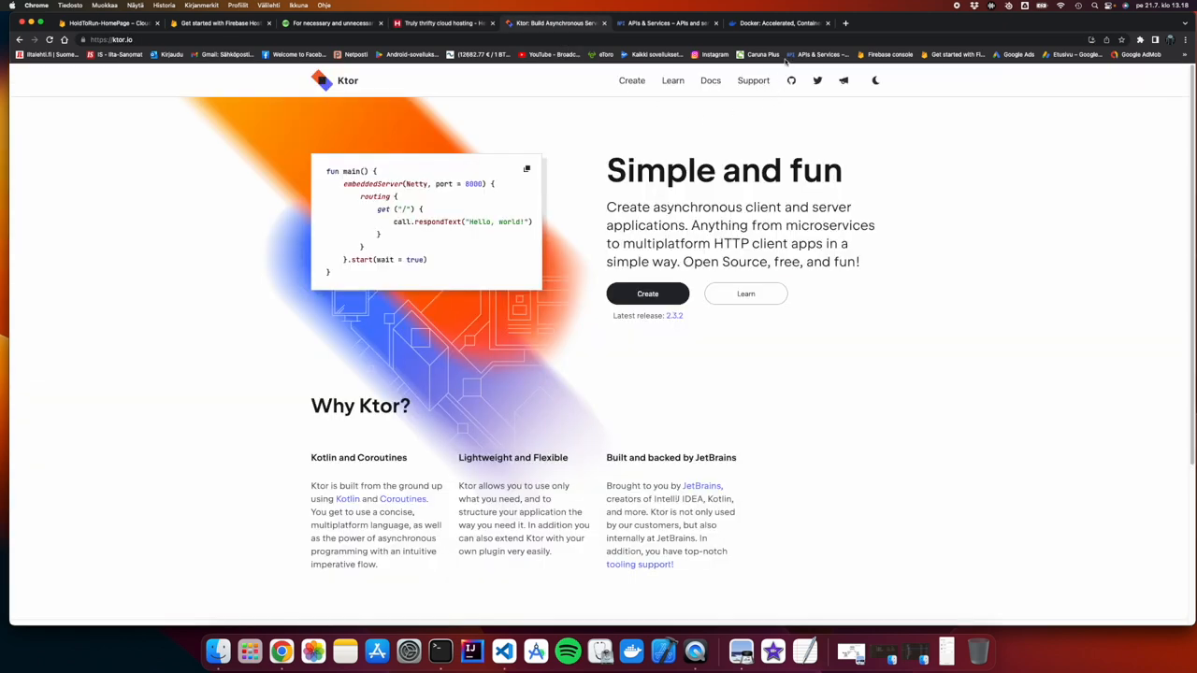
pyautogui.click(781, 22)
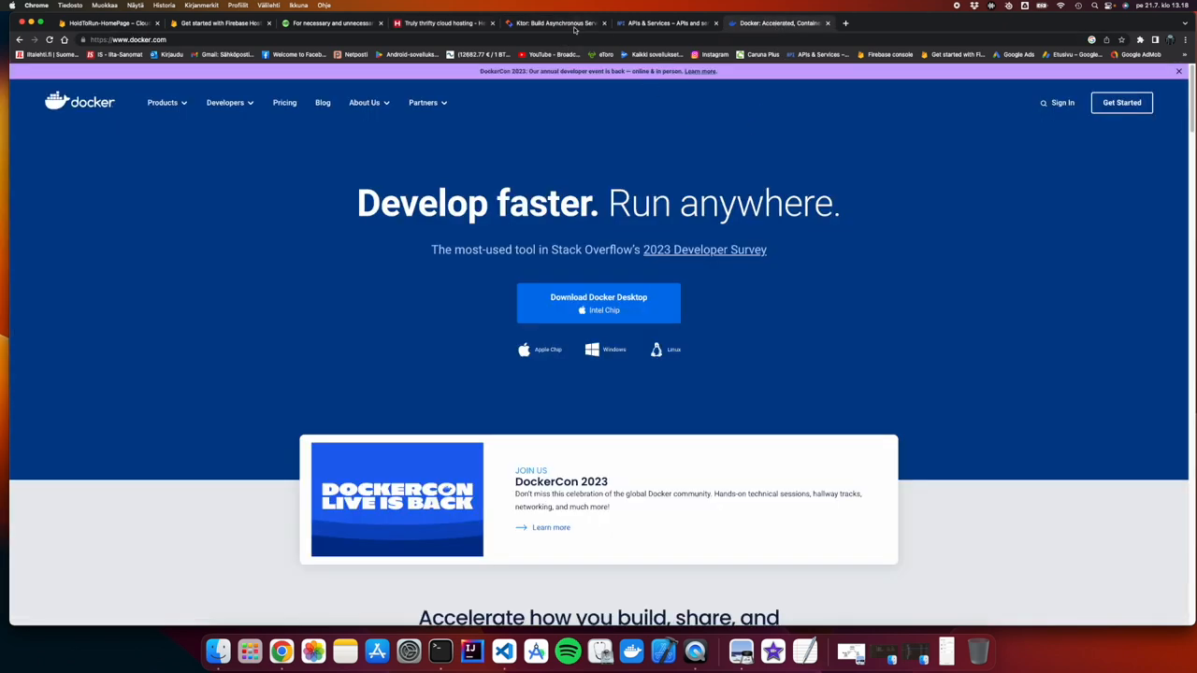
pyautogui.click(557, 22)
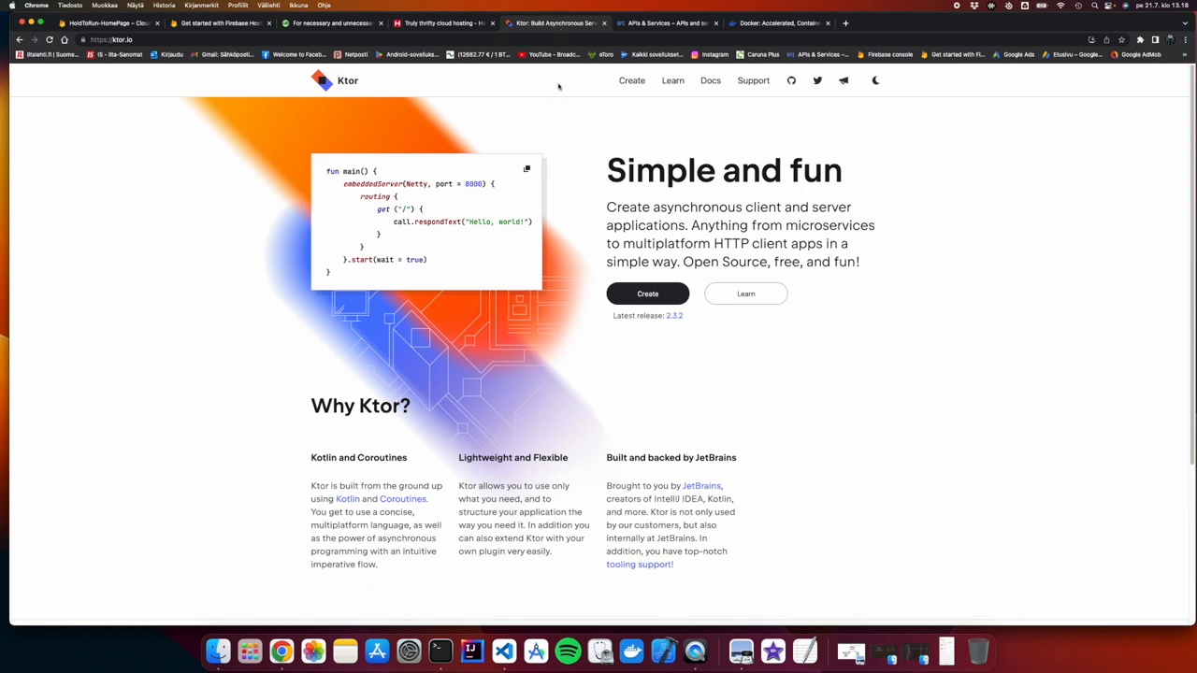
pyautogui.moveTo(560, 103)
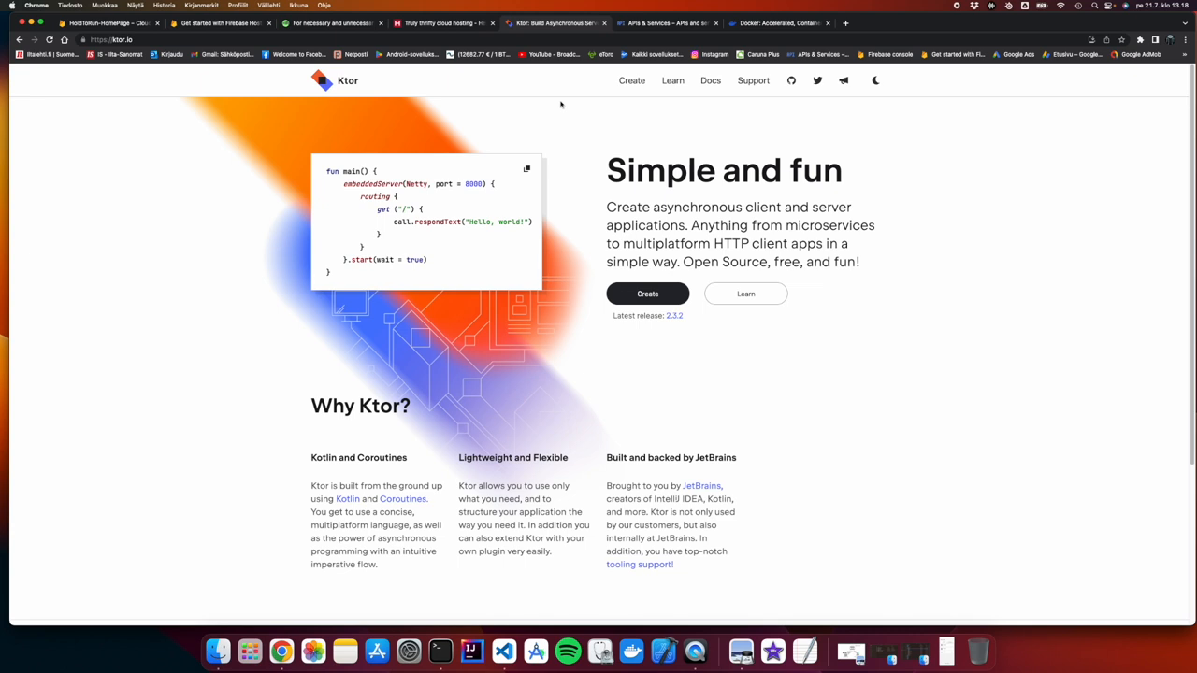
pyautogui.moveTo(491, 185)
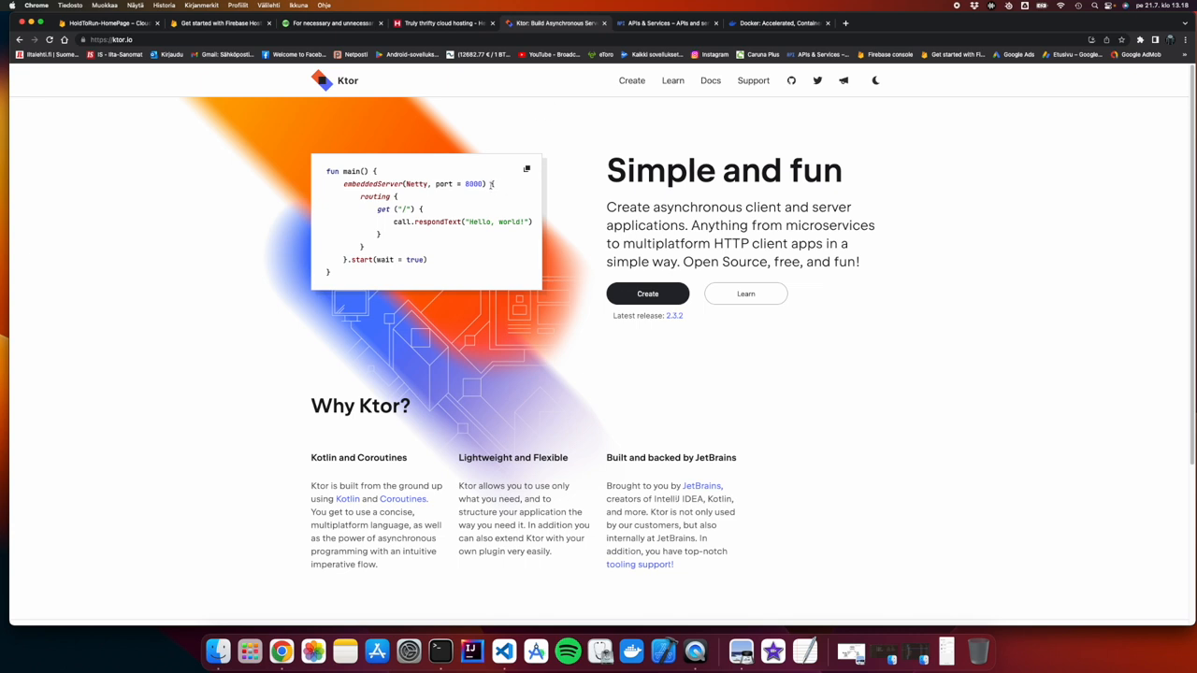
pyautogui.moveTo(460, 173)
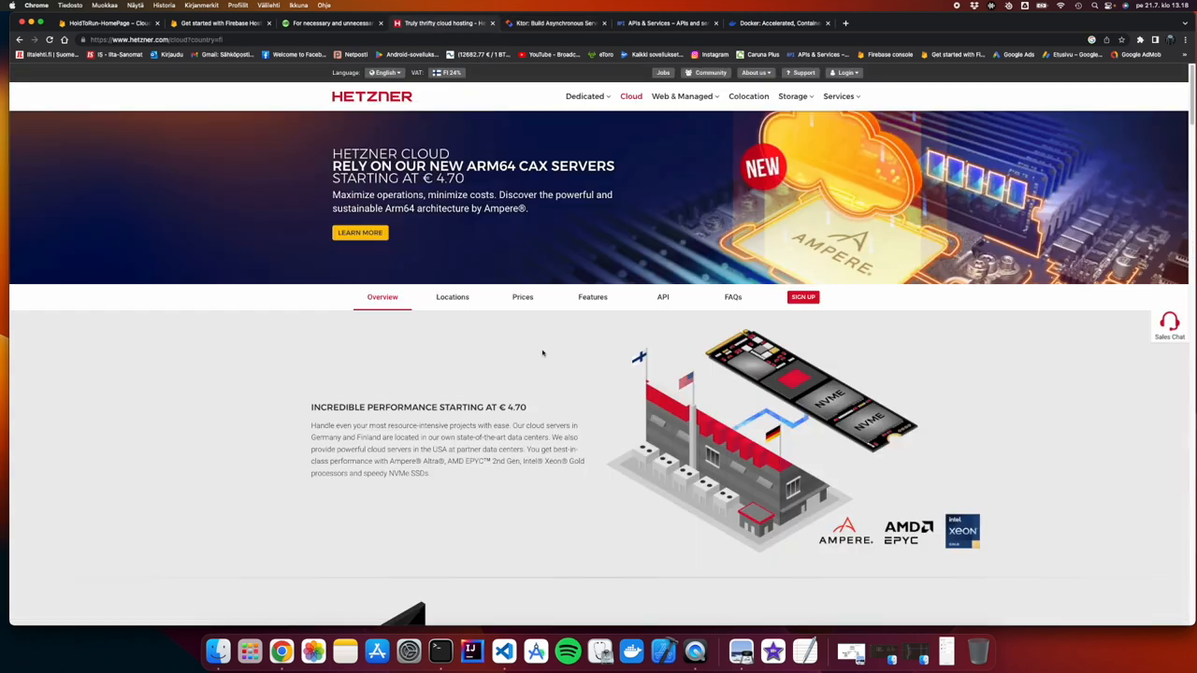
# Scroll down the Hetzner Cloud overview to the Good to go in seconds section
pyautogui.scroll(-3)
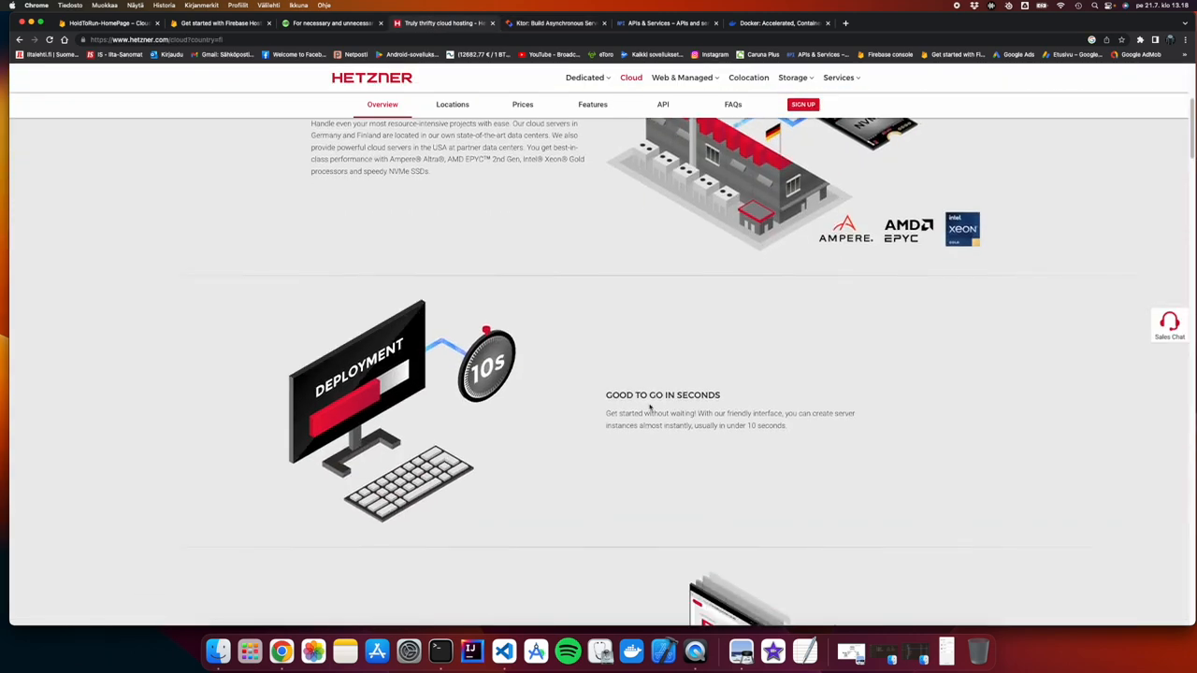
pyautogui.scroll(-3)
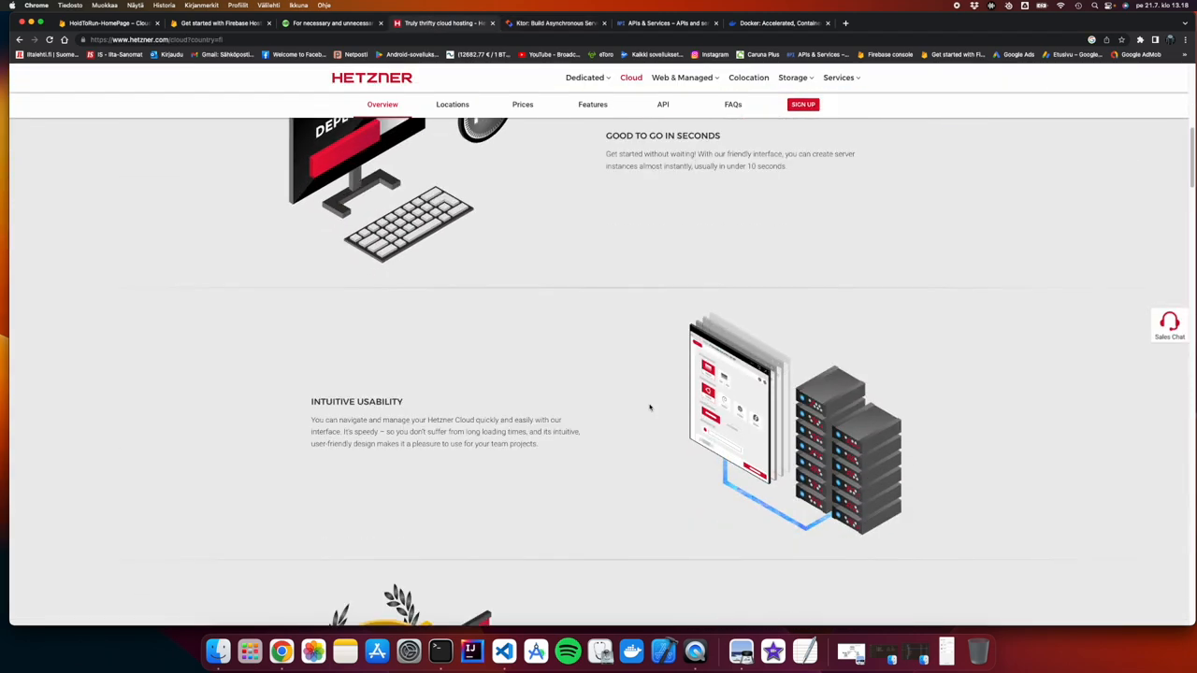
pyautogui.scroll(-3)
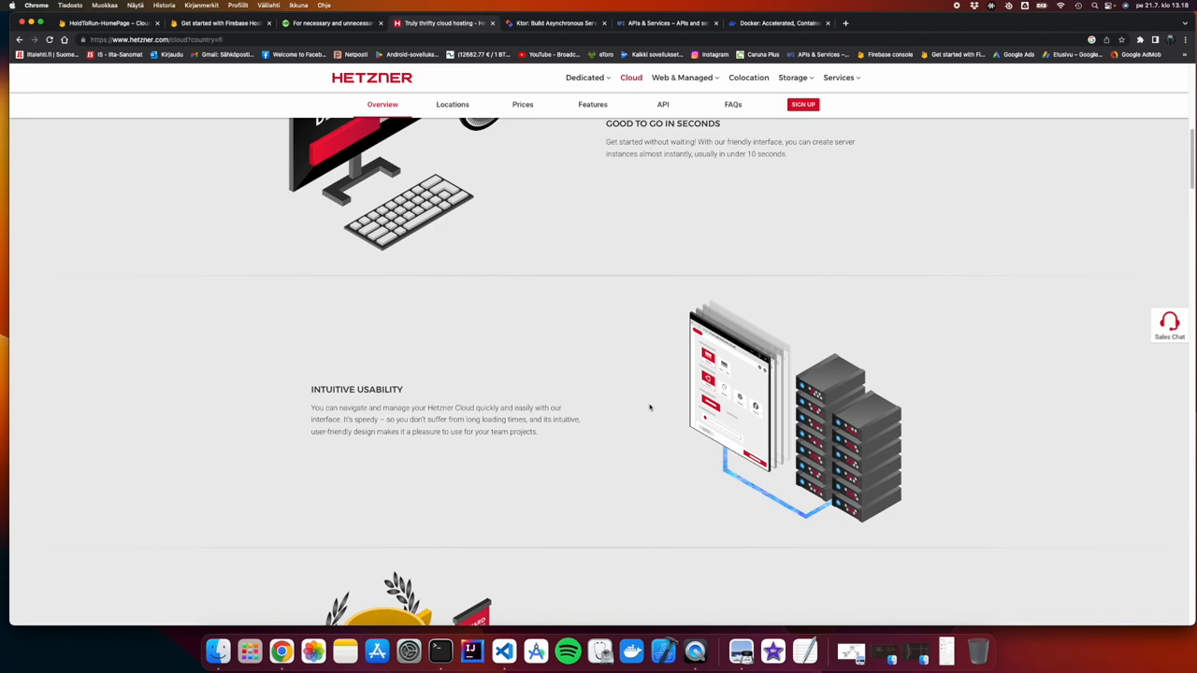
pyautogui.scroll(3)
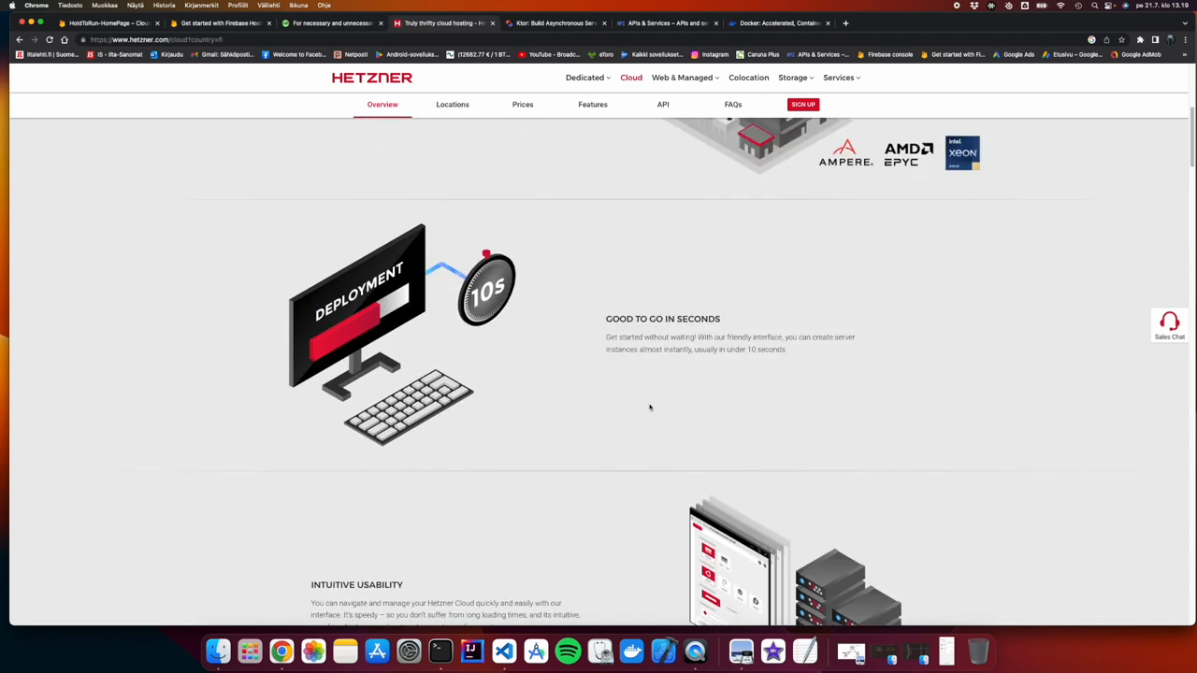
pyautogui.scroll(-3)
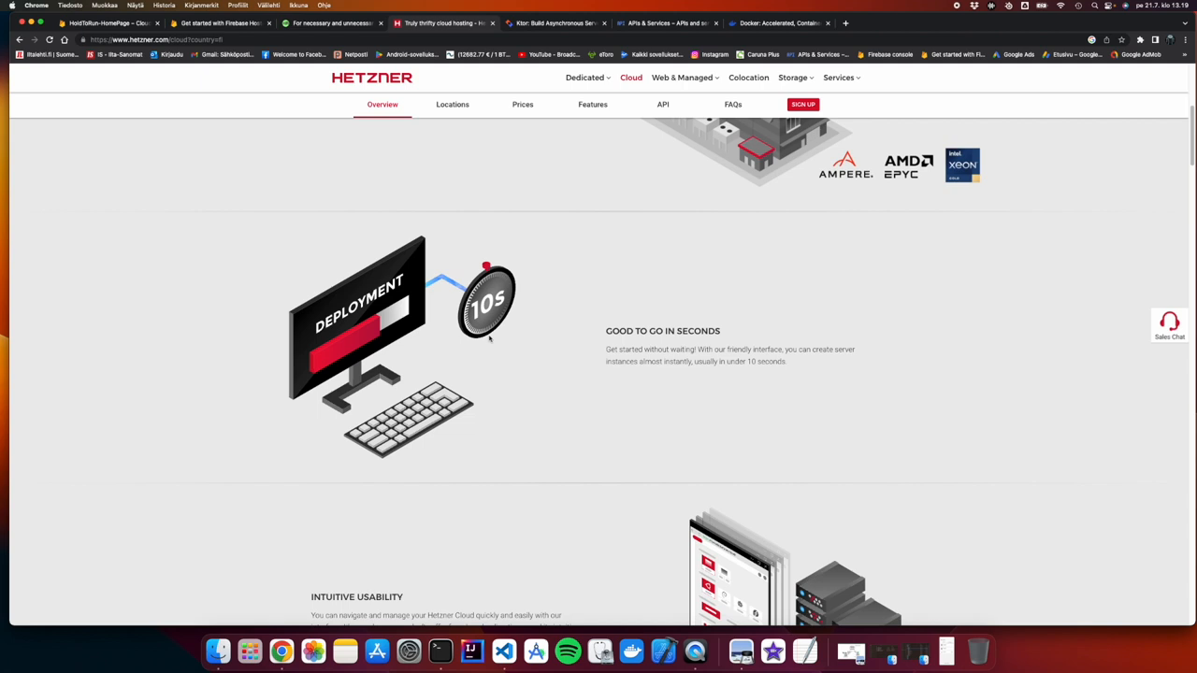
# Return to the Firebase console tab for the HoldToRun-HomePage project
pyautogui.click(215, 23)
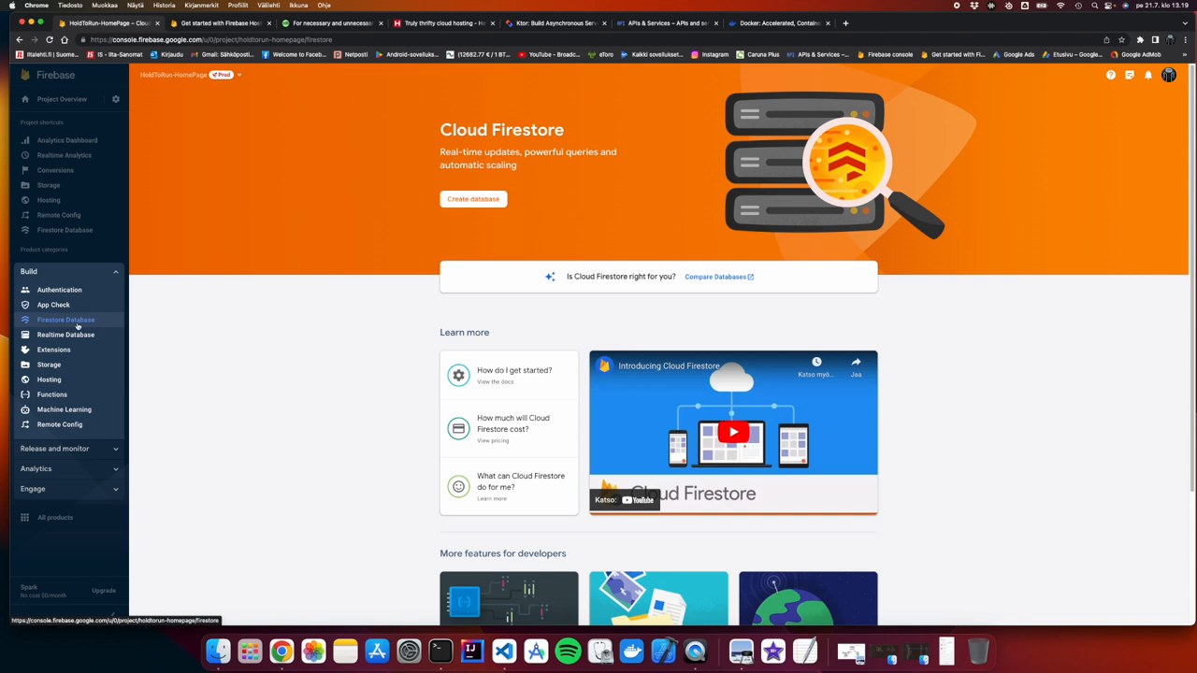
pyautogui.moveTo(329, 356)
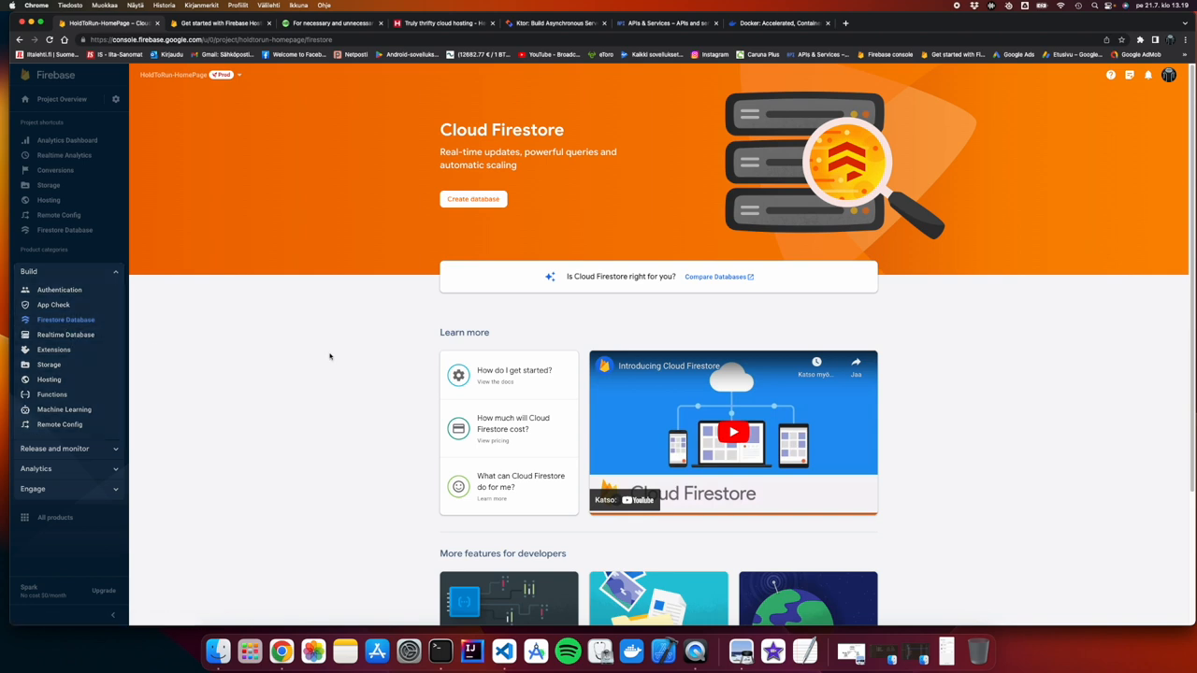
pyautogui.moveTo(329, 356)
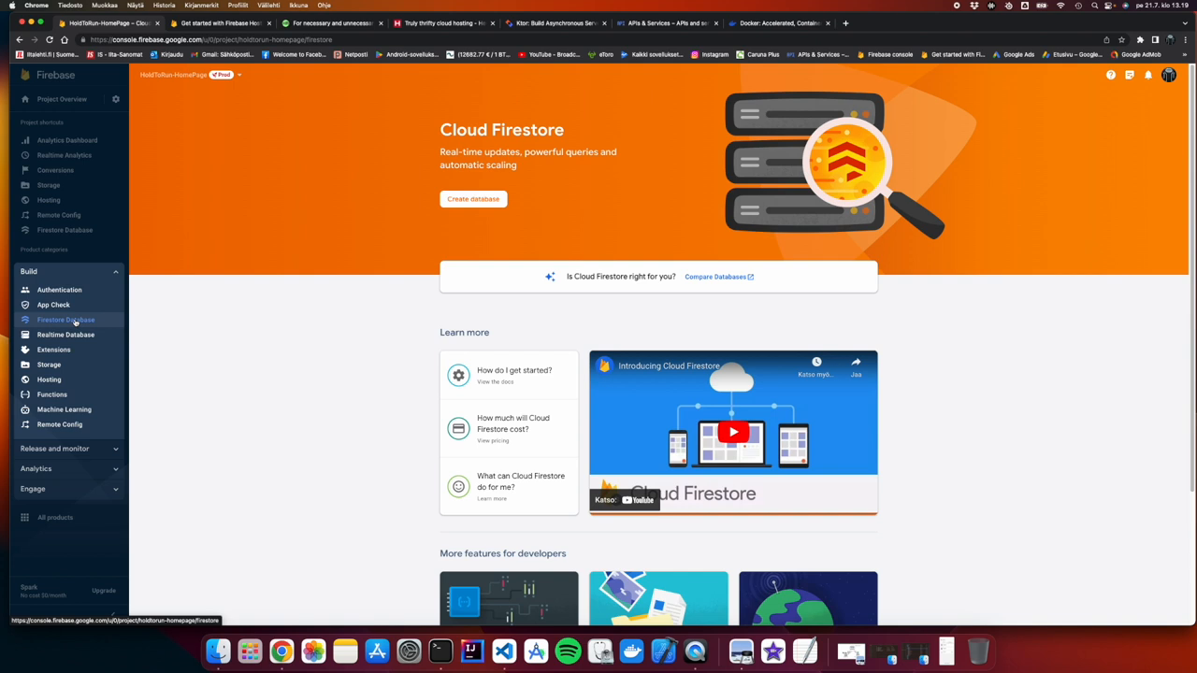
pyautogui.moveTo(65, 335)
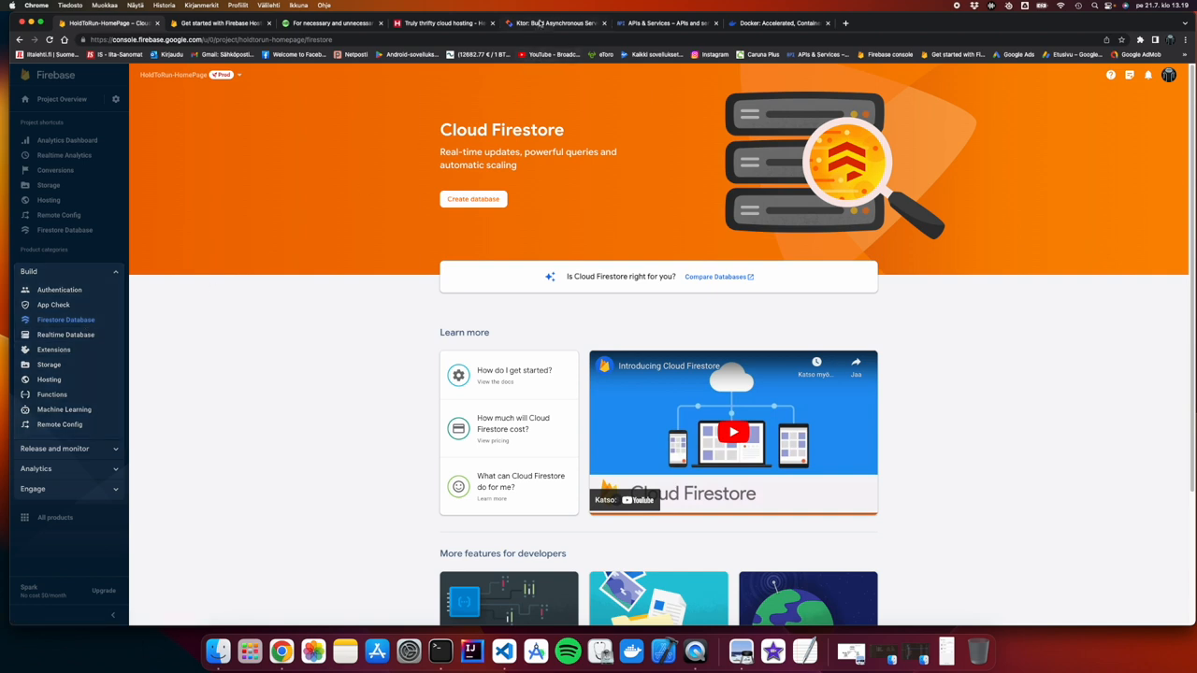
pyautogui.moveTo(557, 23)
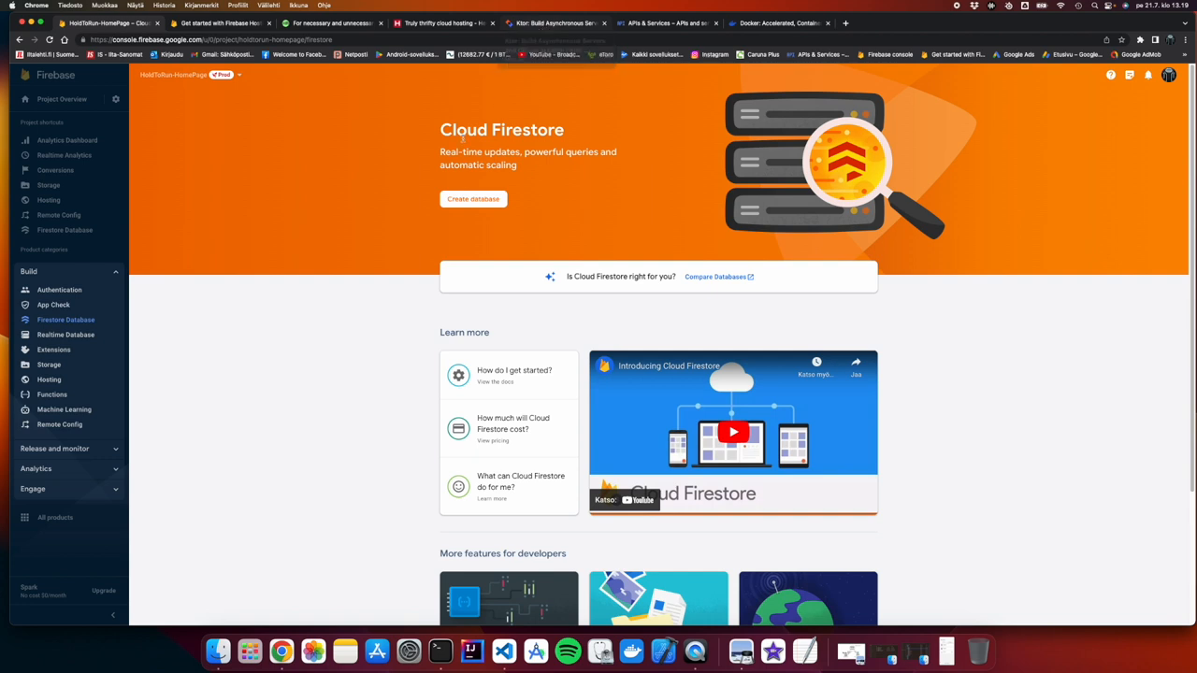
pyautogui.moveTo(303, 353)
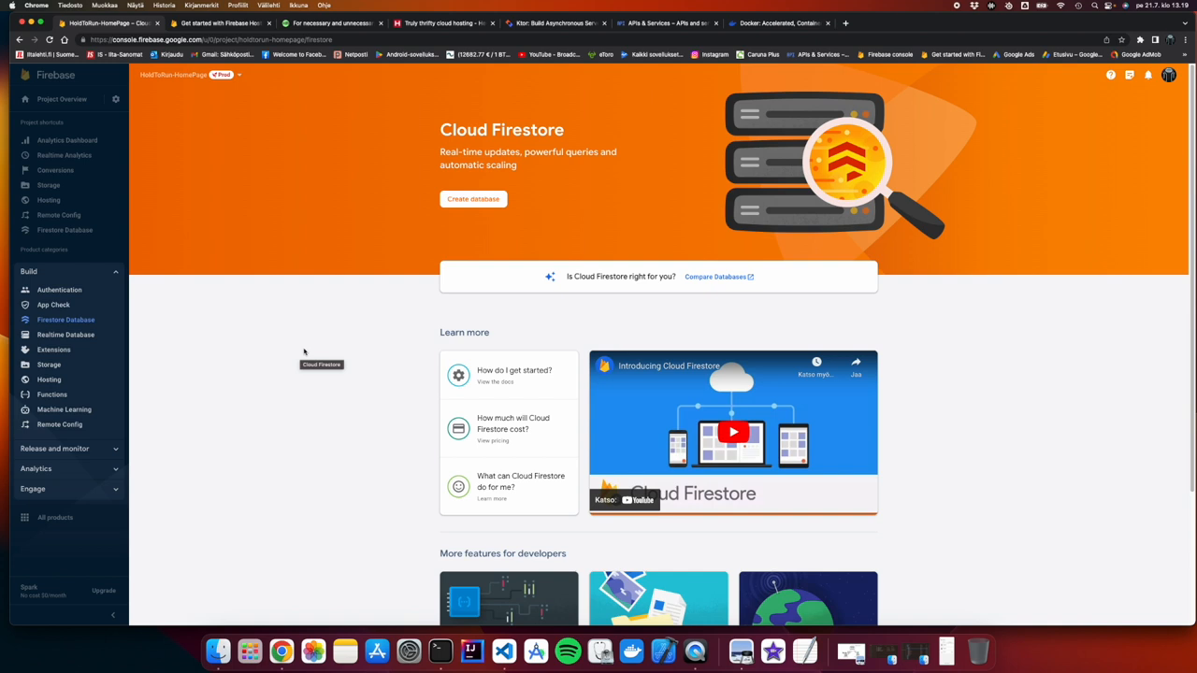
pyautogui.moveTo(631, 42)
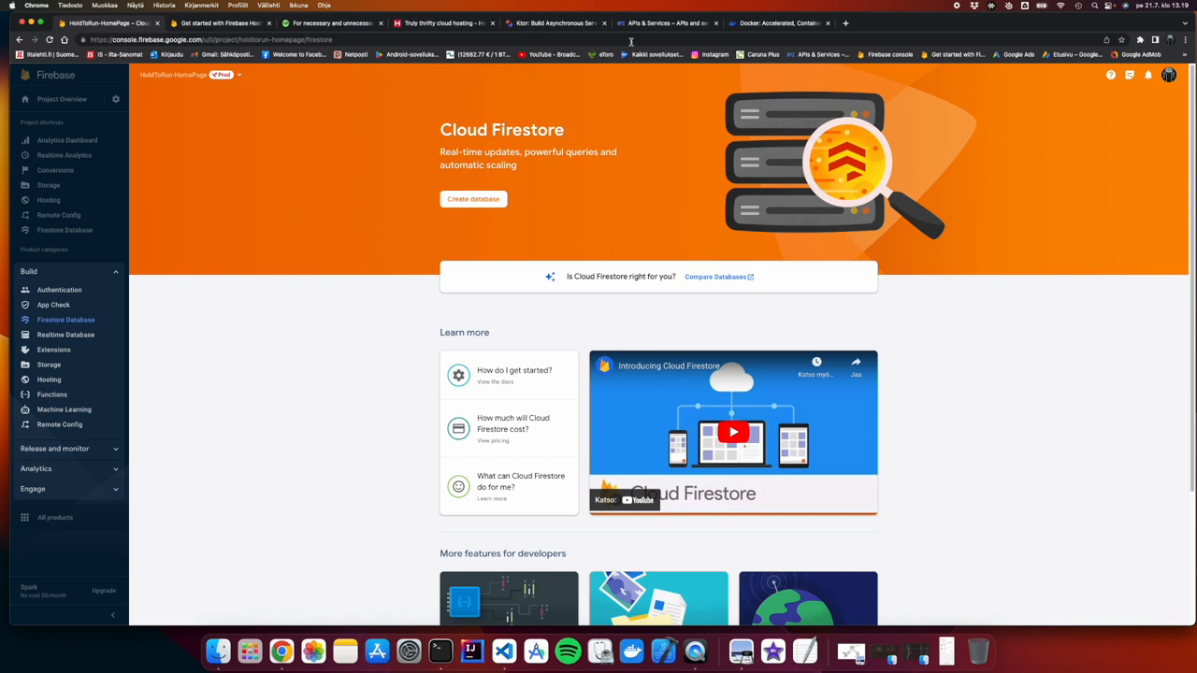
pyautogui.click(556, 23)
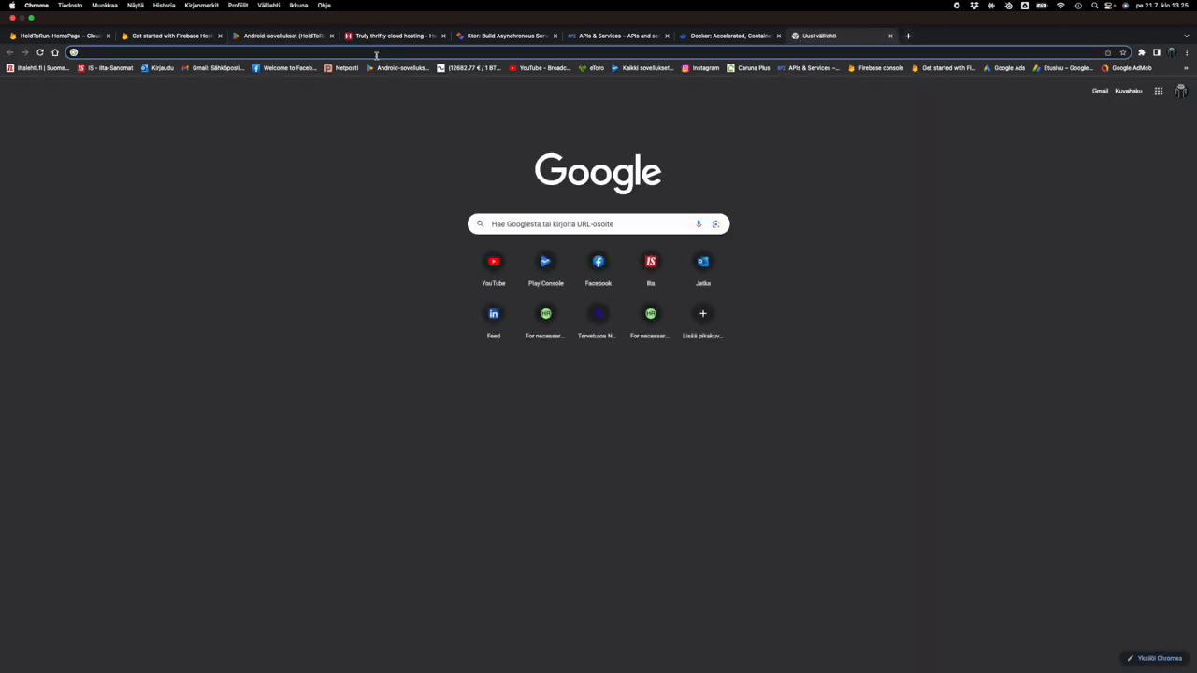
# Search Google for 'mongodb' and open the sponsored MongoDB Atlas Database result
pyautogui.write('da')
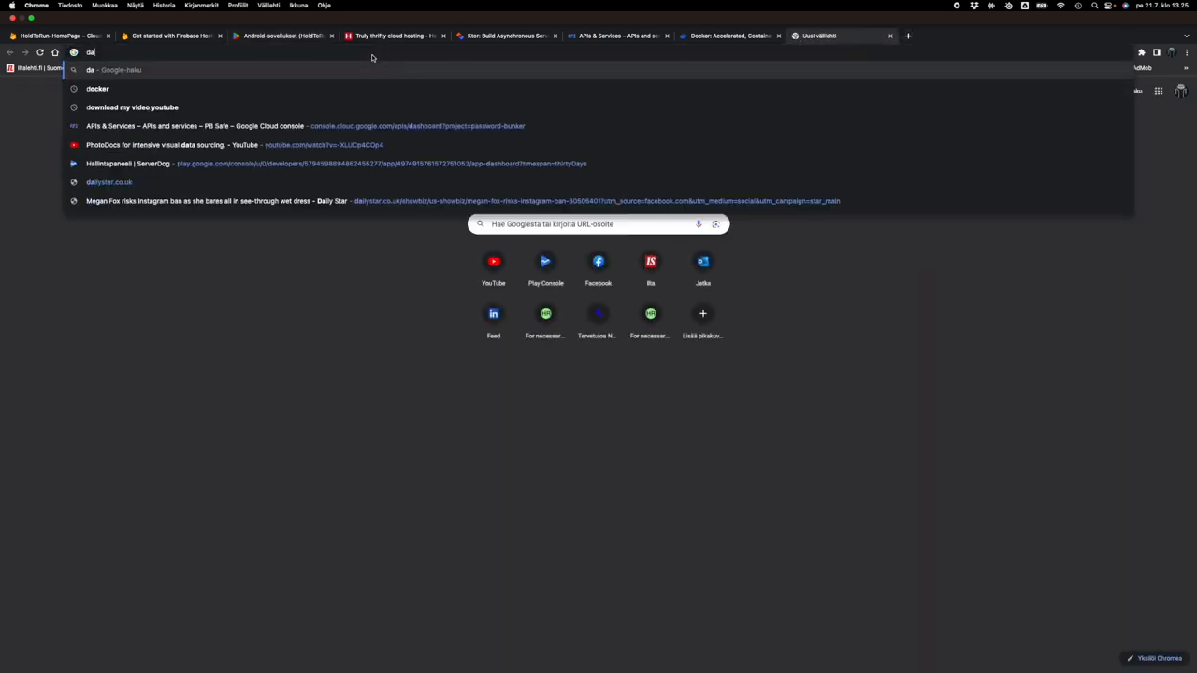
pyautogui.write('mo')
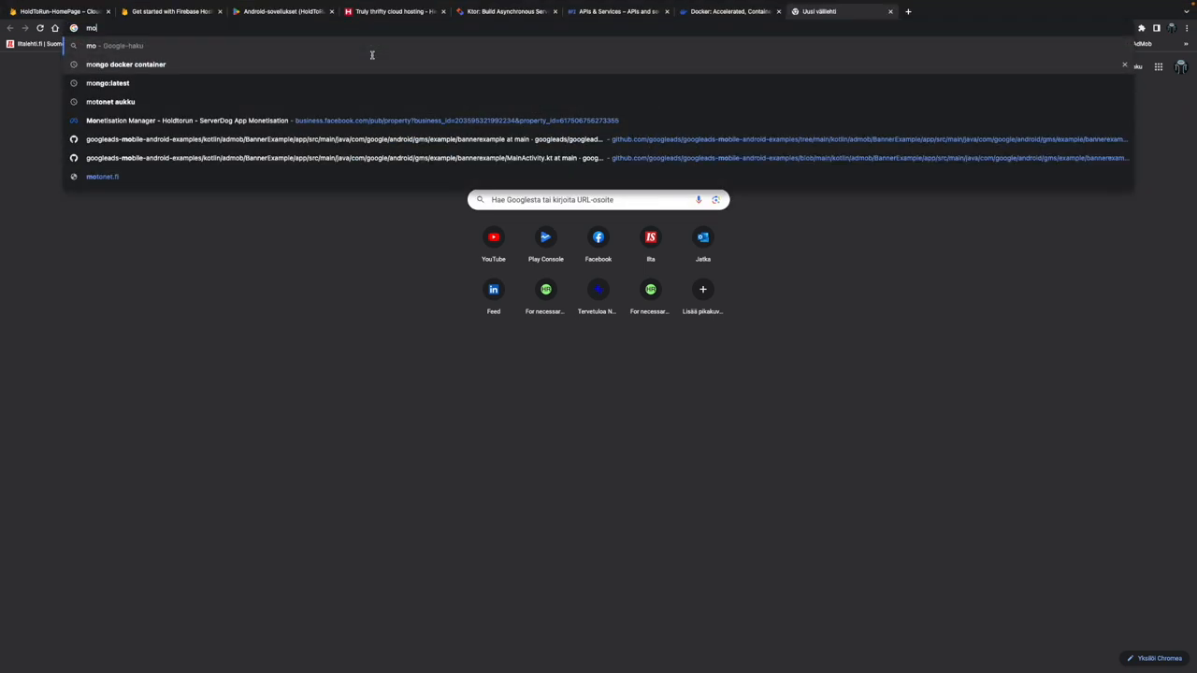
pyautogui.press('Return')
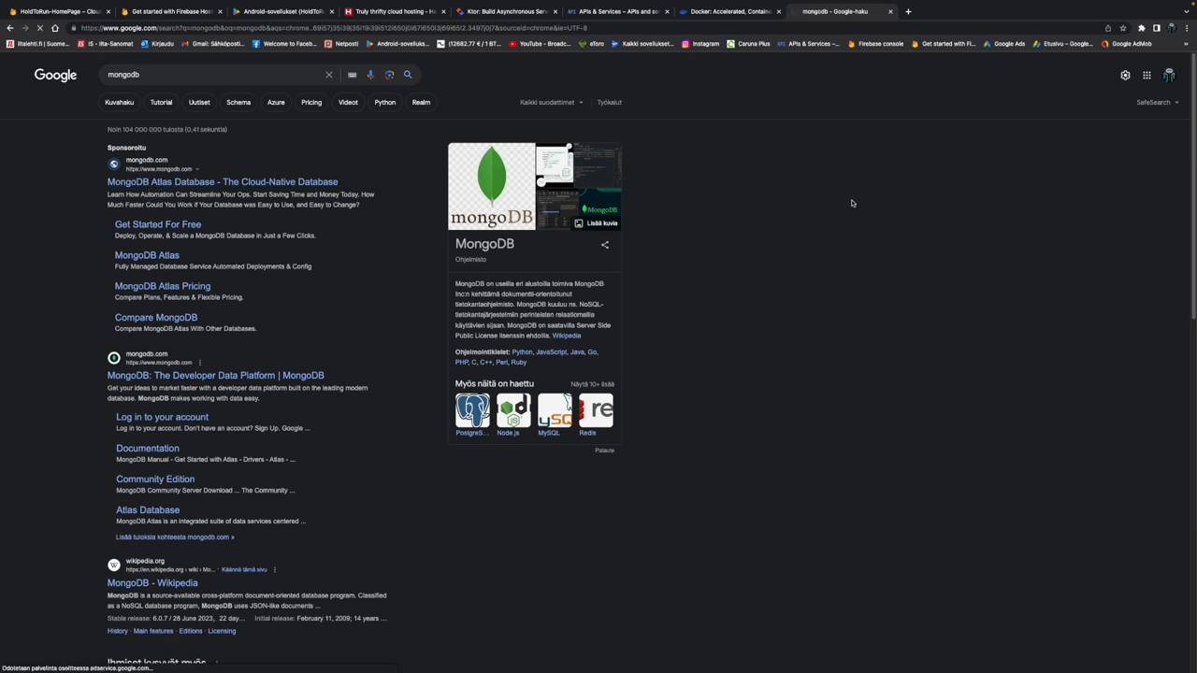
pyautogui.click(222, 181)
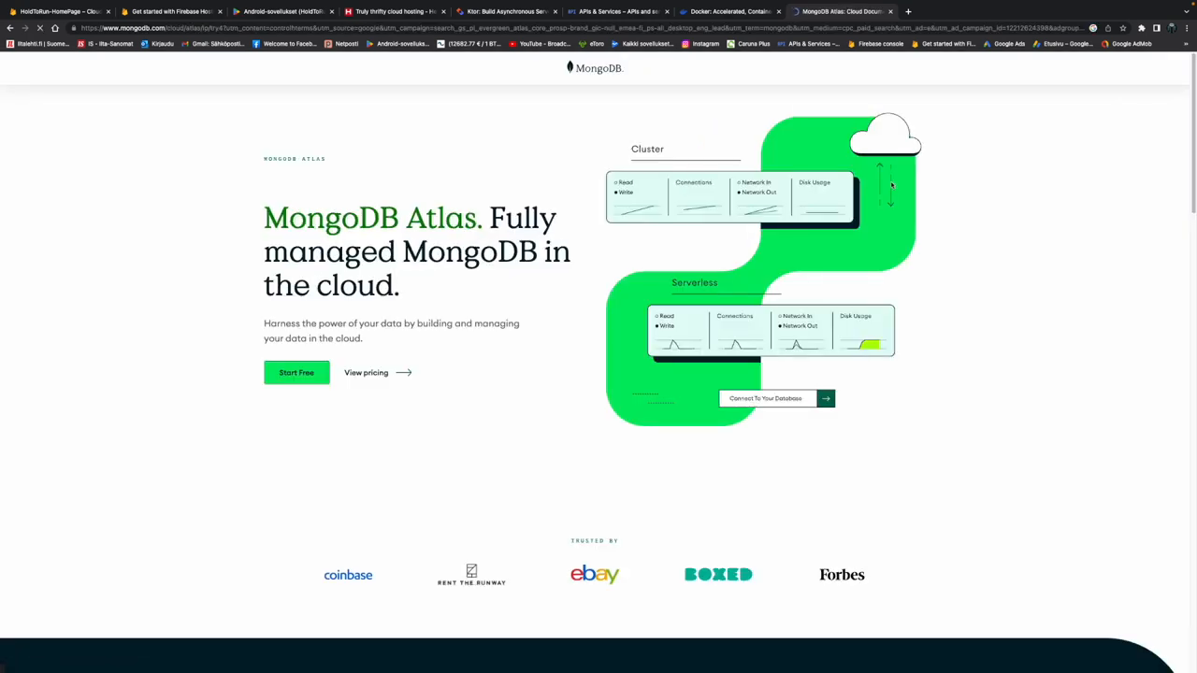